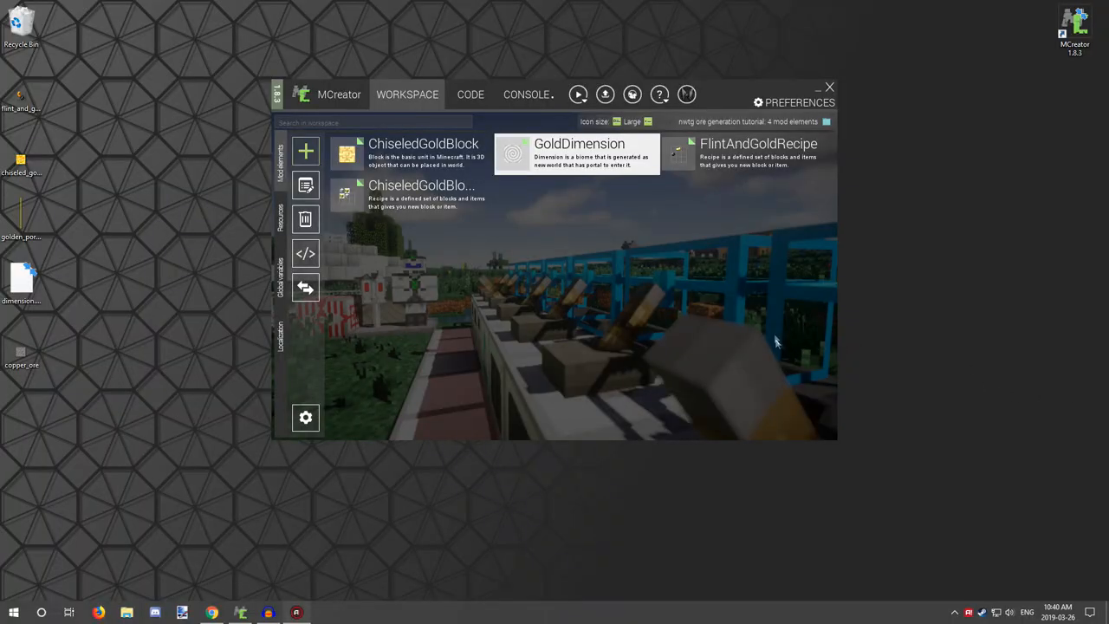
{"action": "mouse_move", "coordinate": [448, 261]}
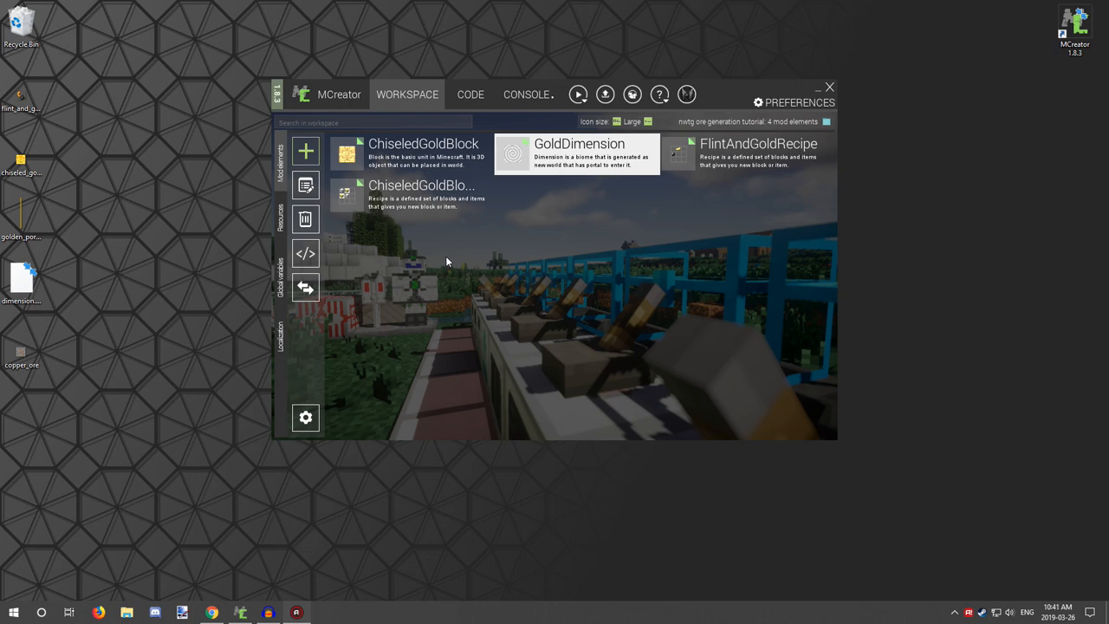
{"action": "mouse_move", "coordinate": [563, 197]}
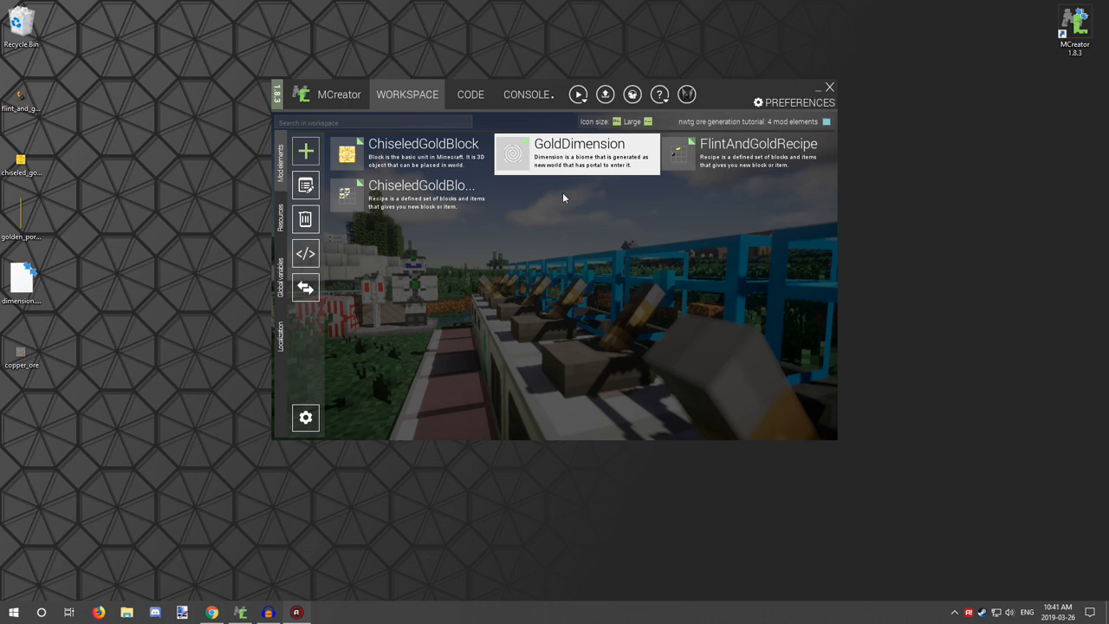
{"action": "mouse_move", "coordinate": [516, 183]}
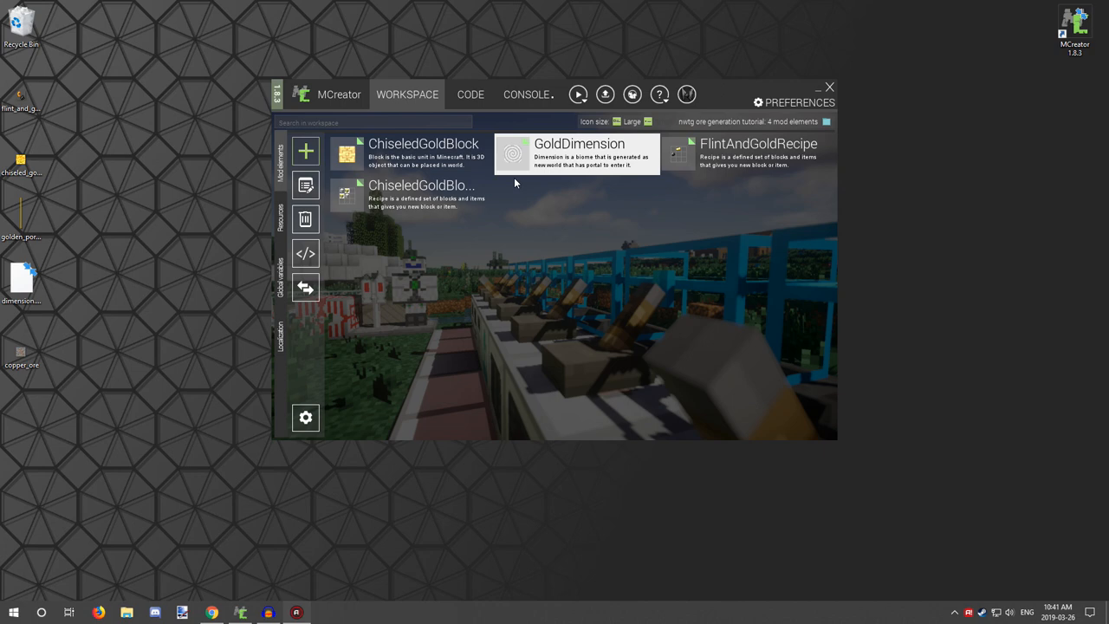
{"action": "mouse_move", "coordinate": [533, 159]}
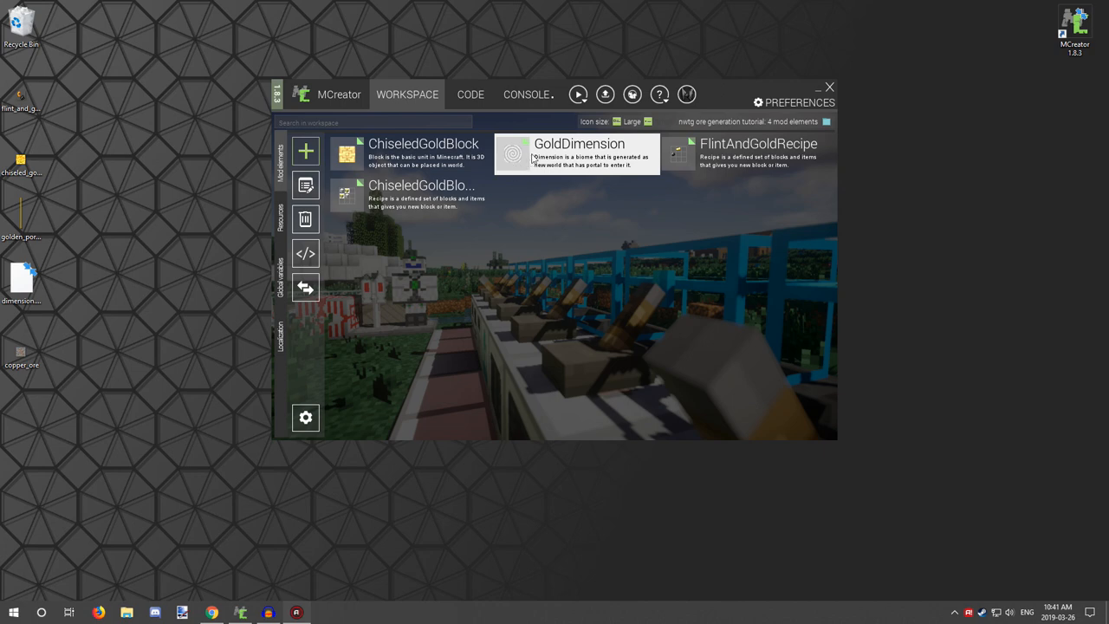
{"action": "mouse_move", "coordinate": [563, 165]}
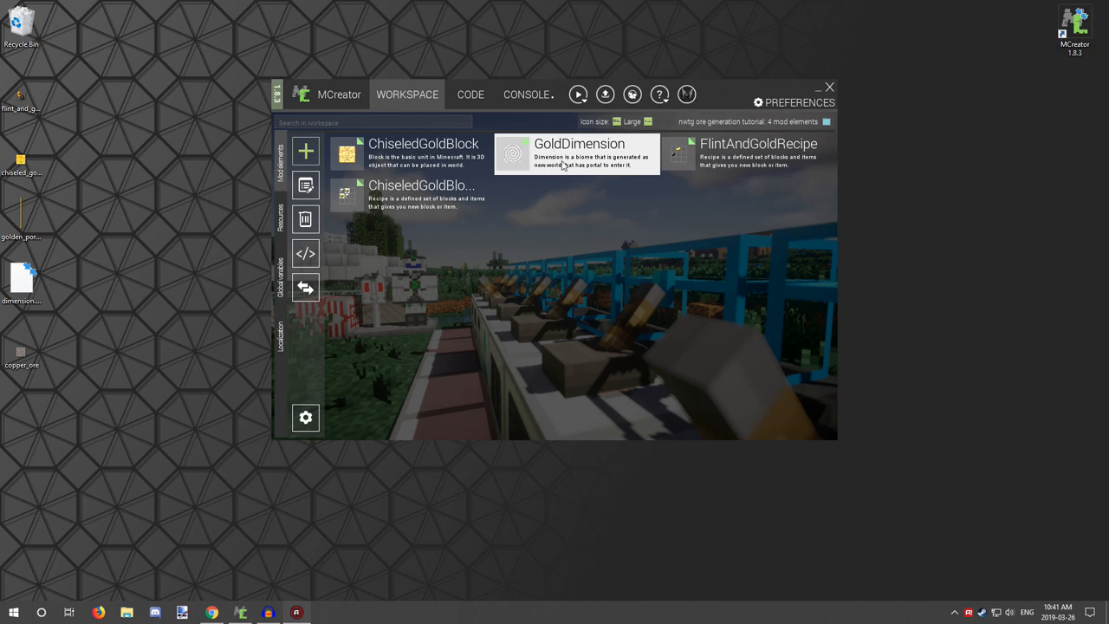
{"action": "mouse_move", "coordinate": [582, 185]}
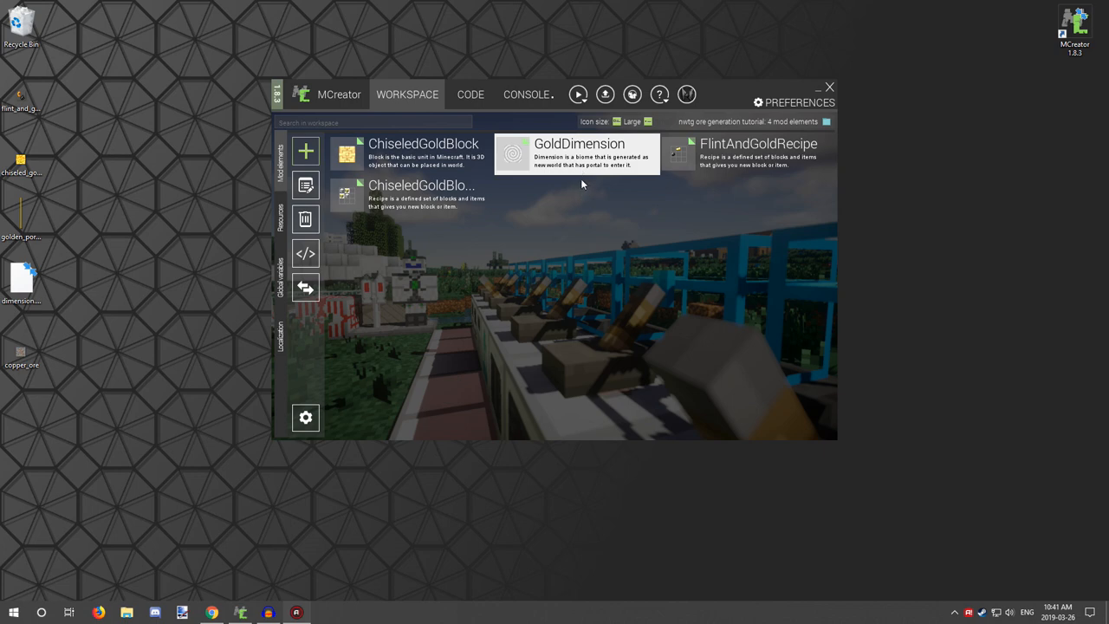
{"action": "mouse_move", "coordinate": [580, 182]}
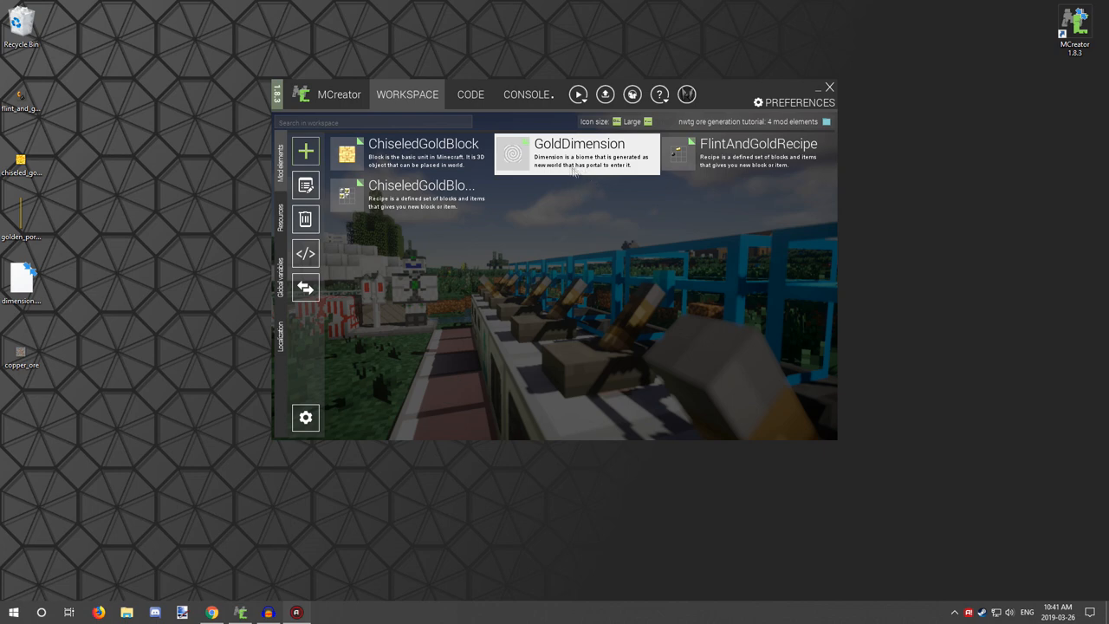
{"action": "mouse_move", "coordinate": [572, 173]}
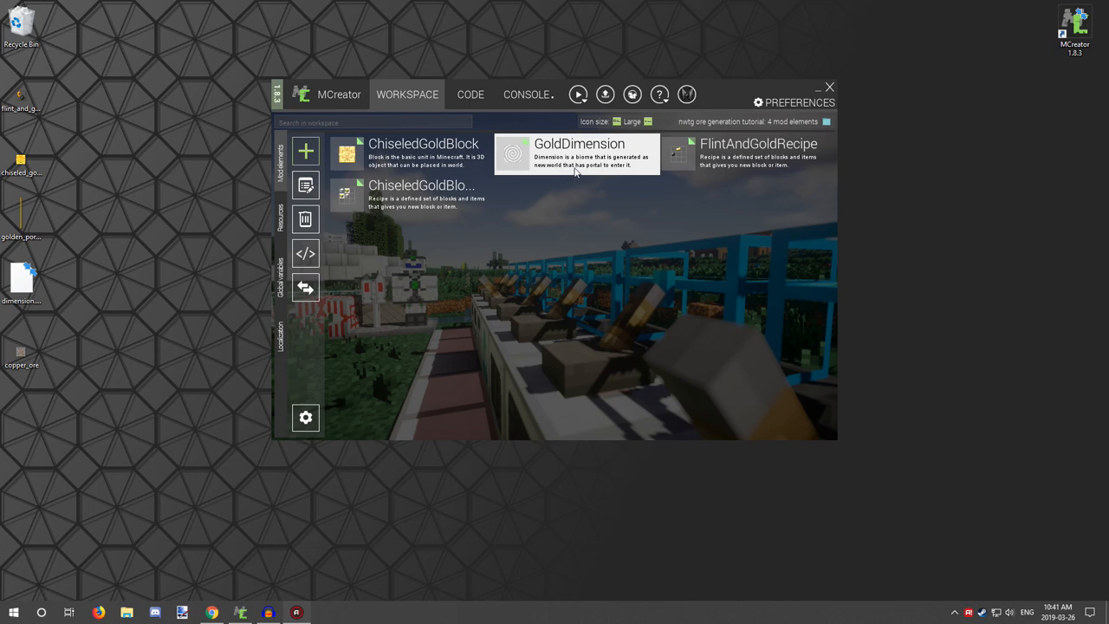
{"action": "mouse_move", "coordinate": [568, 184]}
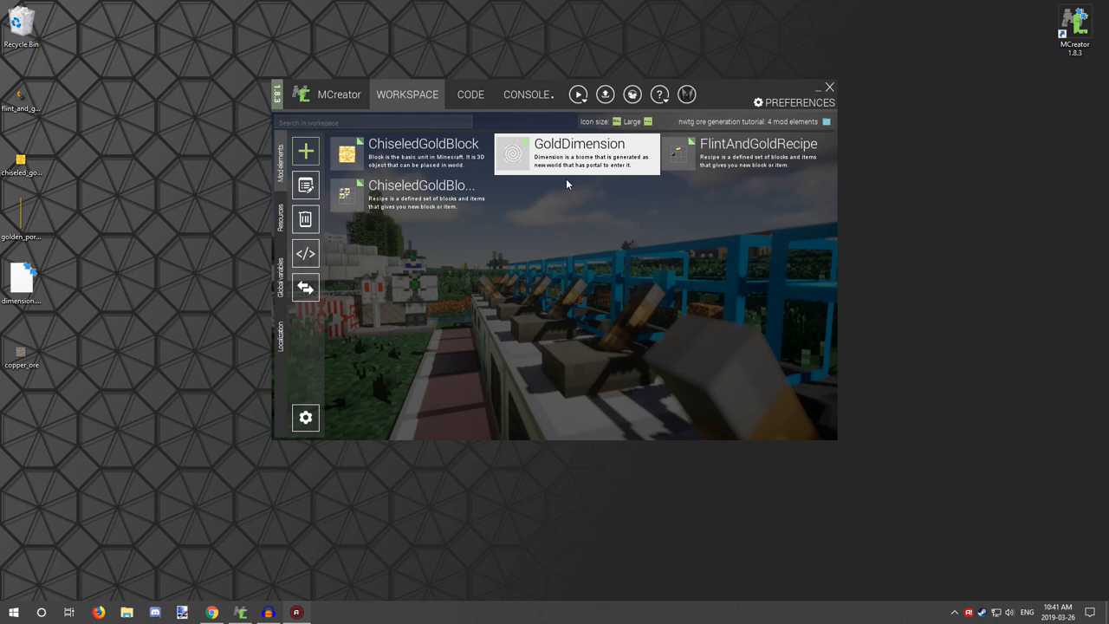
{"action": "mouse_move", "coordinate": [321, 149]}
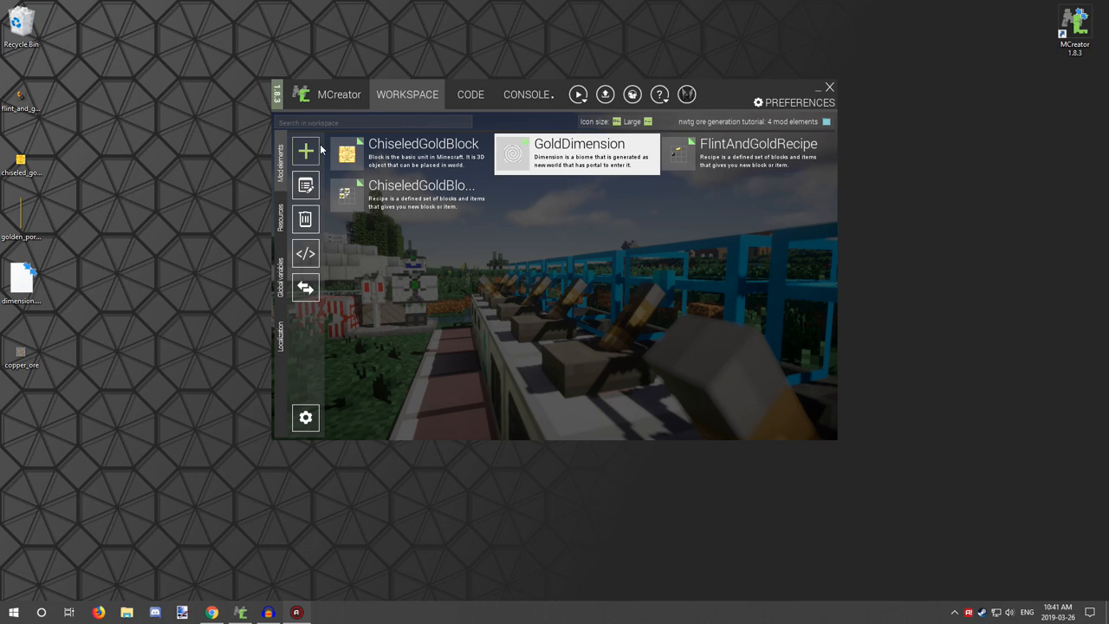
{"action": "mouse_move", "coordinate": [282, 221]}
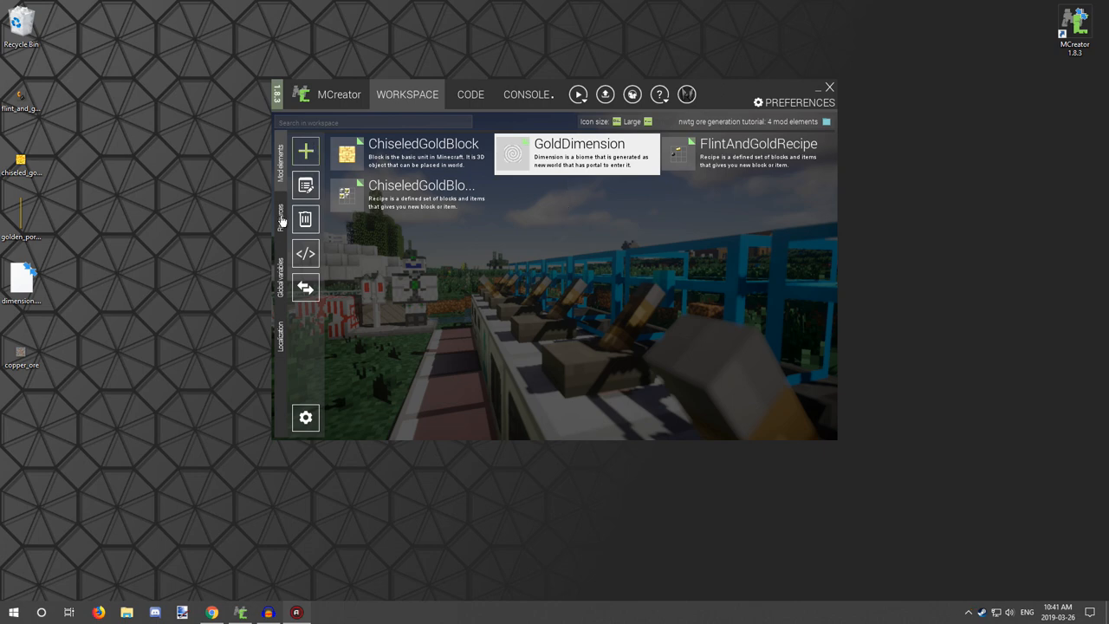
Import copper_ore.png from the Desktop as a block texture.
{"action": "left_click", "coordinate": [279, 216]}
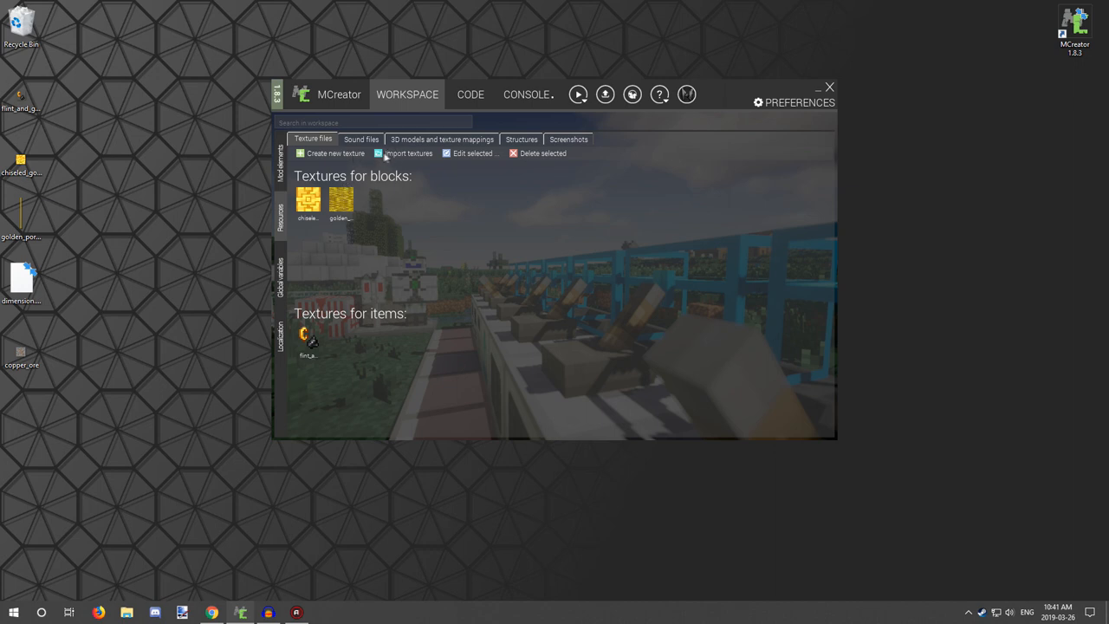
{"action": "left_click", "coordinate": [408, 154]}
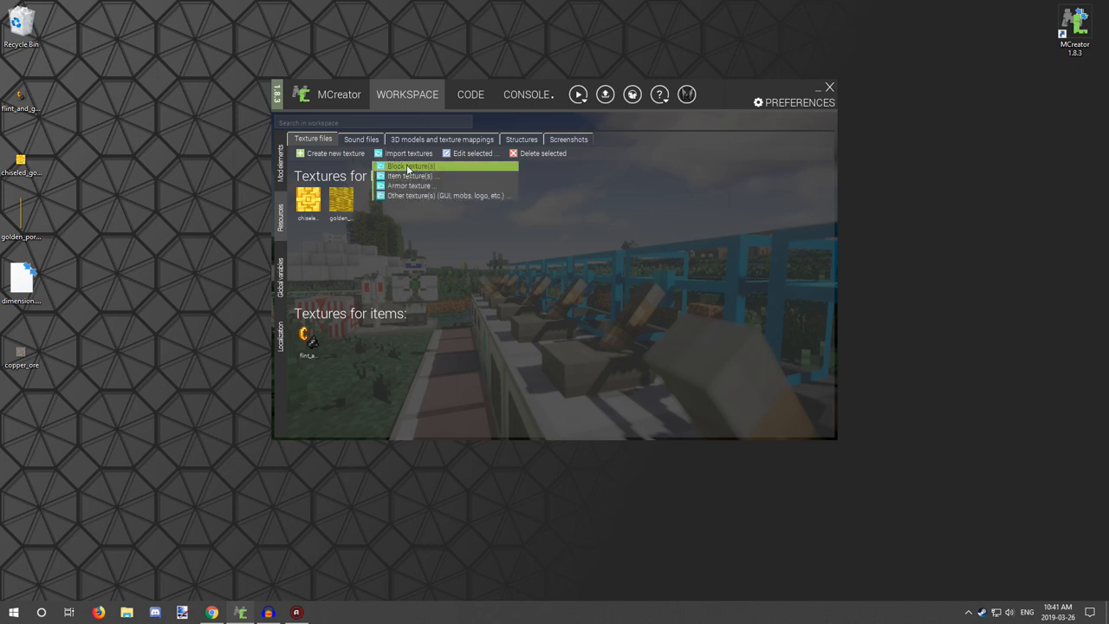
{"action": "mouse_move", "coordinate": [407, 185]}
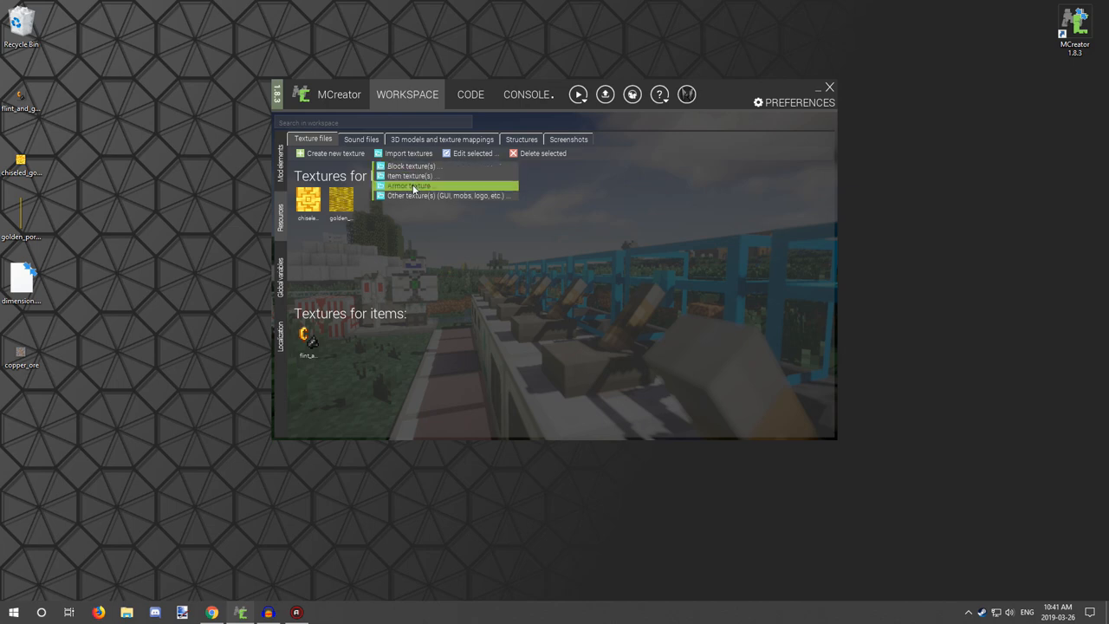
{"action": "left_click", "coordinate": [408, 185]}
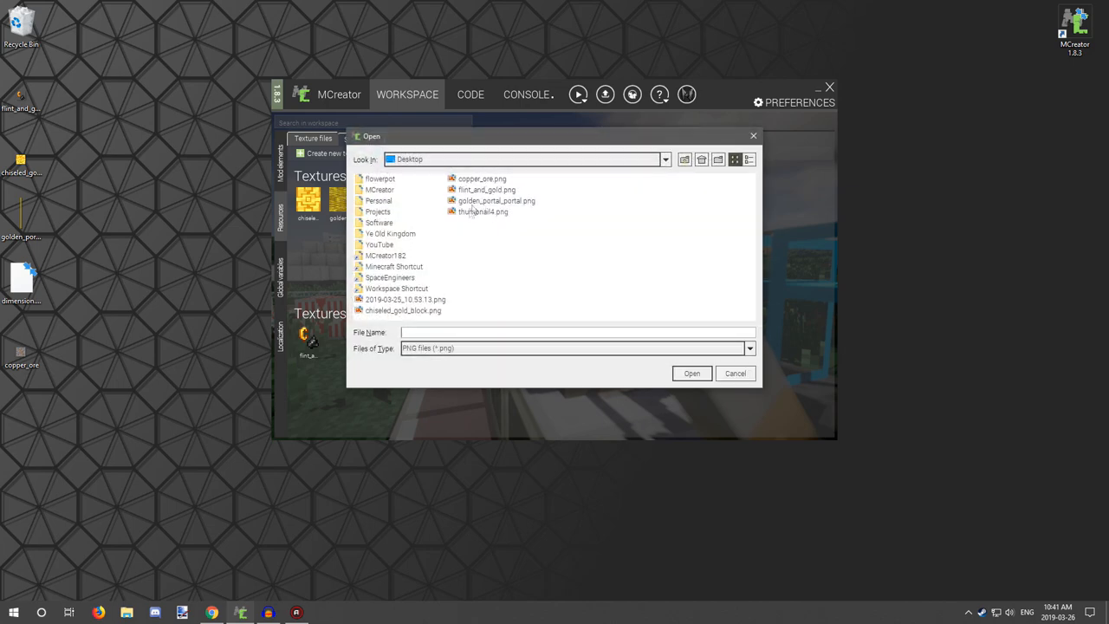
{"action": "left_click", "coordinate": [735, 374]}
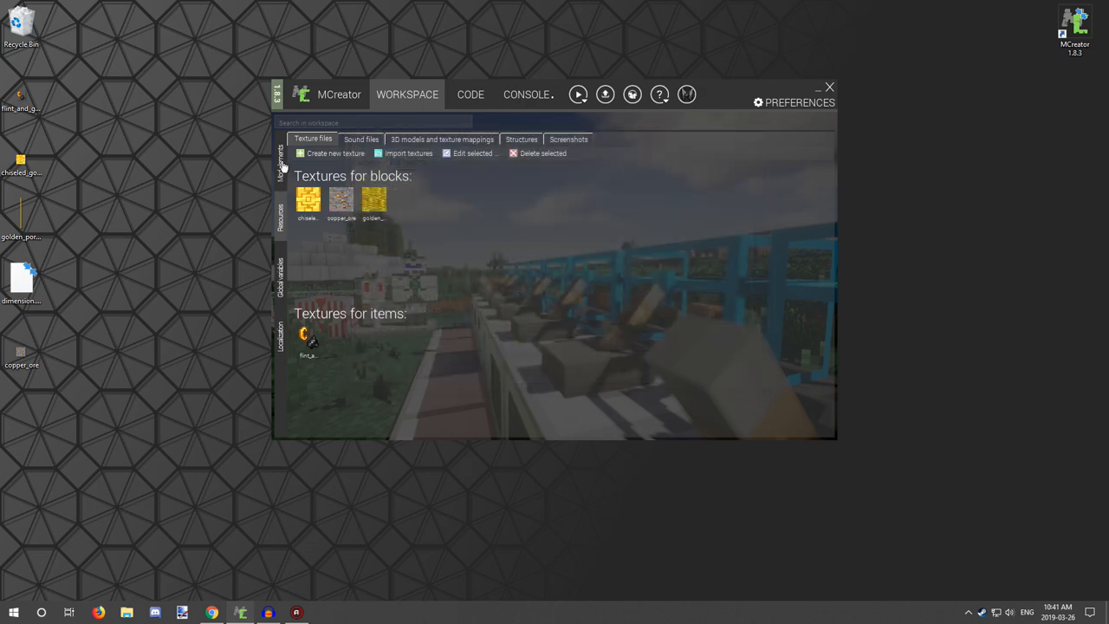
Create a Block element named CopperOre and apply the copper_ore texture to its faces.
{"action": "left_click", "coordinate": [305, 152]}
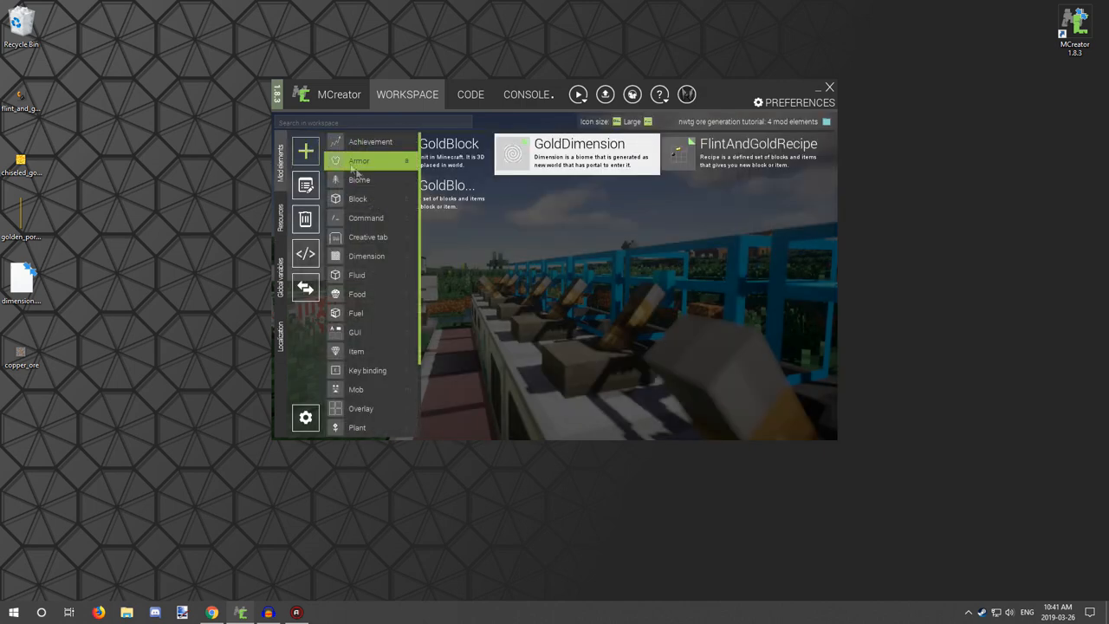
{"action": "left_click", "coordinate": [358, 198]}
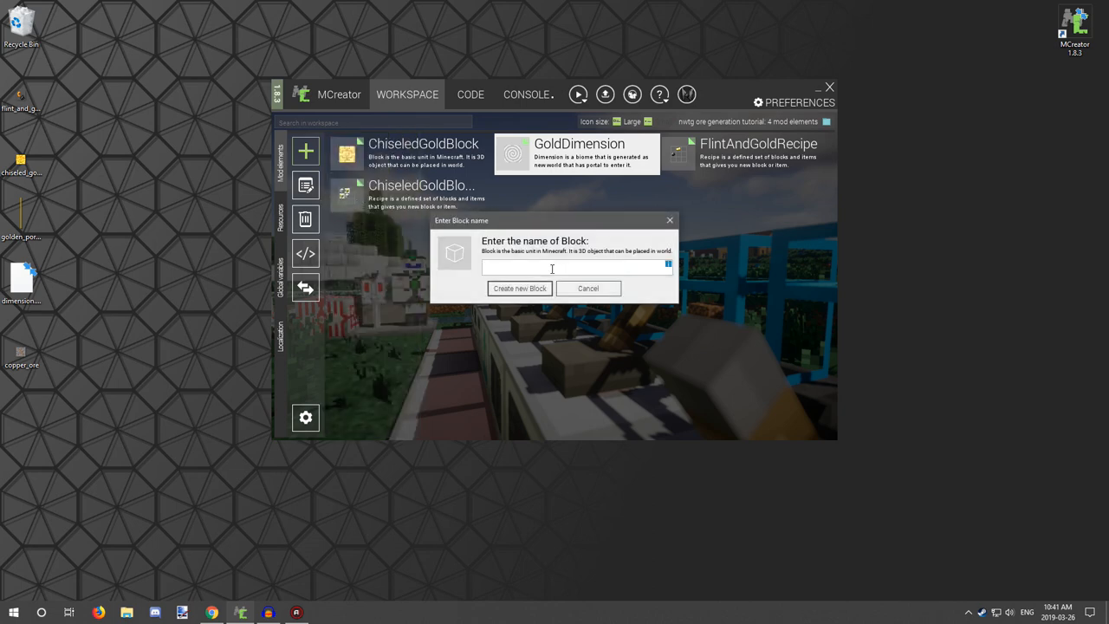
{"action": "type", "text": "C"}
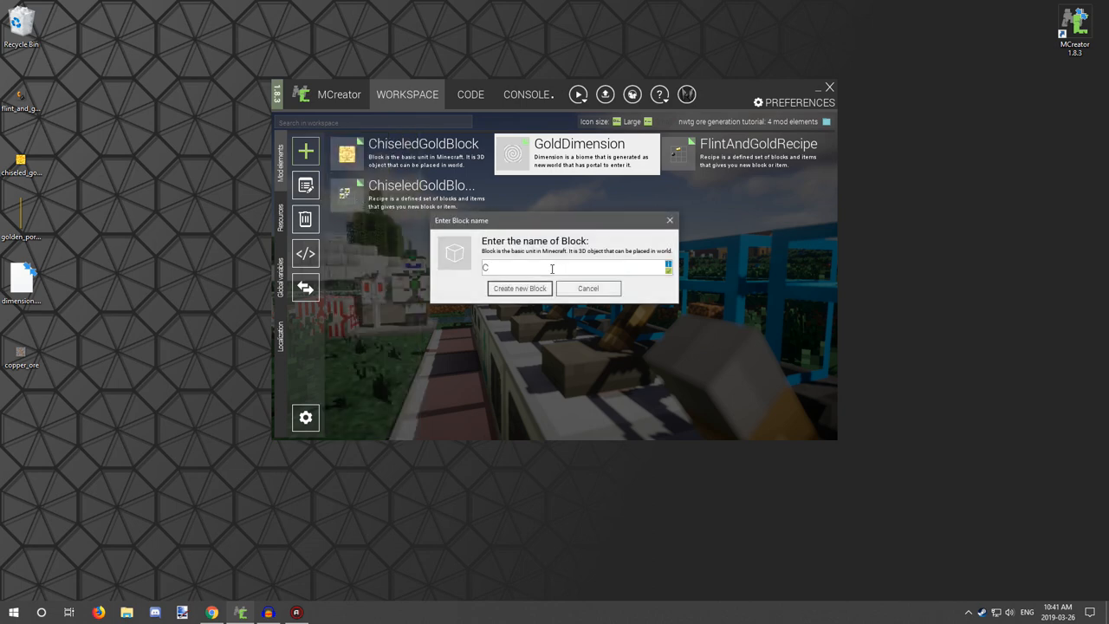
{"action": "type", "text": "opper"}
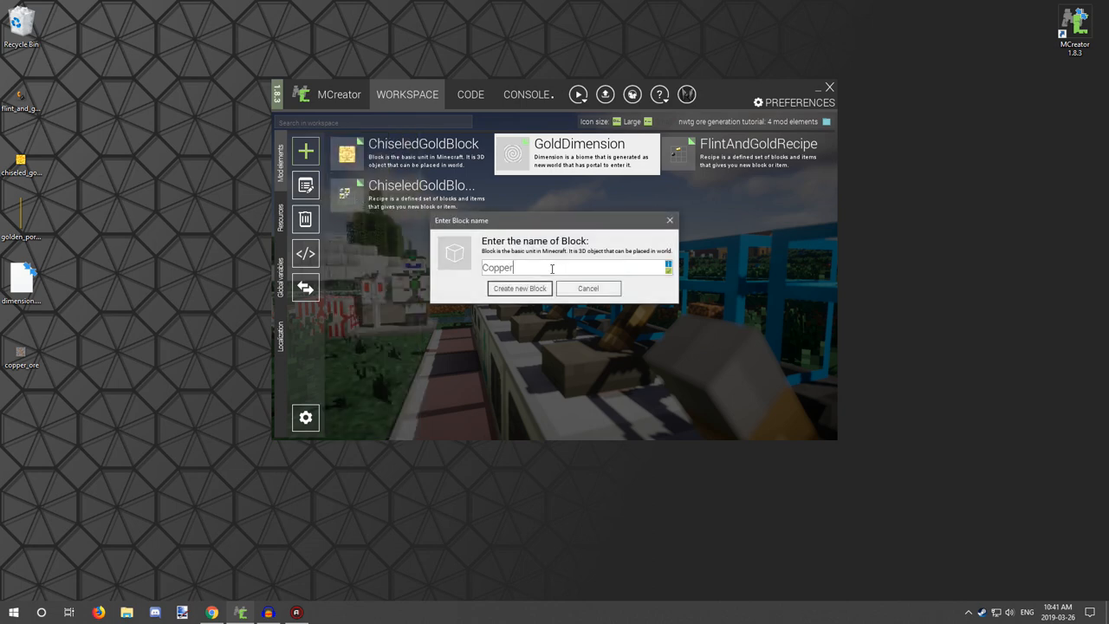
{"action": "type", "text": "Ore"}
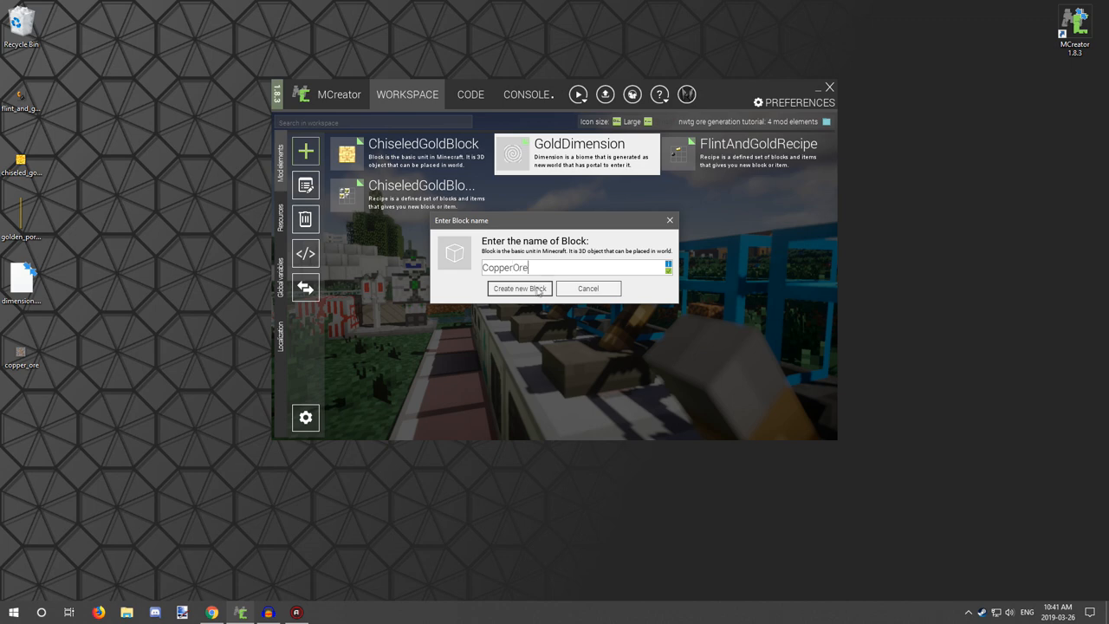
{"action": "left_click", "coordinate": [519, 288]}
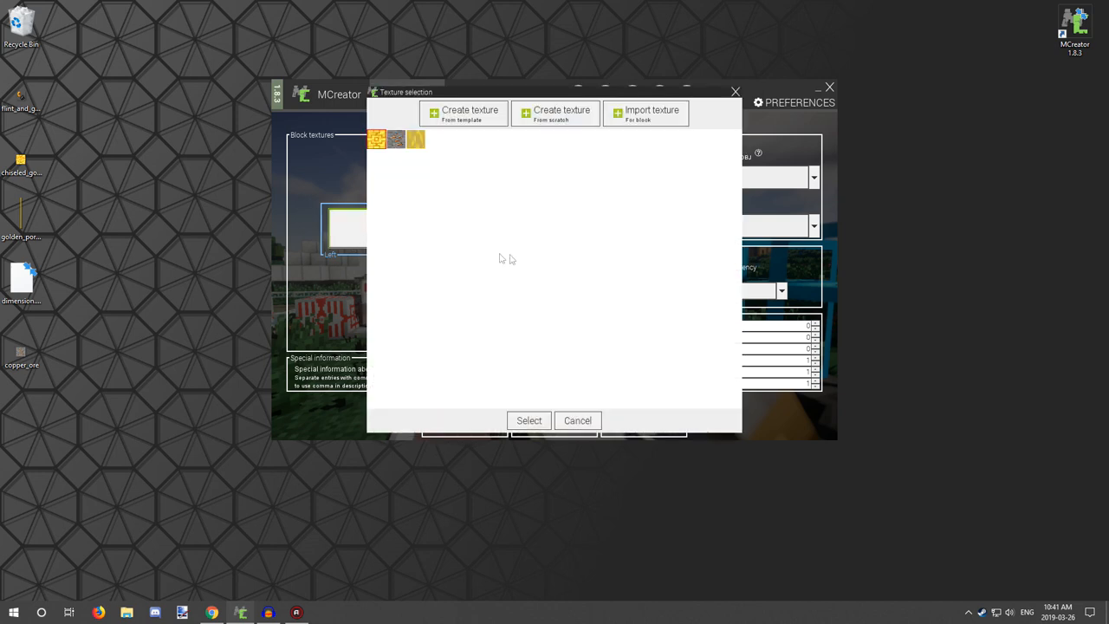
{"action": "mouse_move", "coordinate": [396, 139]}
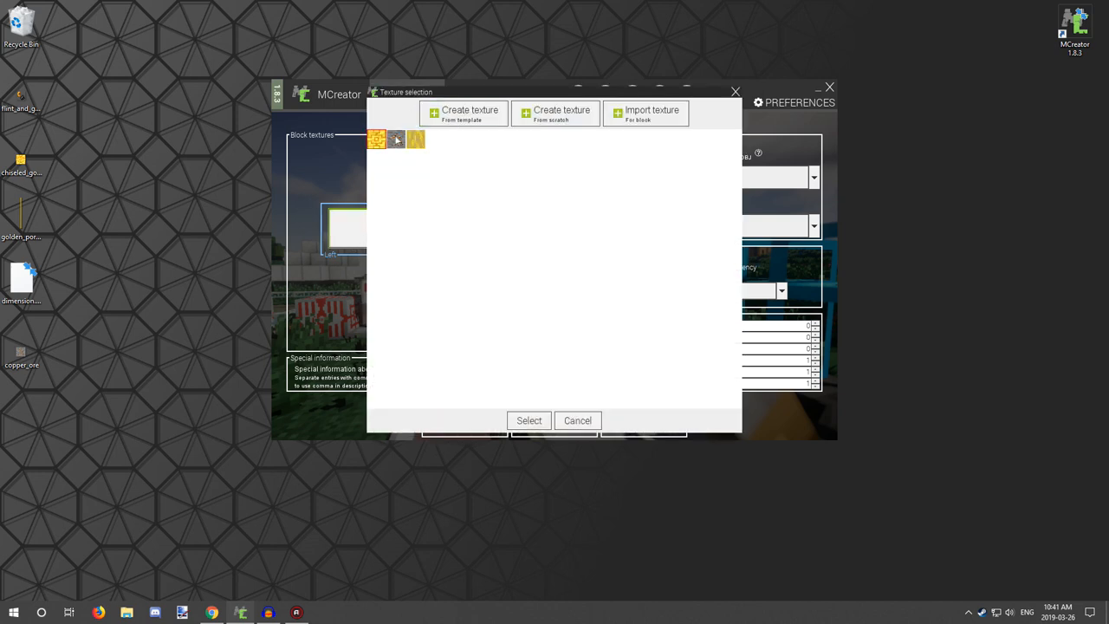
{"action": "left_click", "coordinate": [528, 420]}
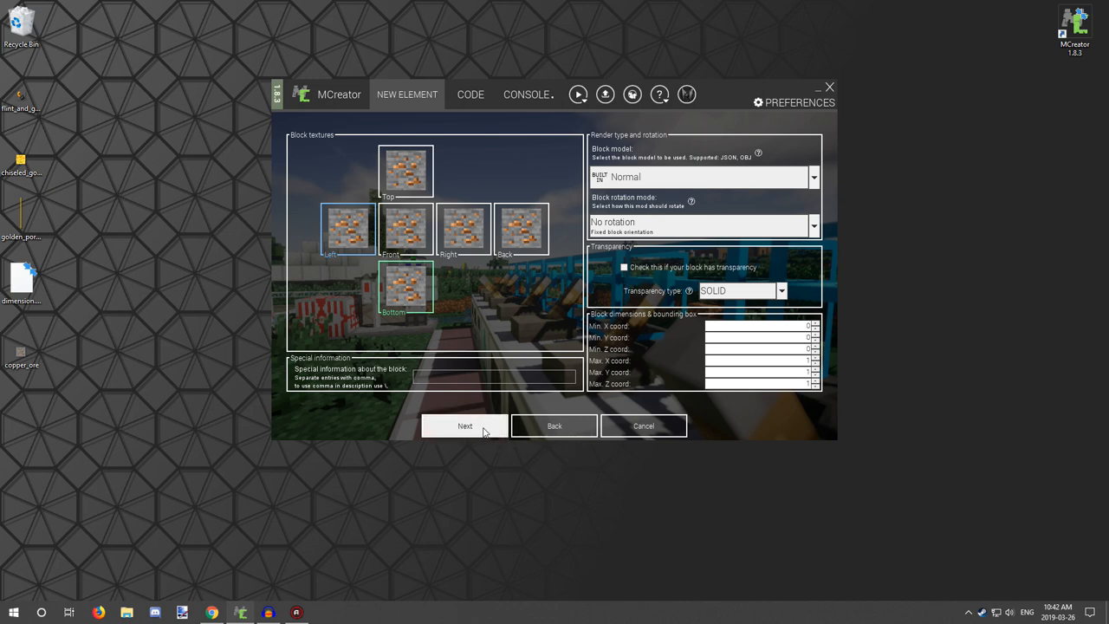
Advance to the block properties and enter 'Copper Ore' as the GUI name.
{"action": "left_click", "coordinate": [464, 425]}
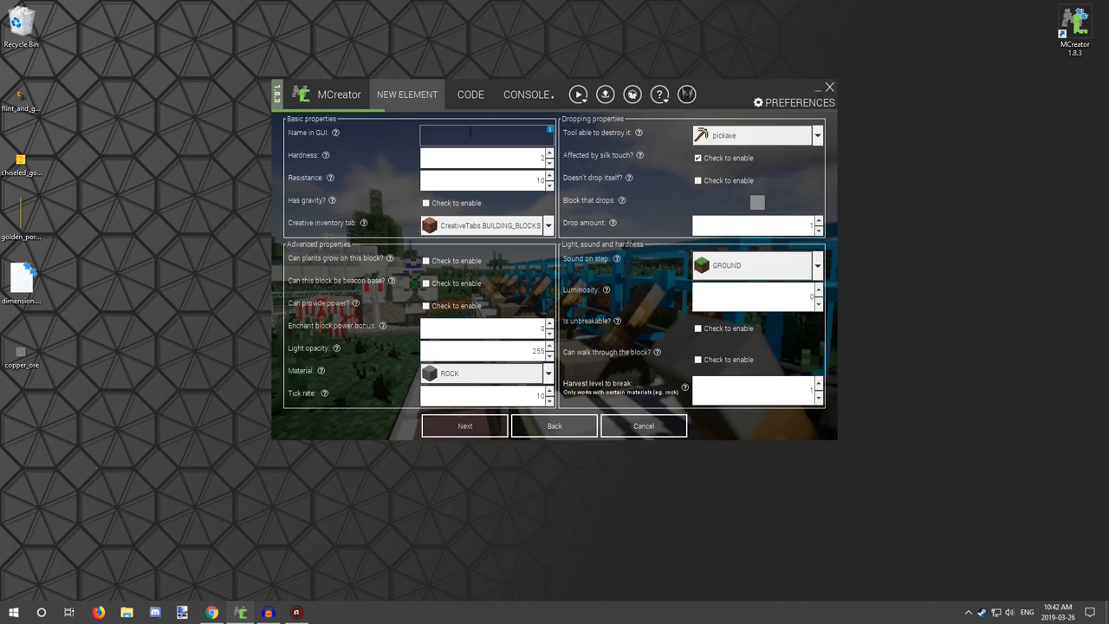
{"action": "type", "text": "Copper O"}
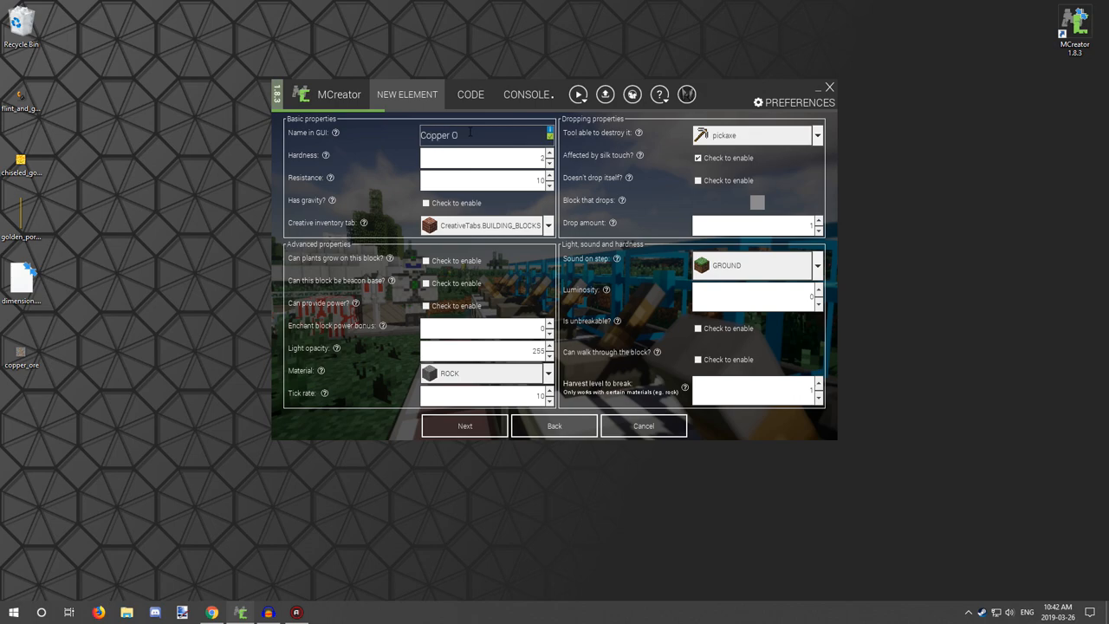
{"action": "type", "text": "re"}
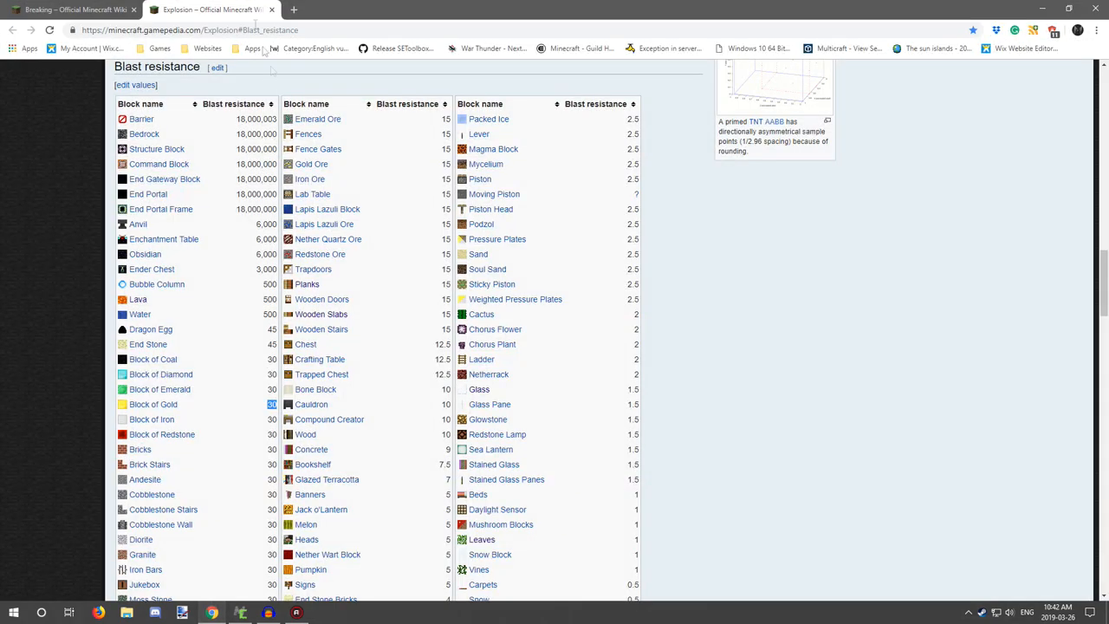
Scroll the wiki's blast resistance table, then the Breaking hardness table to the ores.
{"action": "scroll", "scroll_direction": "down", "scroll_amount": 3}
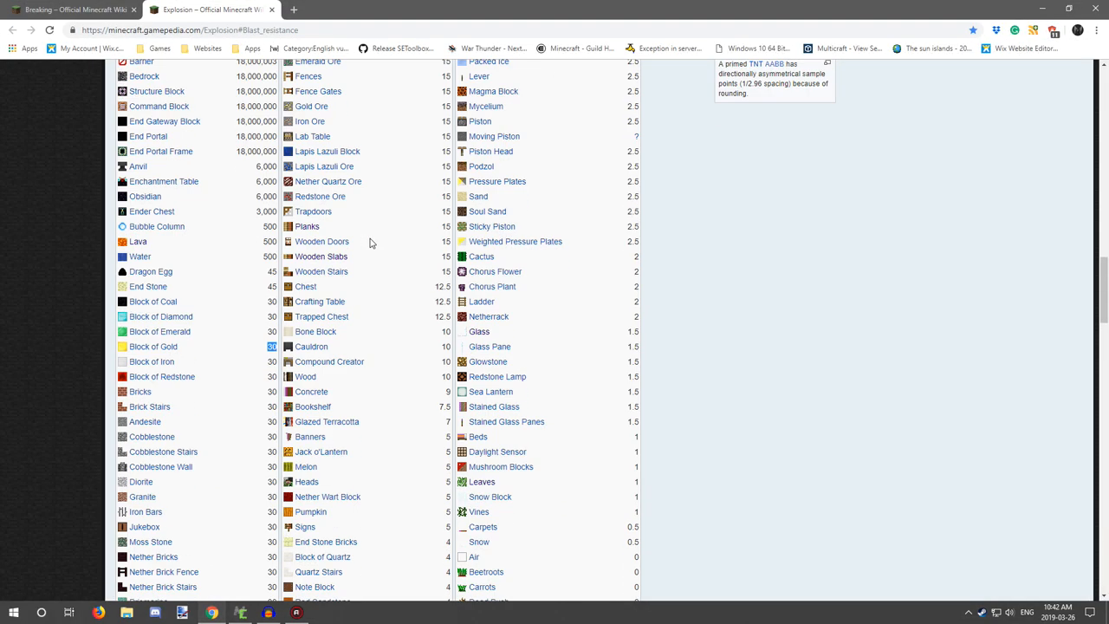
{"action": "scroll", "scroll_direction": "up", "scroll_amount": 3}
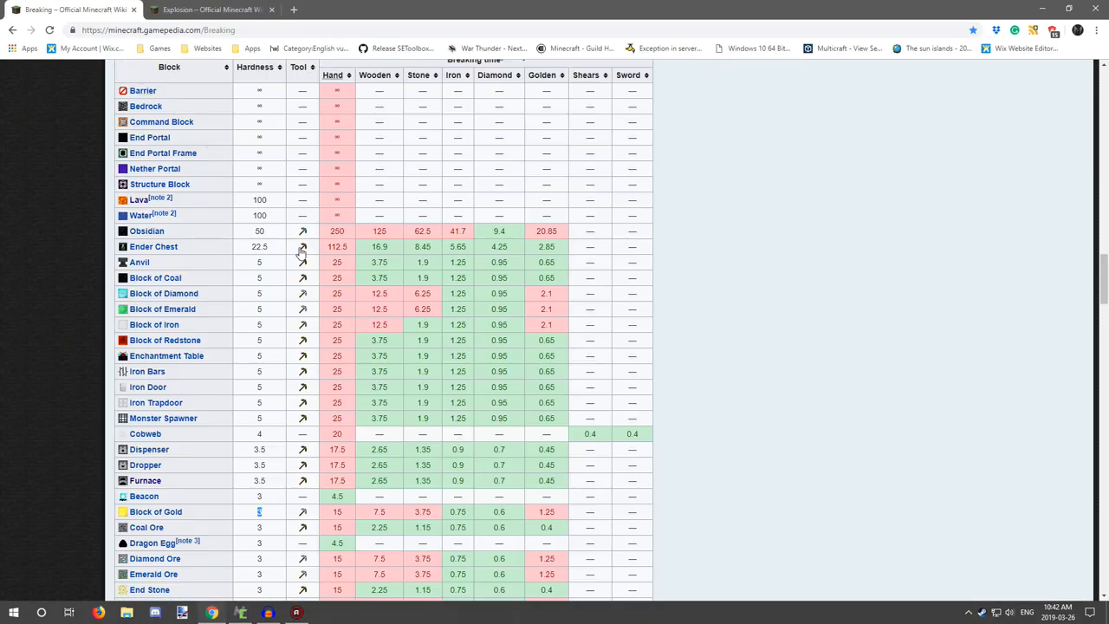
{"action": "scroll", "scroll_direction": "down", "scroll_amount": 3}
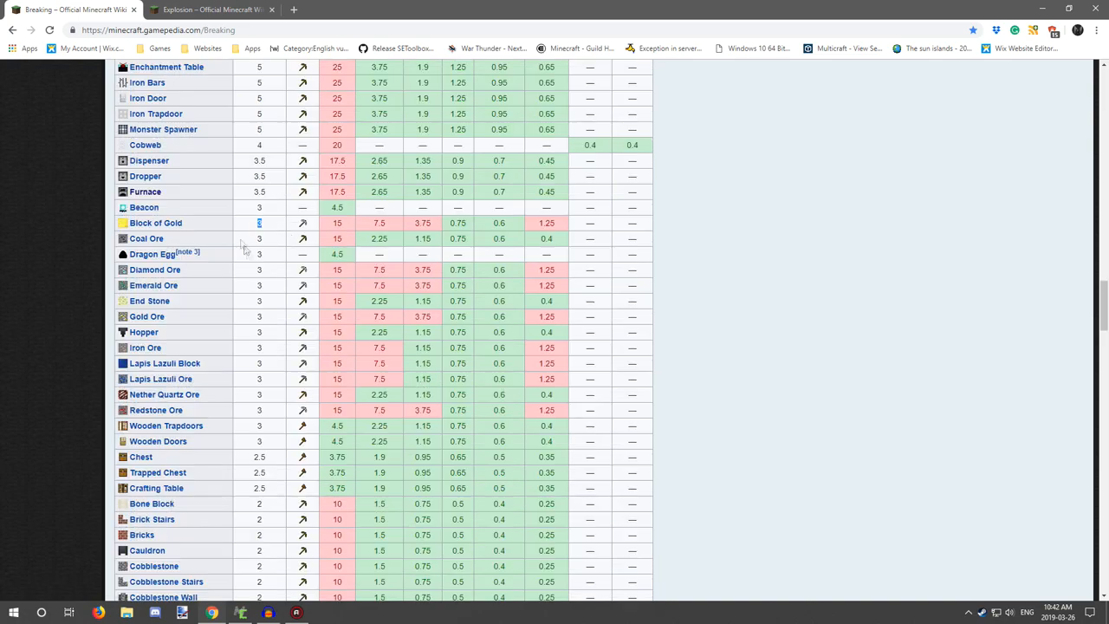
{"action": "scroll", "scroll_direction": "down", "scroll_amount": 3}
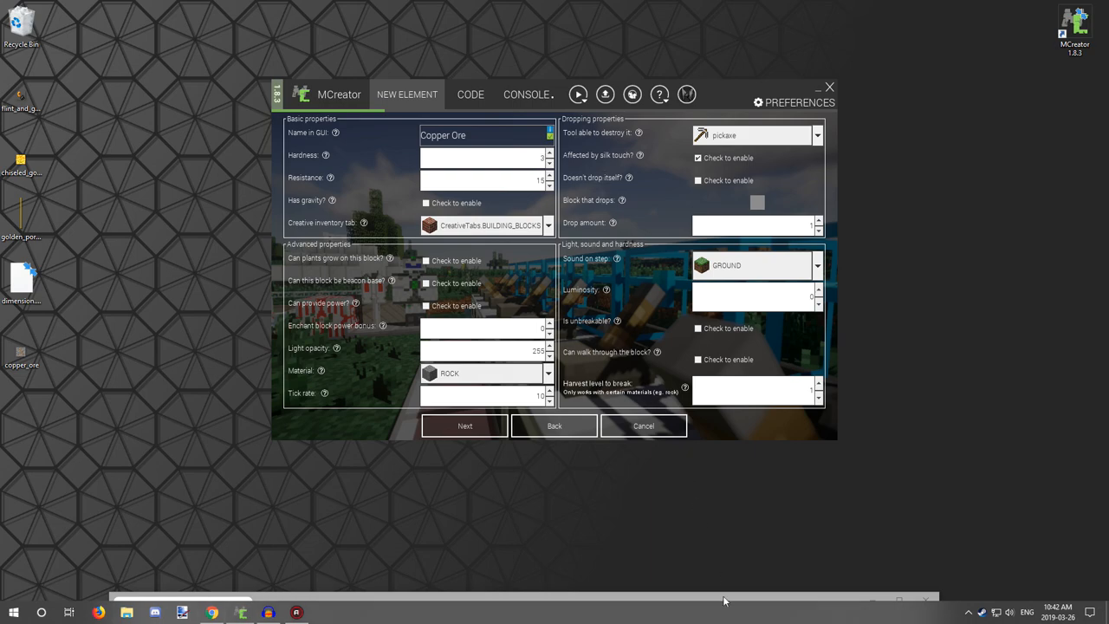
{"action": "mouse_move", "coordinate": [545, 246]}
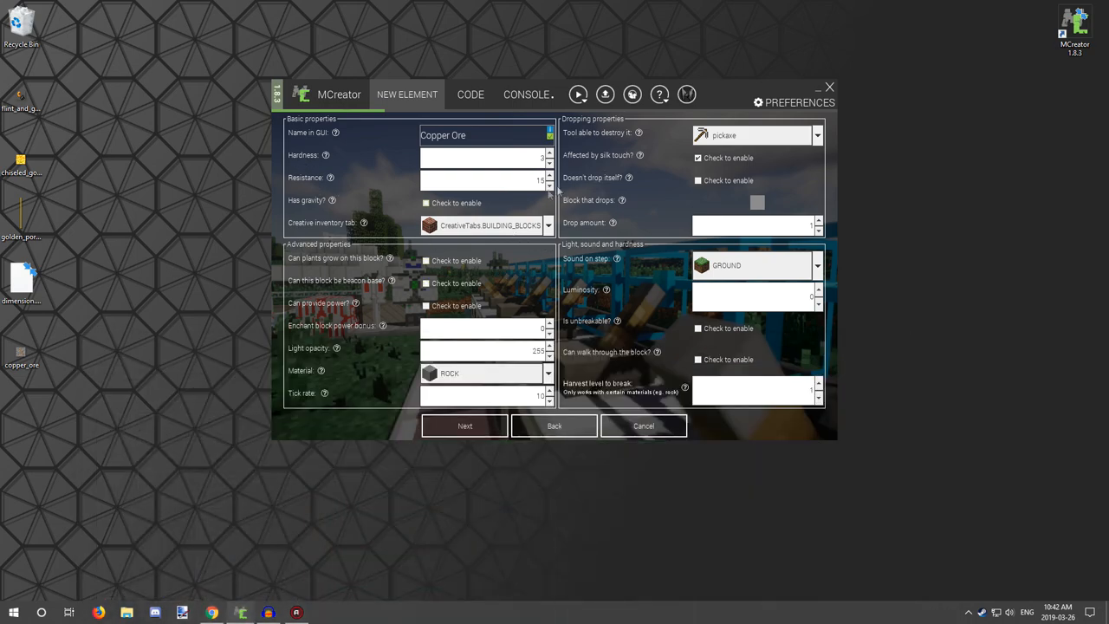
{"action": "mouse_move", "coordinate": [486, 245]}
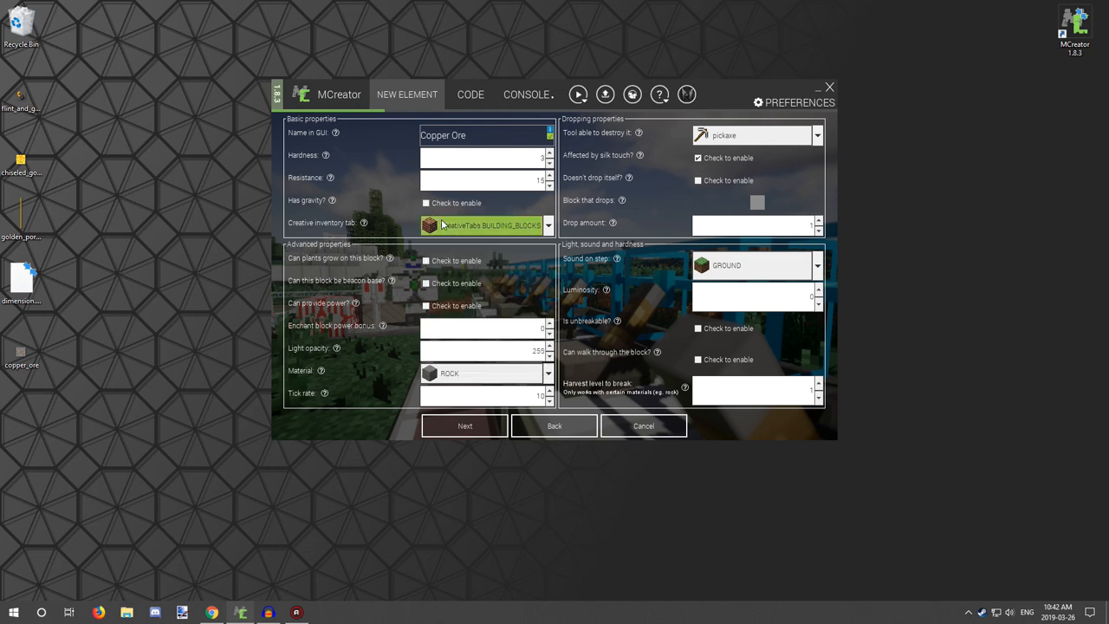
{"action": "mouse_move", "coordinate": [433, 248]}
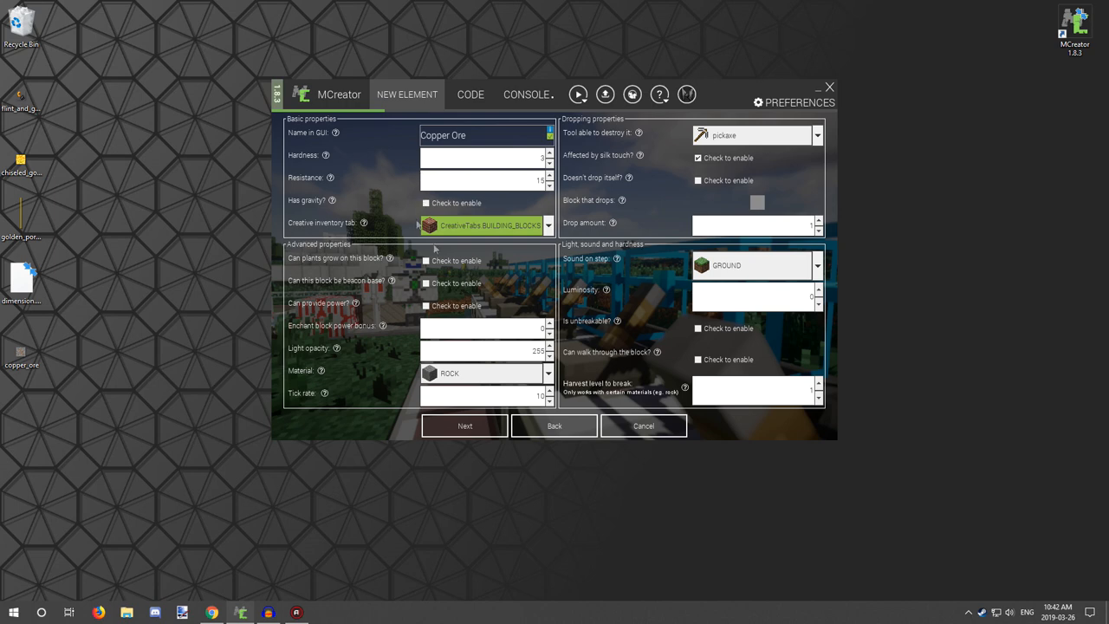
{"action": "mouse_move", "coordinate": [425, 260]}
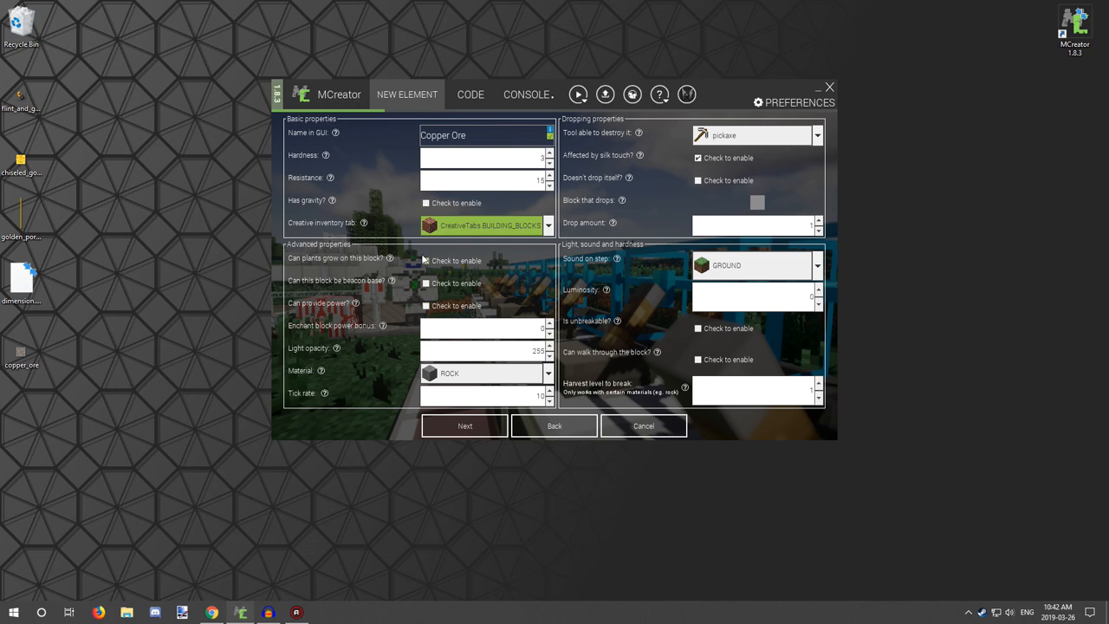
{"action": "mouse_move", "coordinate": [367, 301]}
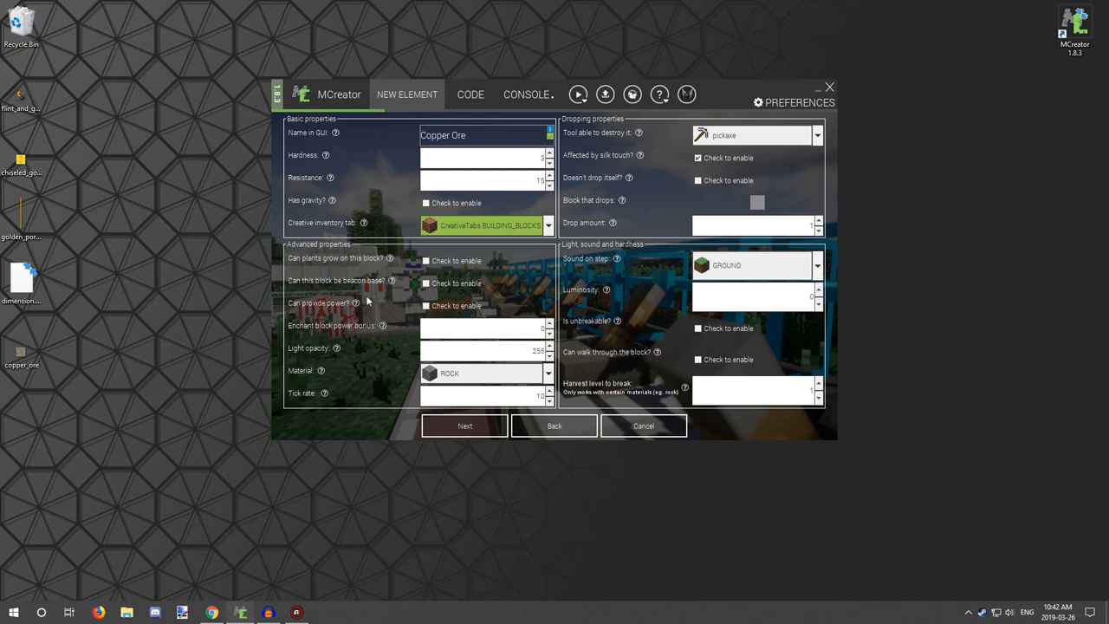
{"action": "mouse_move", "coordinate": [388, 315]}
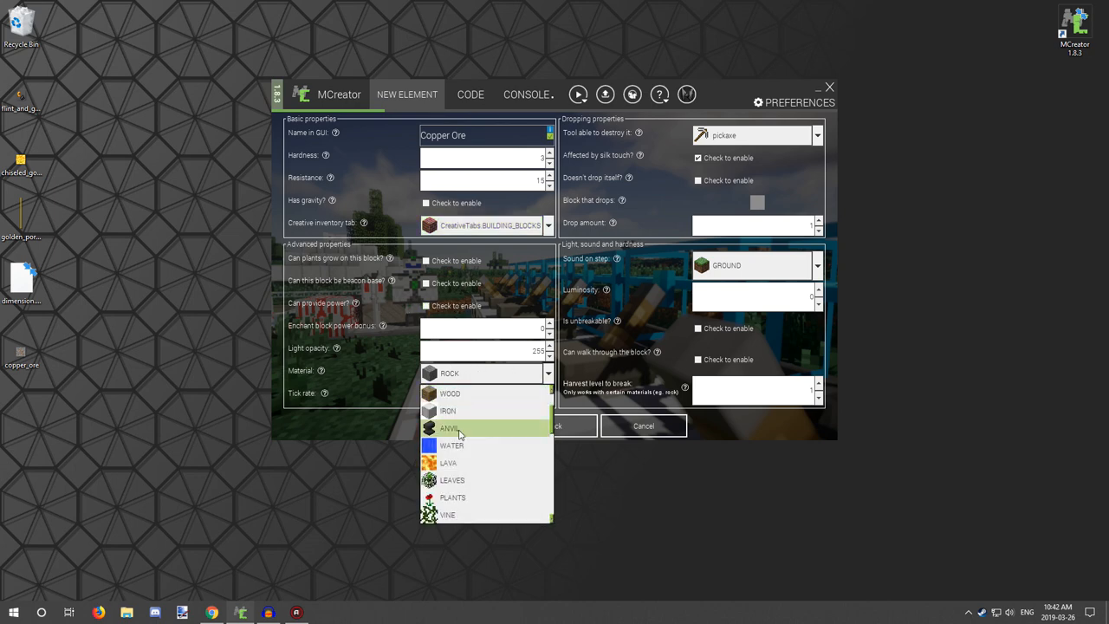
Keep the material as ROCK and set the step sound to STONE.
{"action": "left_click", "coordinate": [450, 372]}
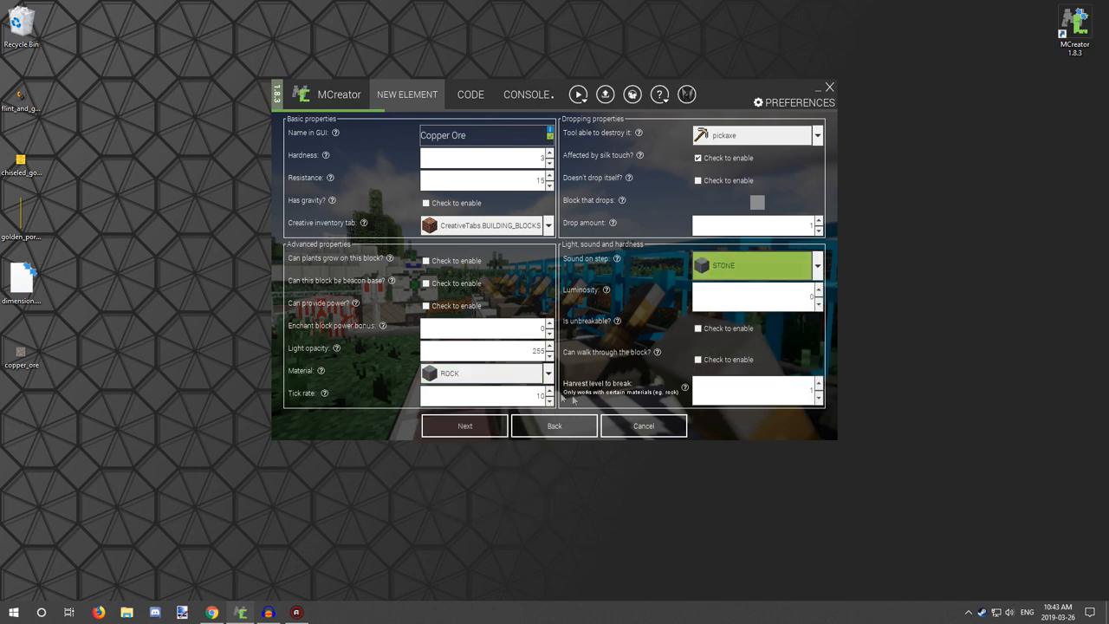
{"action": "left_click", "coordinate": [754, 390]}
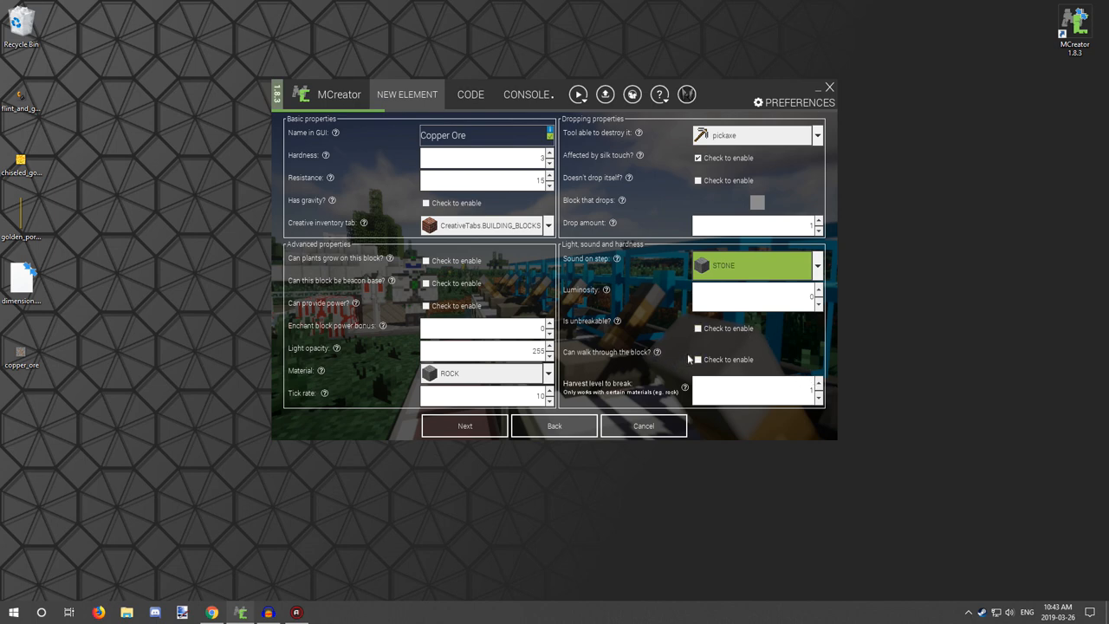
{"action": "mouse_move", "coordinate": [734, 249]}
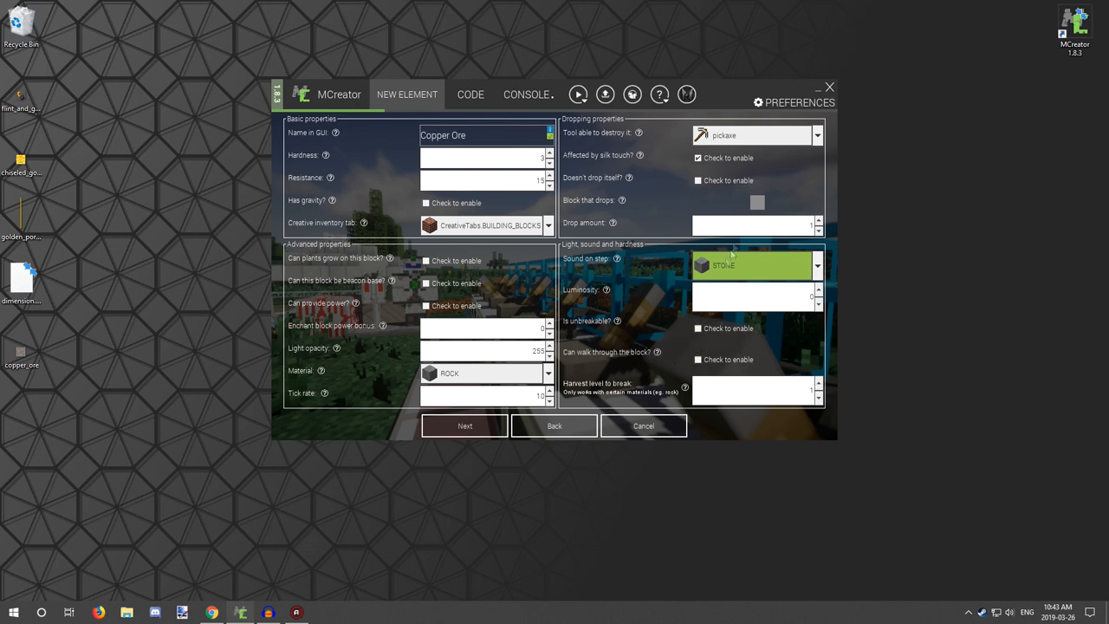
{"action": "mouse_move", "coordinate": [834, 266]}
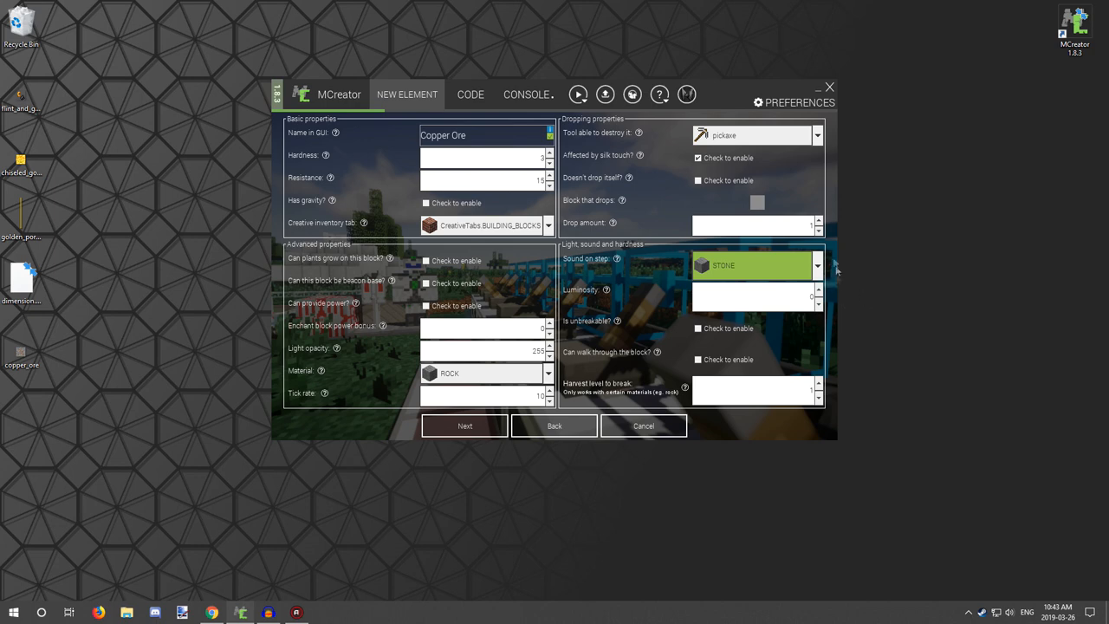
{"action": "mouse_move", "coordinate": [663, 200]}
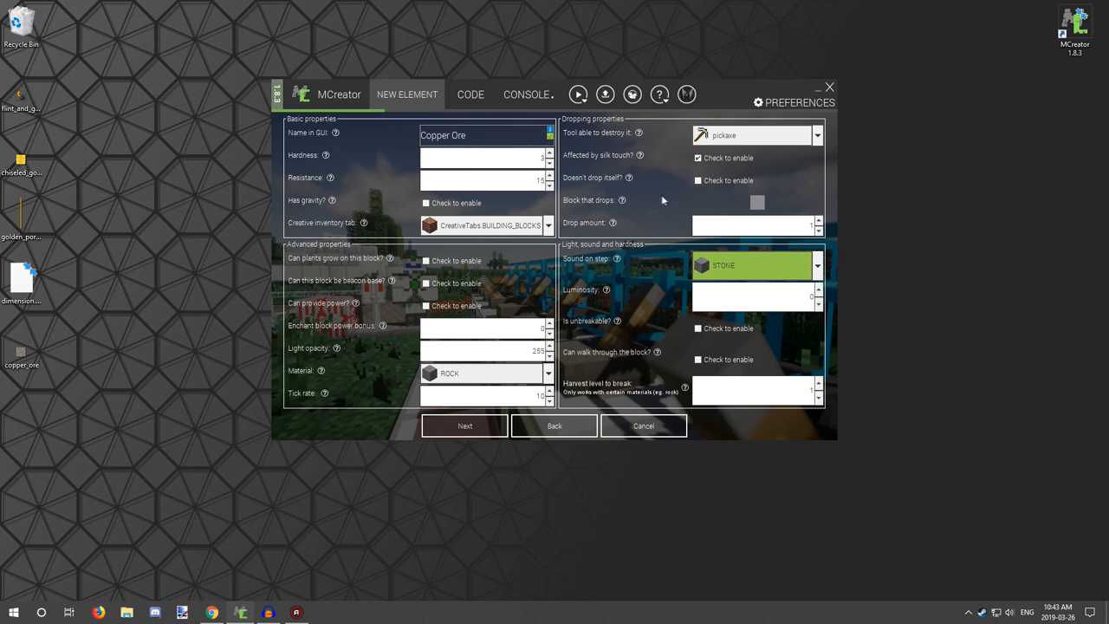
{"action": "mouse_move", "coordinate": [753, 201]}
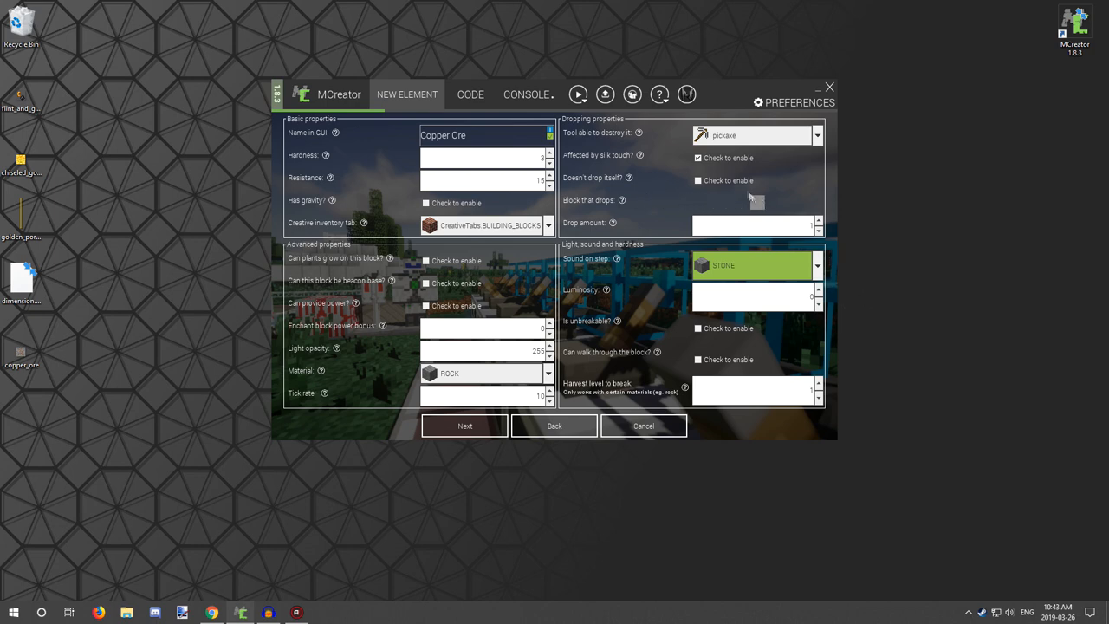
{"action": "mouse_move", "coordinate": [760, 203]}
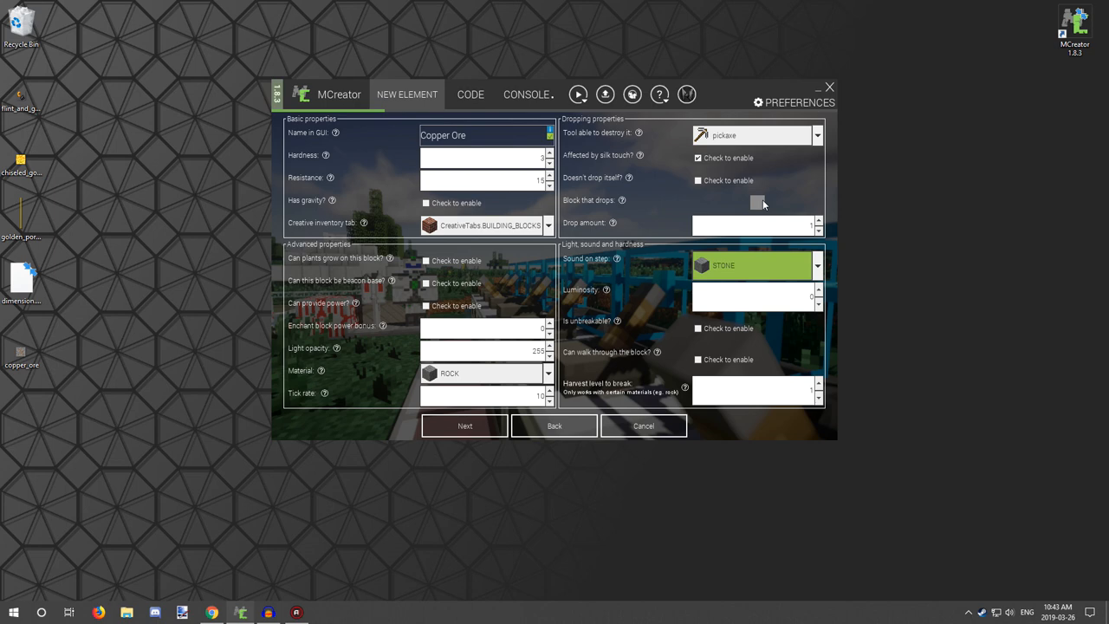
{"action": "mouse_move", "coordinate": [762, 202]}
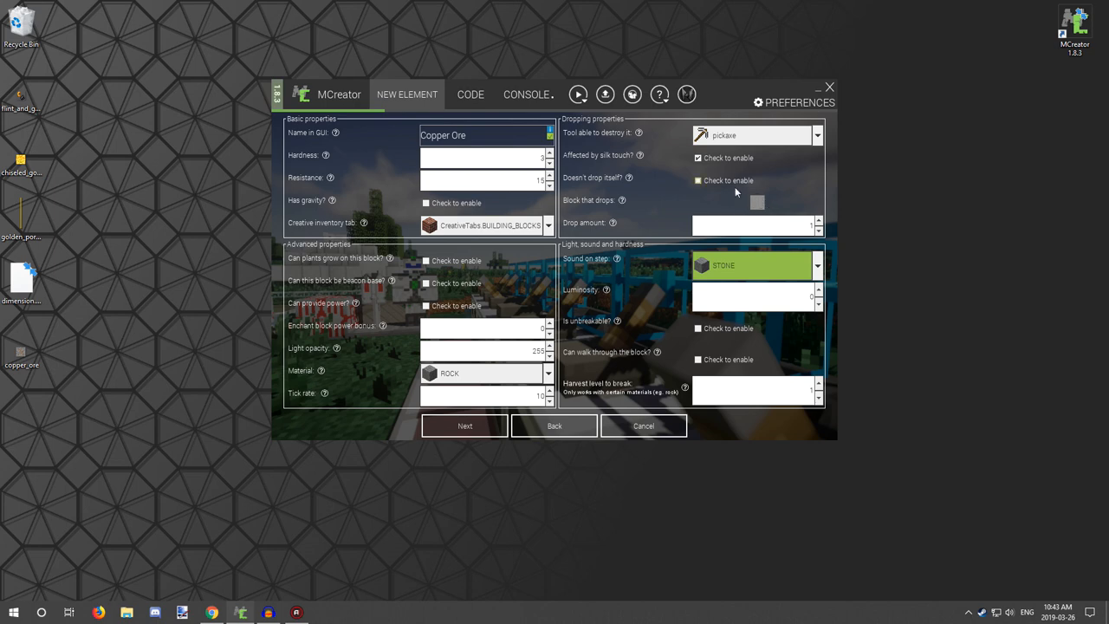
Pick the block Copper Ore drops and untick Affected by silk touch.
{"action": "left_click", "coordinate": [757, 203]}
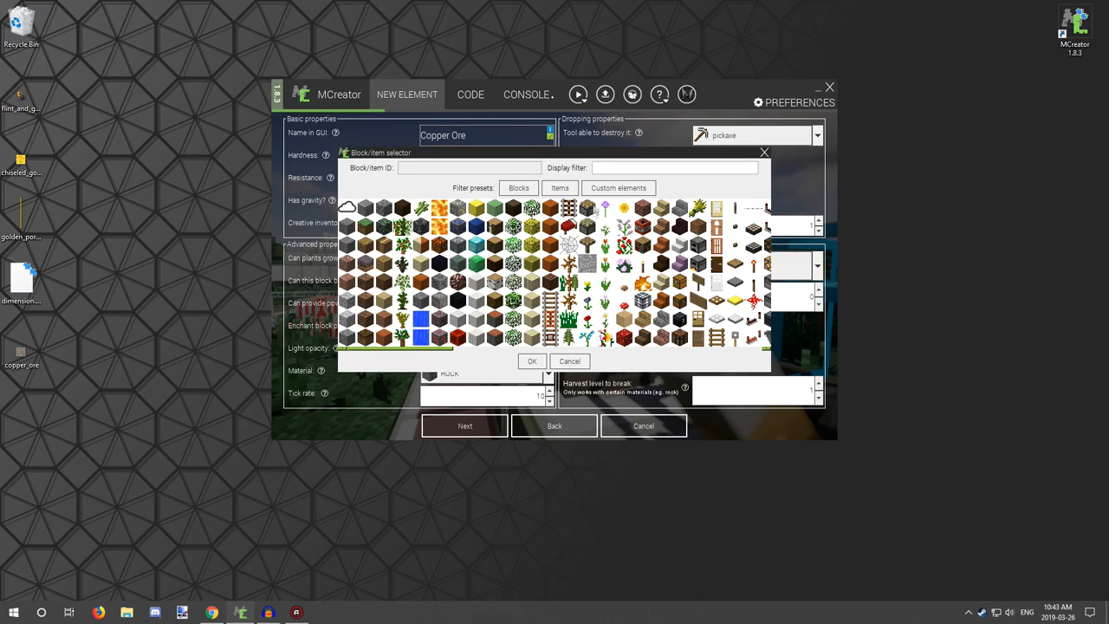
{"action": "left_click", "coordinate": [560, 188]}
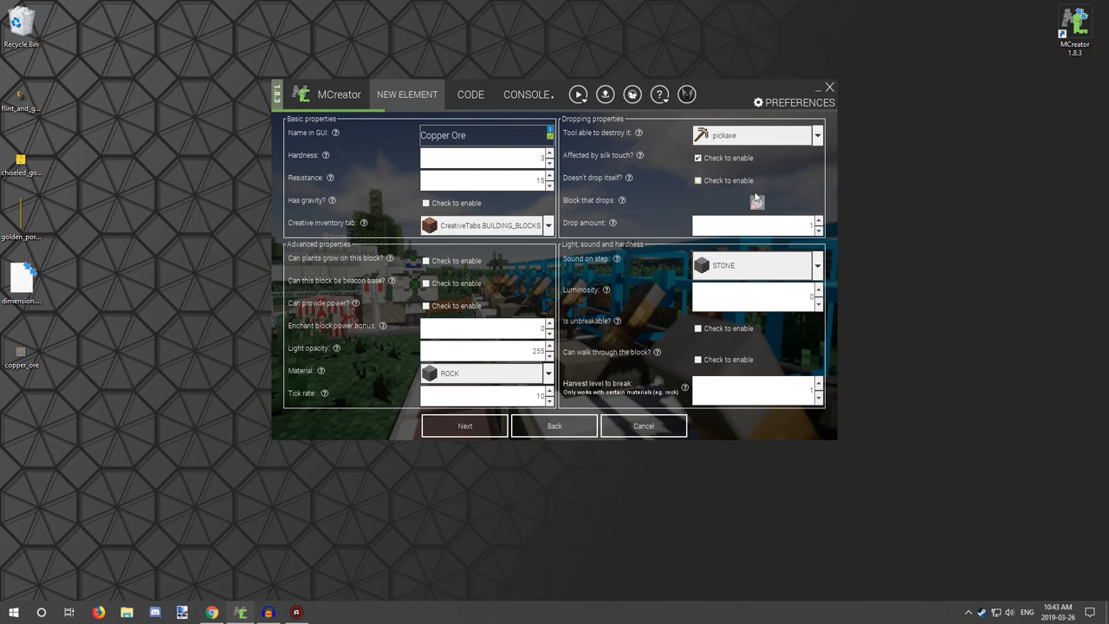
{"action": "left_click", "coordinate": [698, 181]}
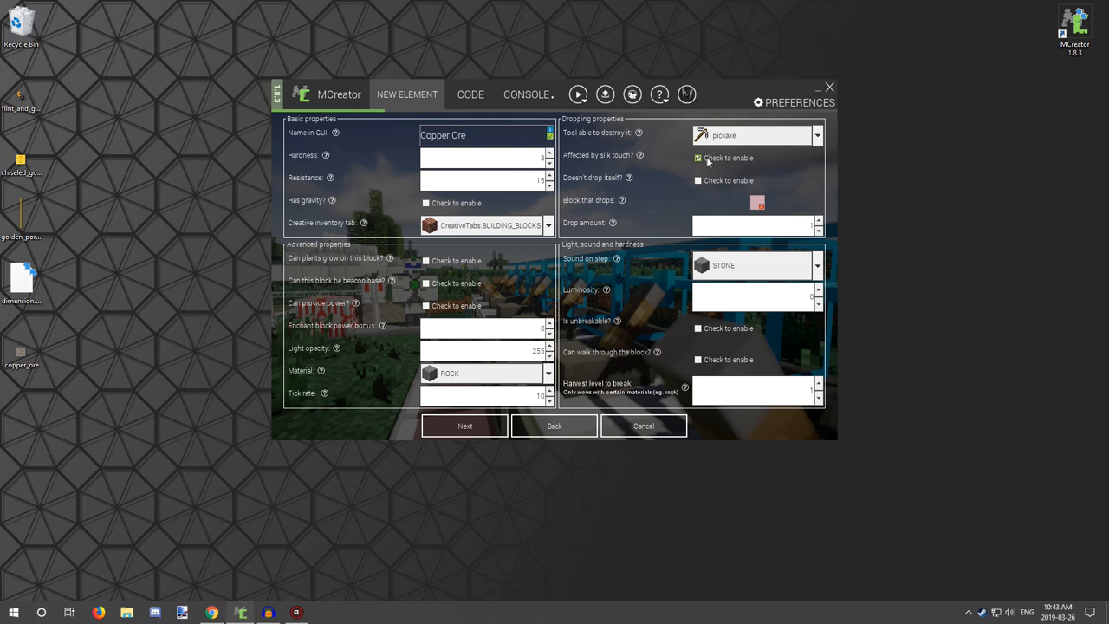
{"action": "left_click", "coordinate": [698, 157]}
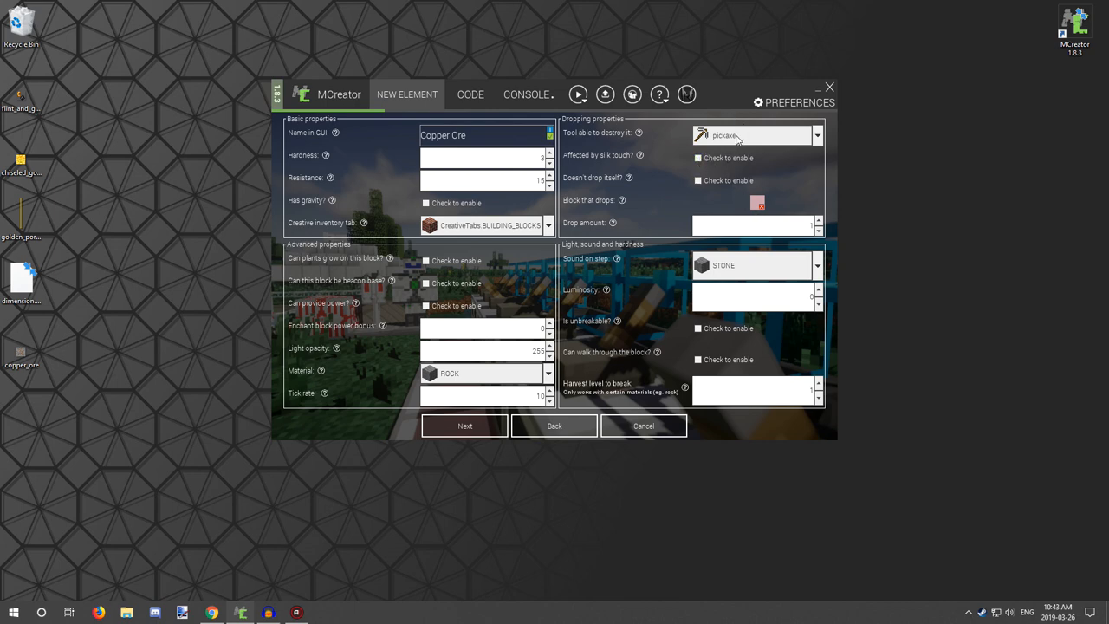
{"action": "left_click", "coordinate": [754, 135]}
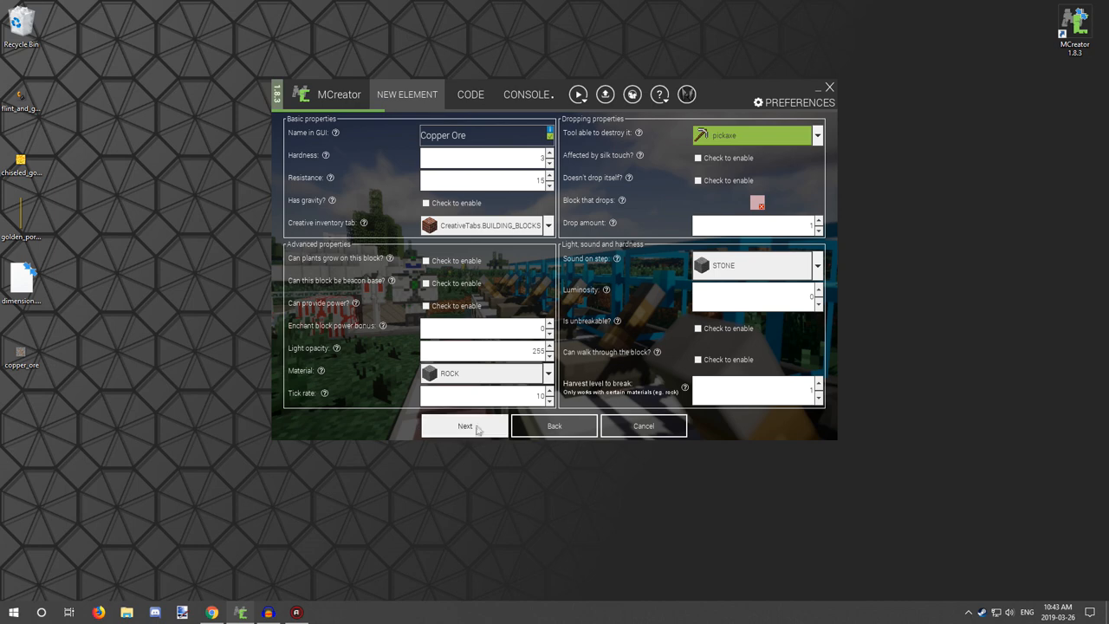
Skip the particle and tile entity pages to reach the event triggers.
{"action": "left_click", "coordinate": [464, 426]}
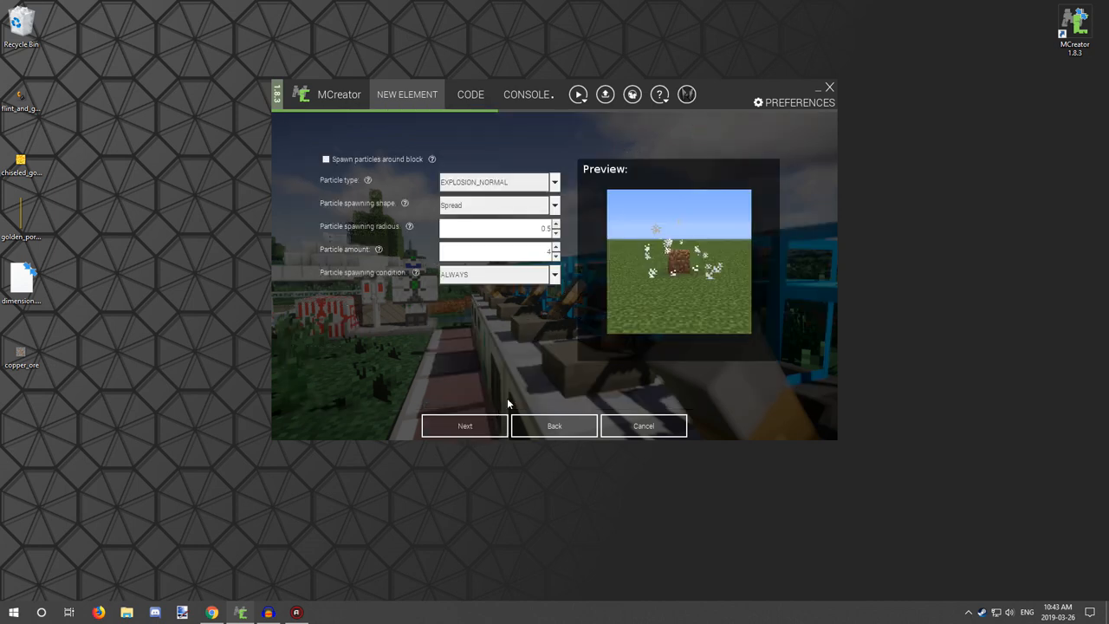
{"action": "mouse_move", "coordinate": [513, 431]}
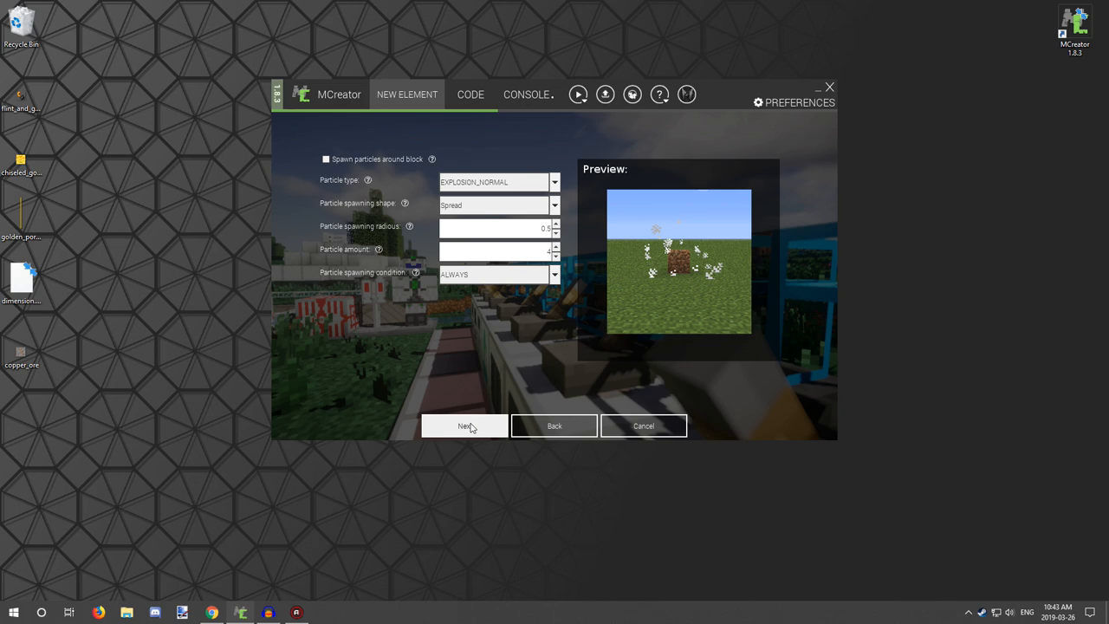
{"action": "mouse_move", "coordinate": [470, 425]}
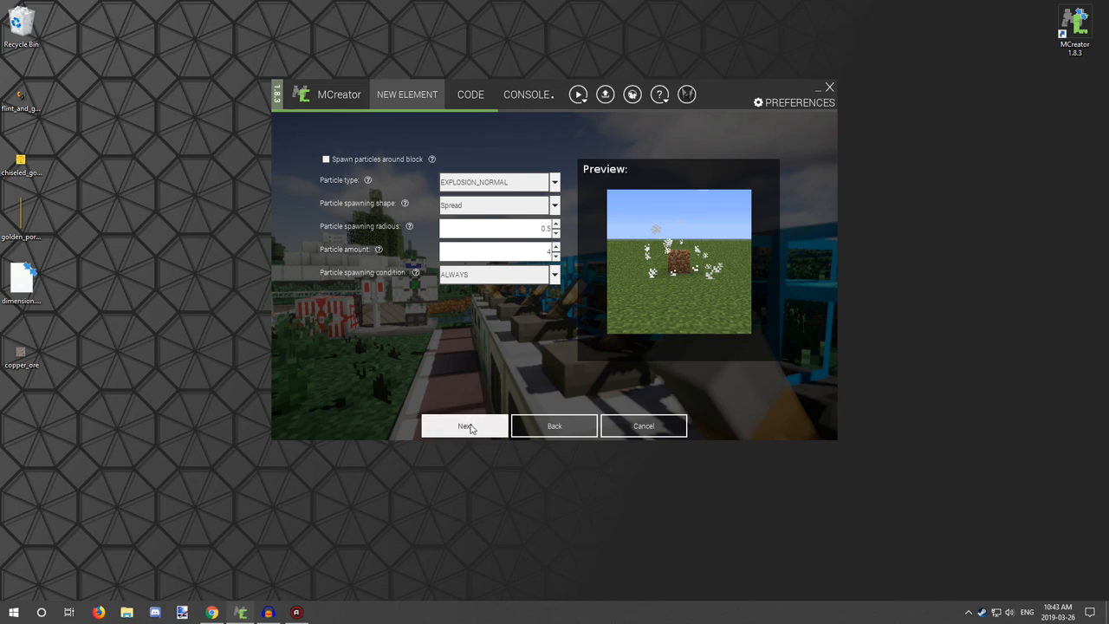
{"action": "left_click", "coordinate": [465, 426]}
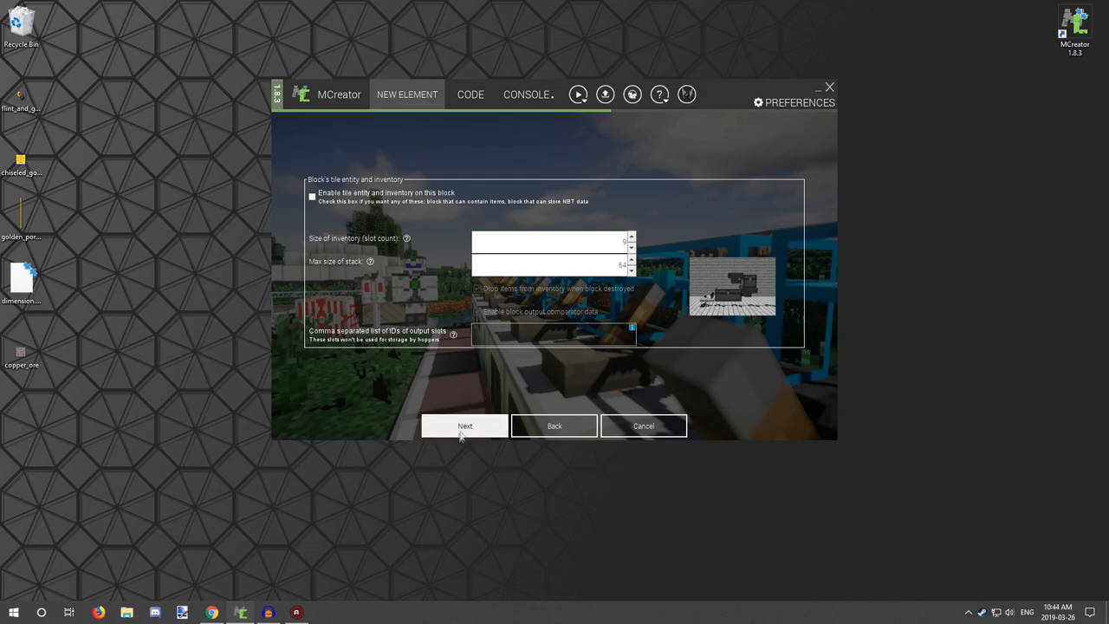
{"action": "left_click", "coordinate": [466, 426]}
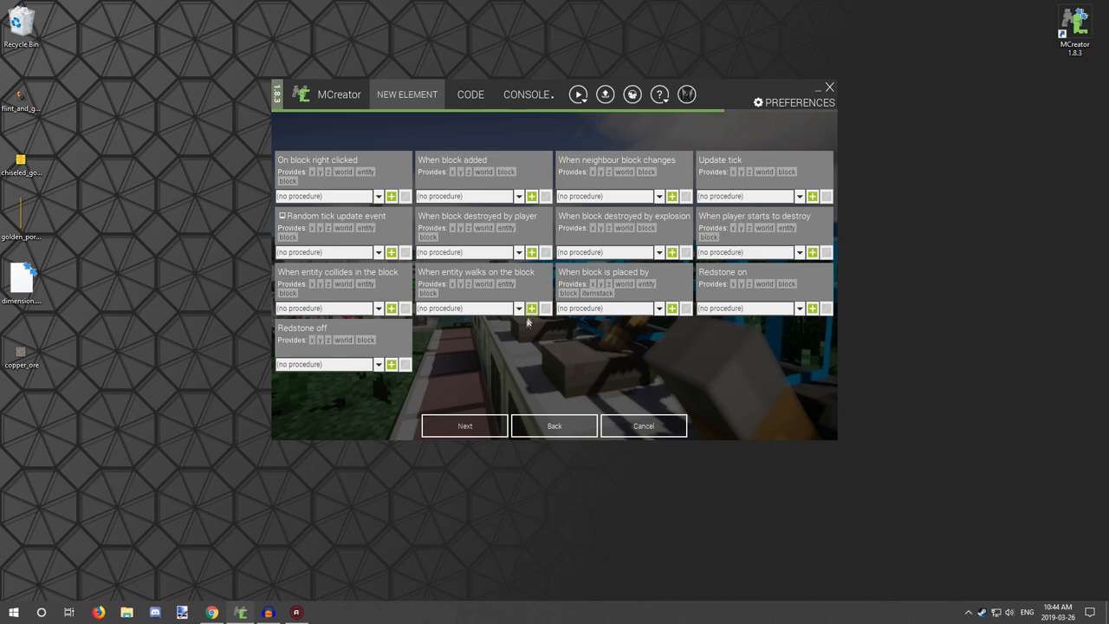
{"action": "mouse_move", "coordinate": [536, 335]}
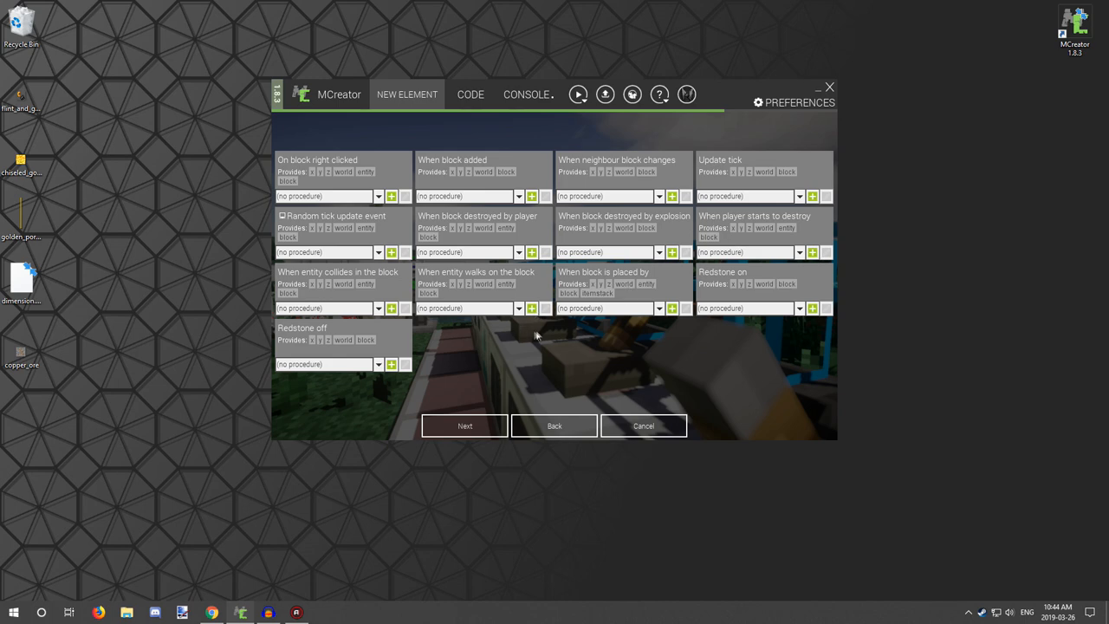
{"action": "mouse_move", "coordinate": [496, 383]}
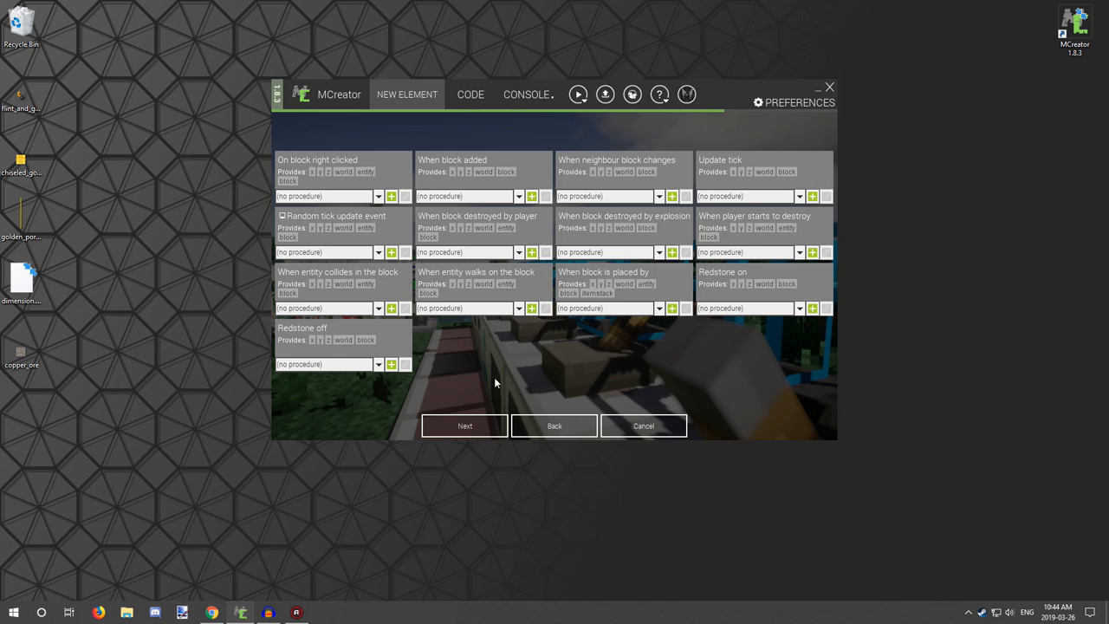
{"action": "mouse_move", "coordinate": [613, 236]}
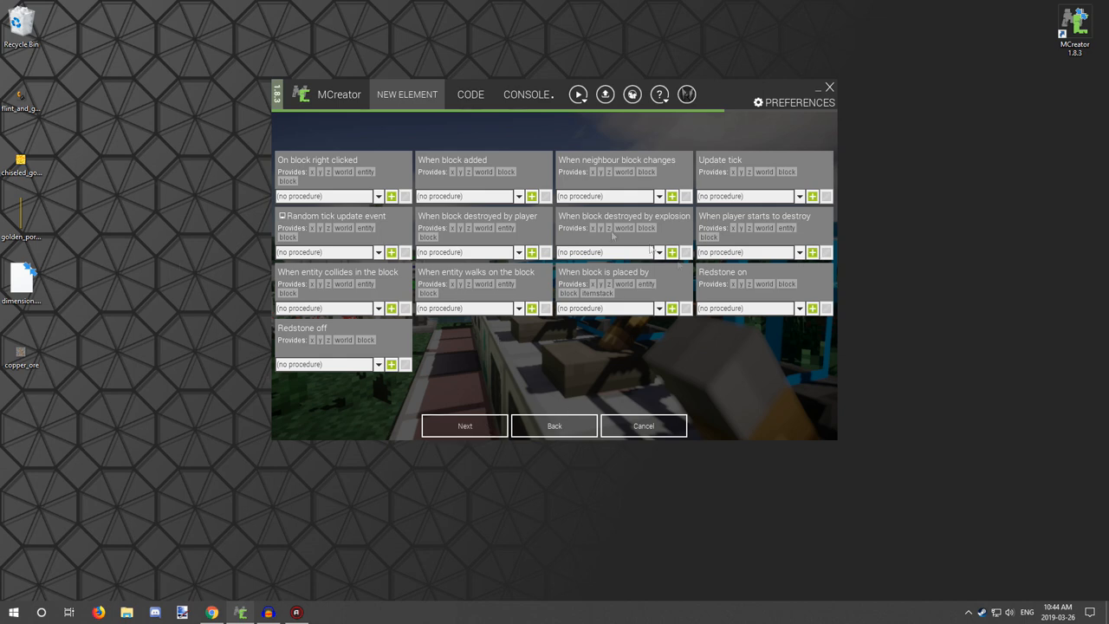
{"action": "mouse_move", "coordinate": [496, 398]}
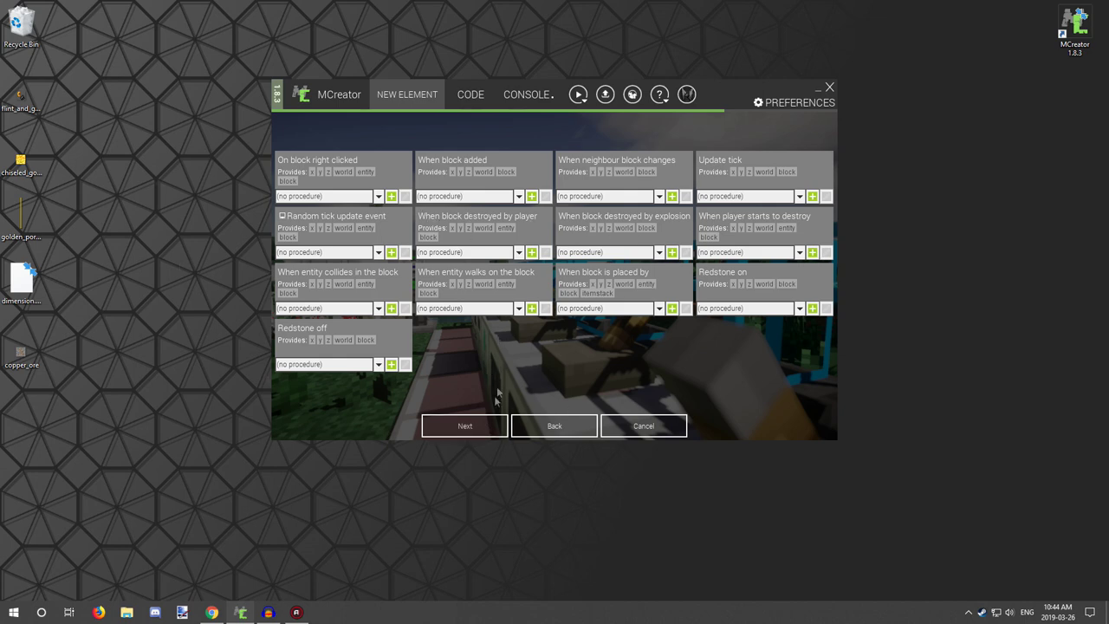
{"action": "left_click", "coordinate": [464, 425]}
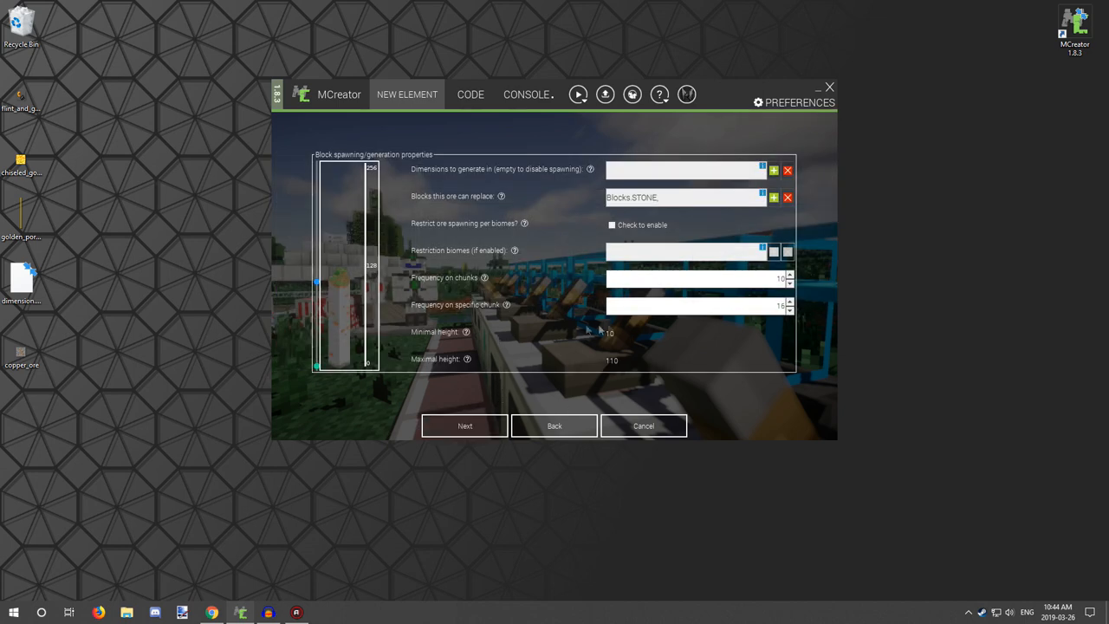
{"action": "mouse_move", "coordinate": [711, 113]}
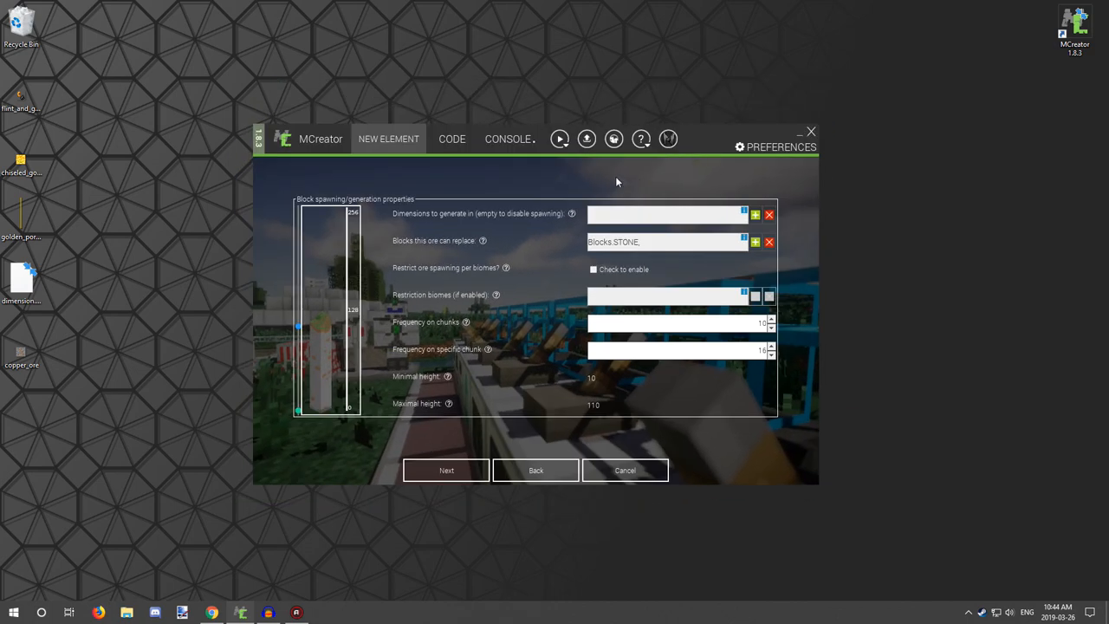
{"action": "mouse_move", "coordinate": [504, 215]}
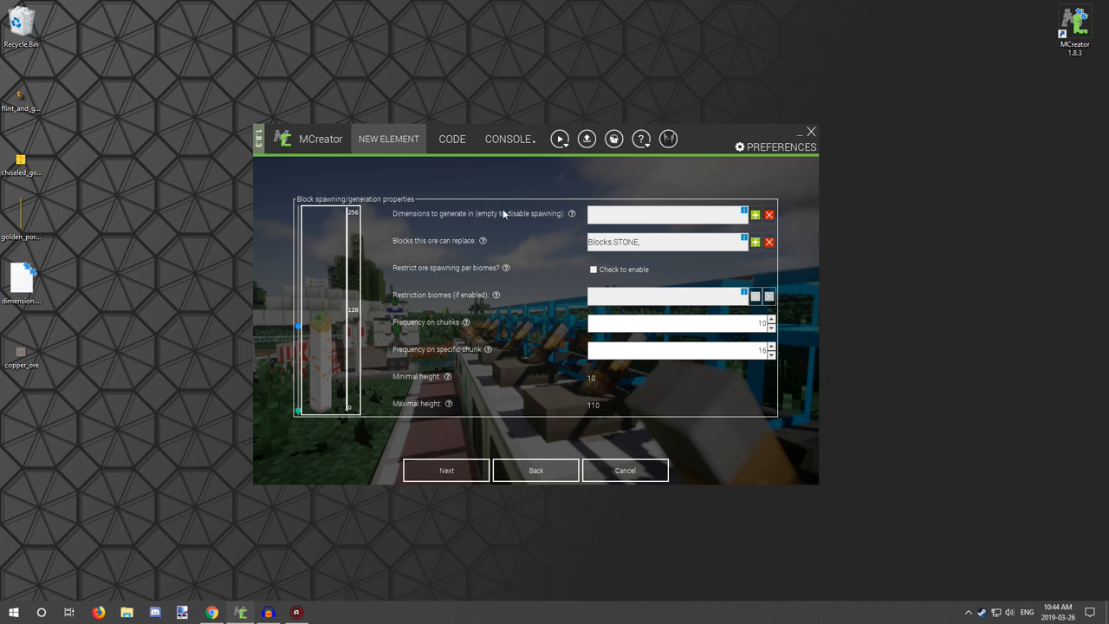
{"action": "mouse_move", "coordinate": [459, 217]}
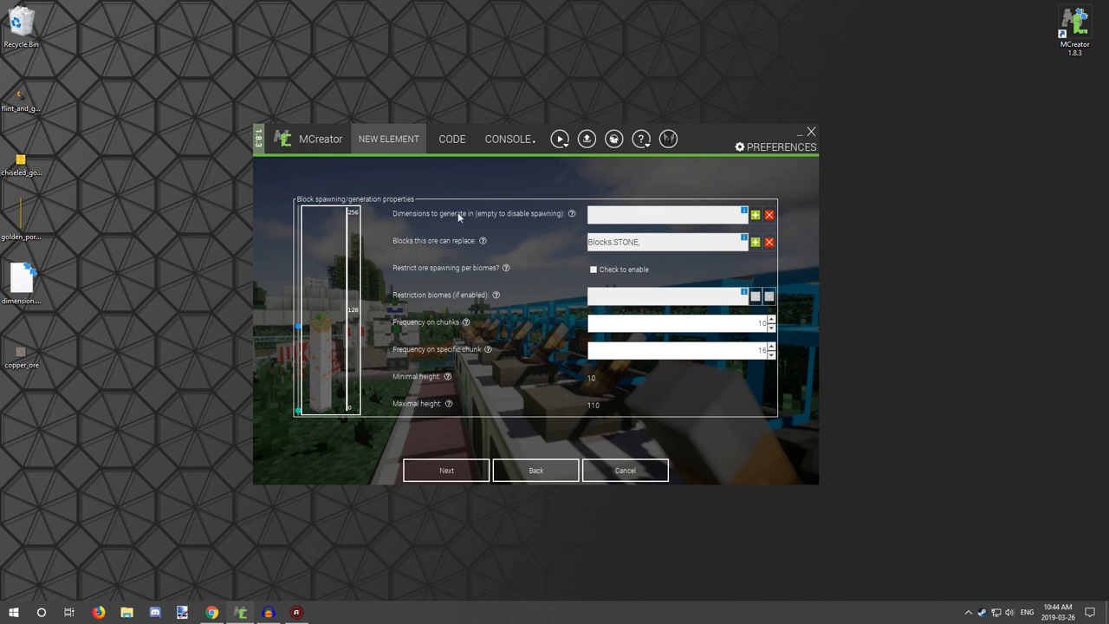
{"action": "mouse_move", "coordinate": [499, 217]}
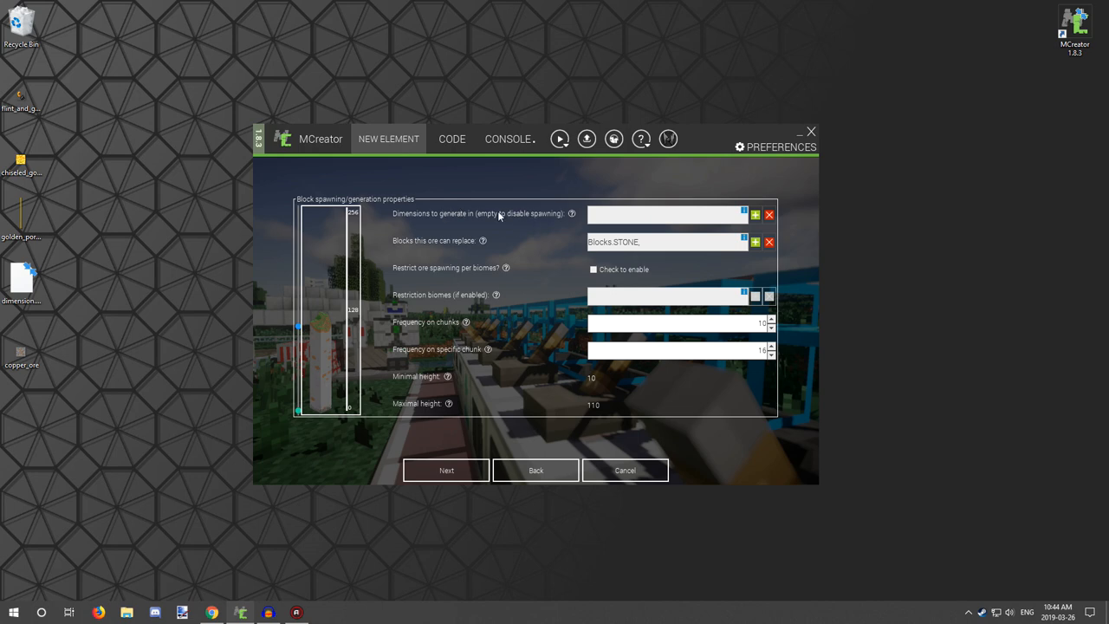
{"action": "mouse_move", "coordinate": [632, 208]}
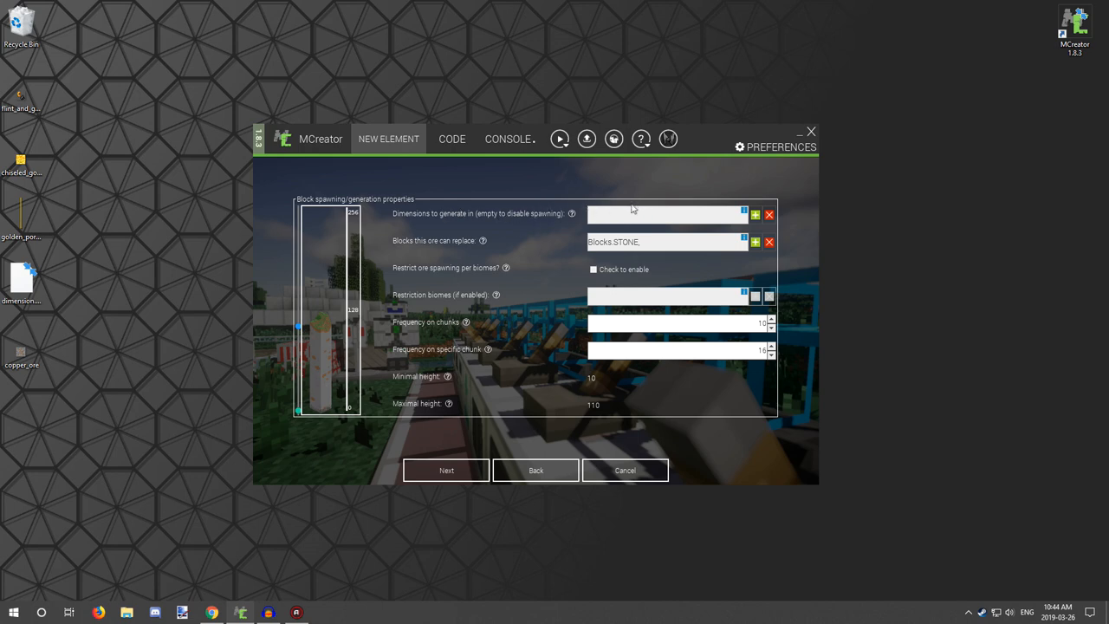
{"action": "mouse_move", "coordinate": [446, 218]}
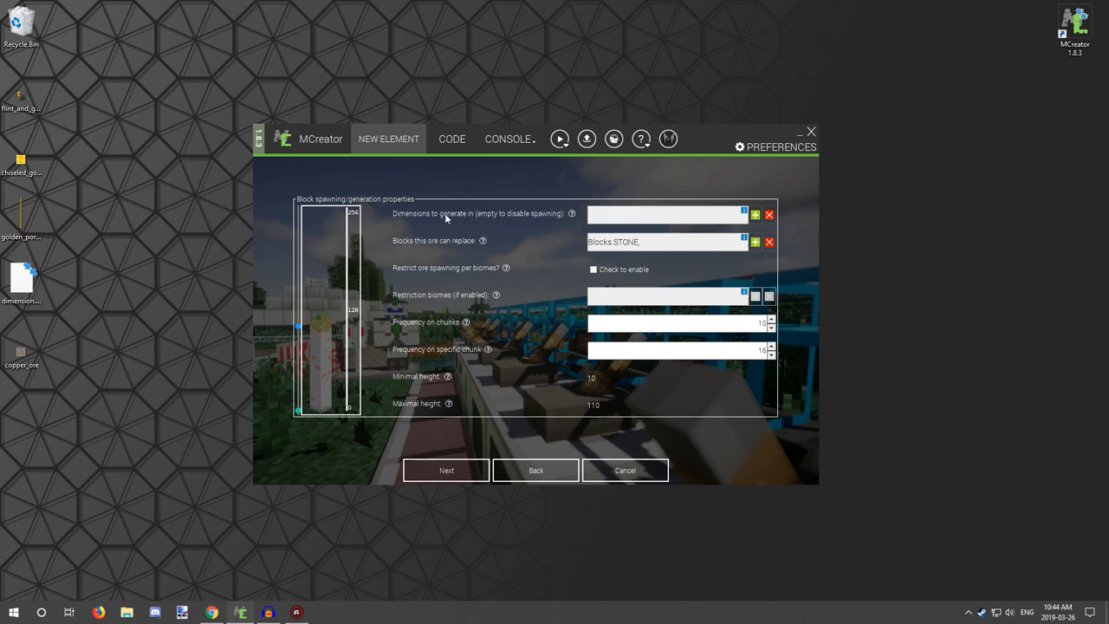
{"action": "mouse_move", "coordinate": [507, 217]}
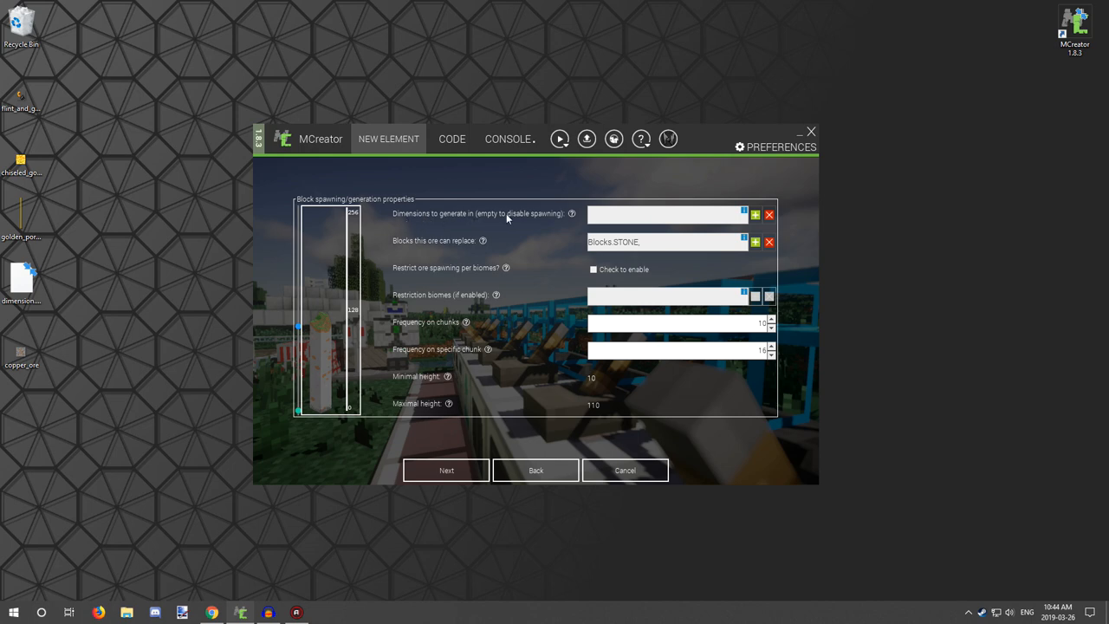
Add mcreator_goldDimension to the ore's generation dimensions.
{"action": "left_click", "coordinate": [755, 214]}
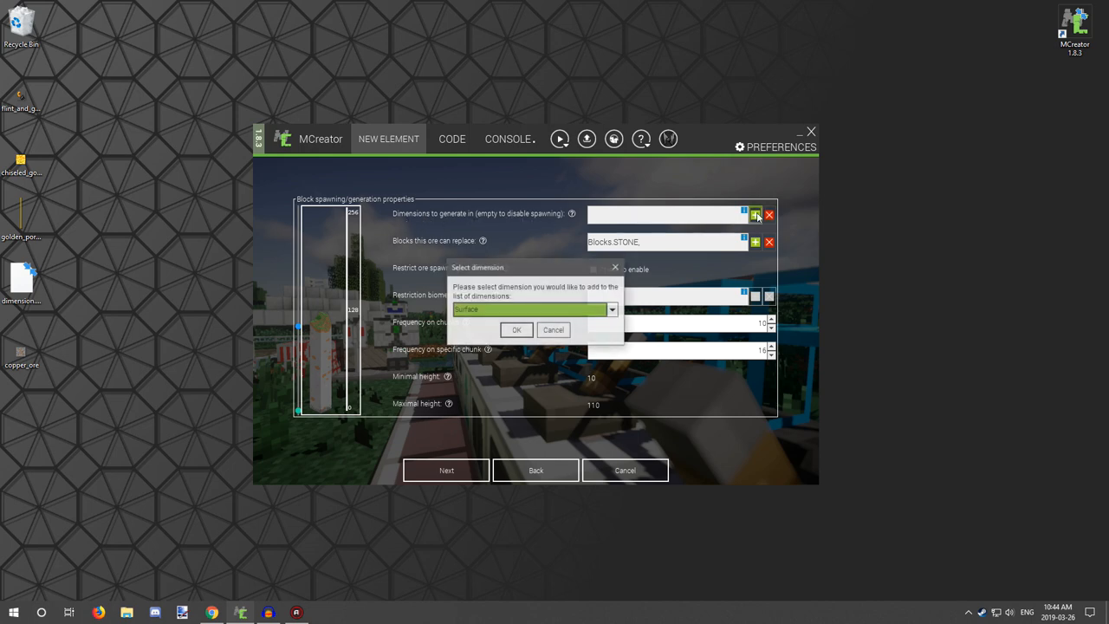
{"action": "left_click", "coordinate": [611, 310]}
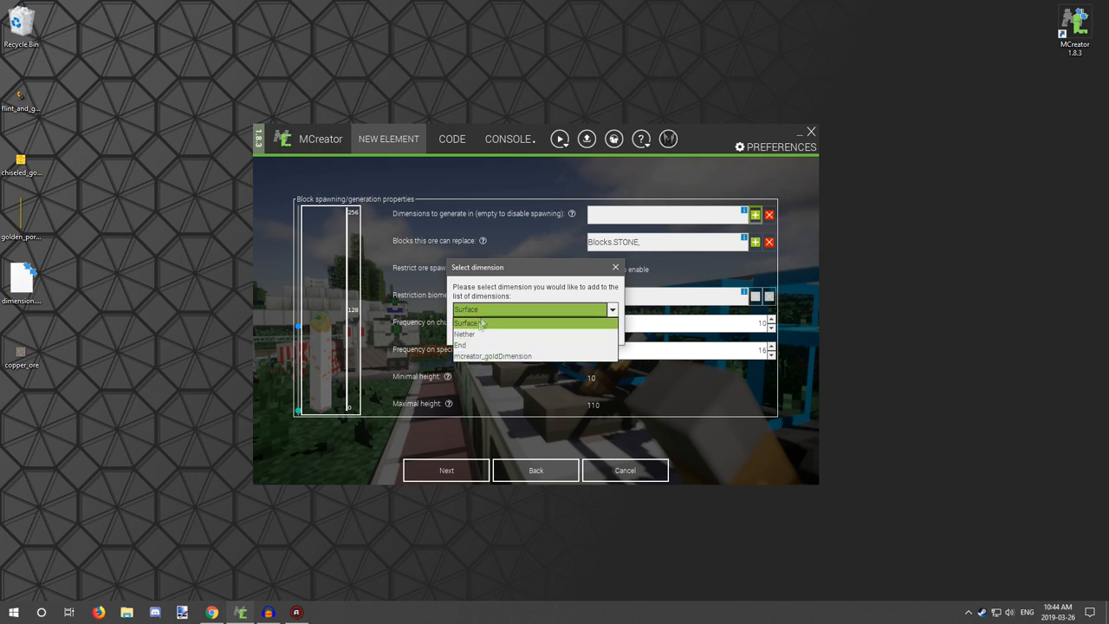
{"action": "mouse_move", "coordinate": [472, 334]}
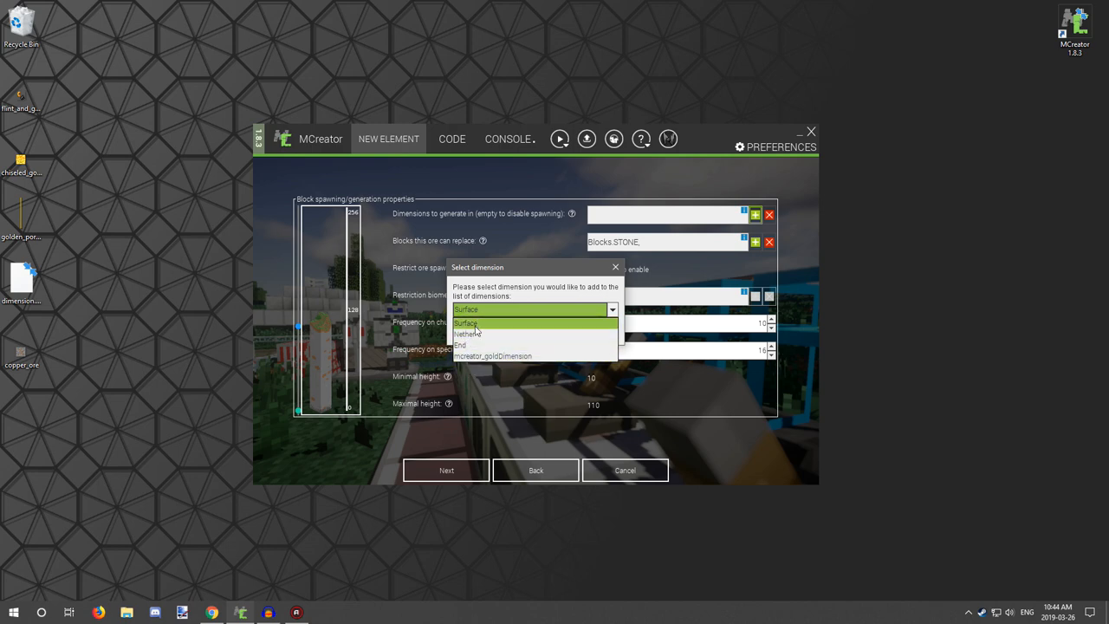
{"action": "mouse_move", "coordinate": [466, 345]}
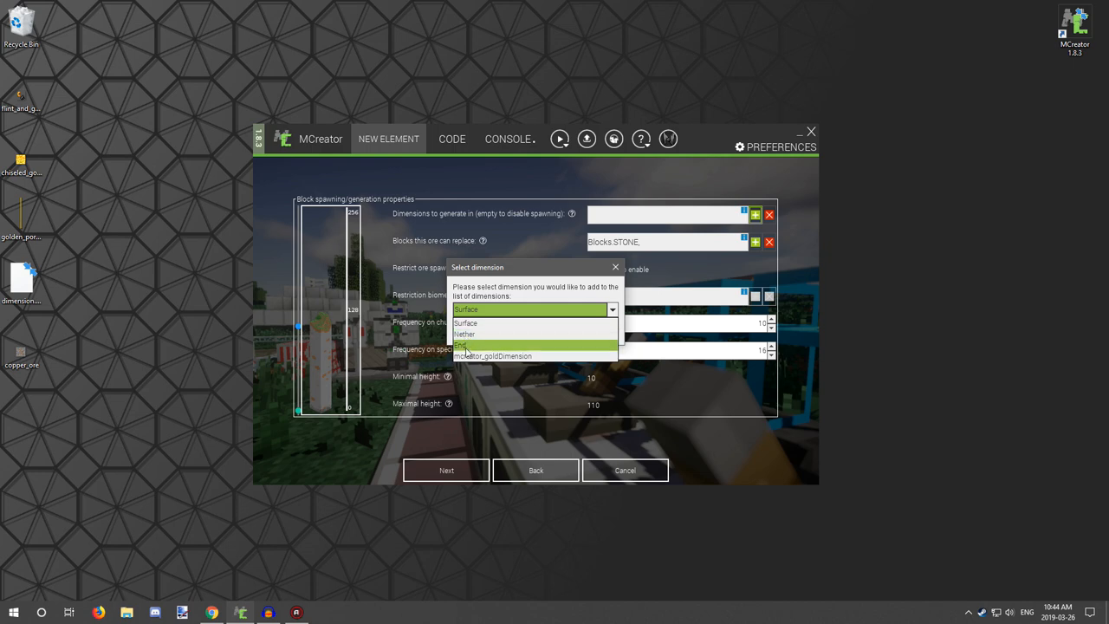
{"action": "mouse_move", "coordinate": [492, 357]}
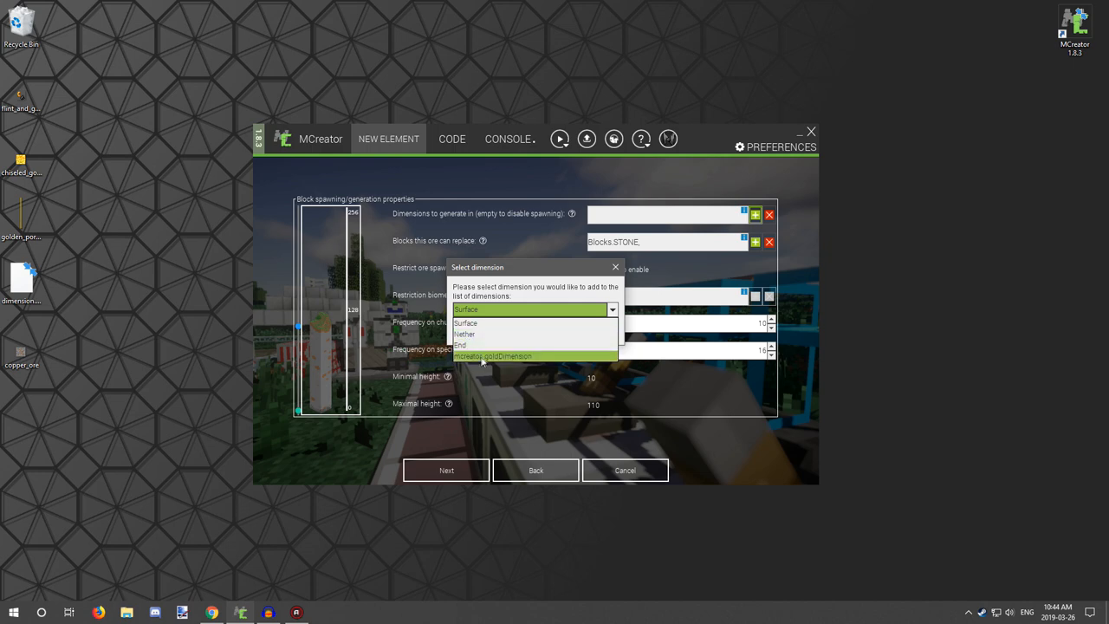
{"action": "mouse_move", "coordinate": [500, 359]}
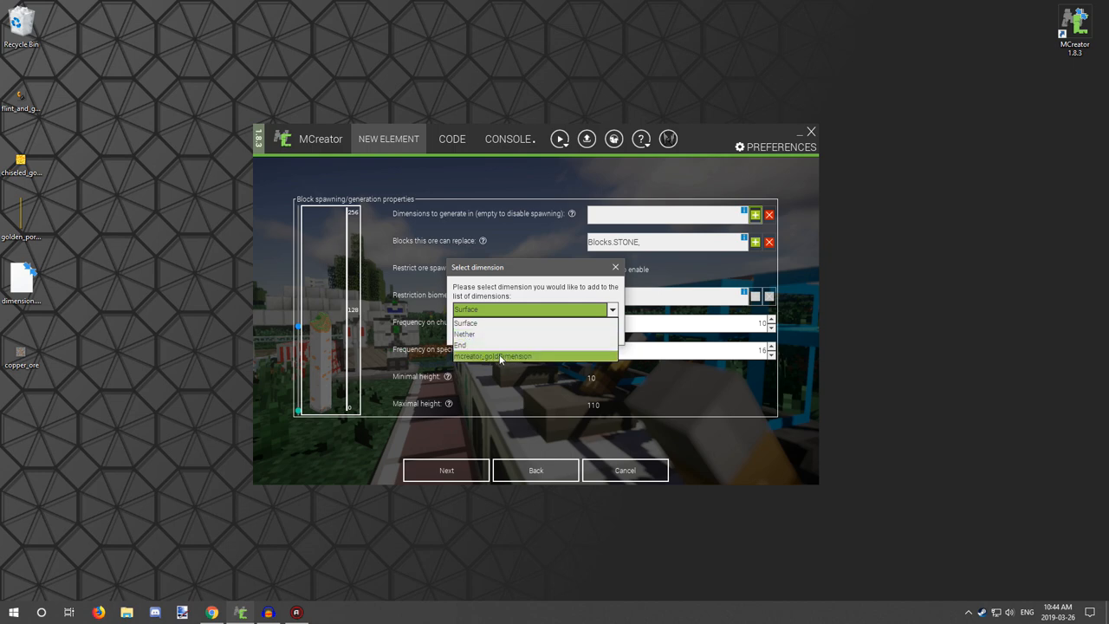
{"action": "left_click", "coordinate": [492, 357]}
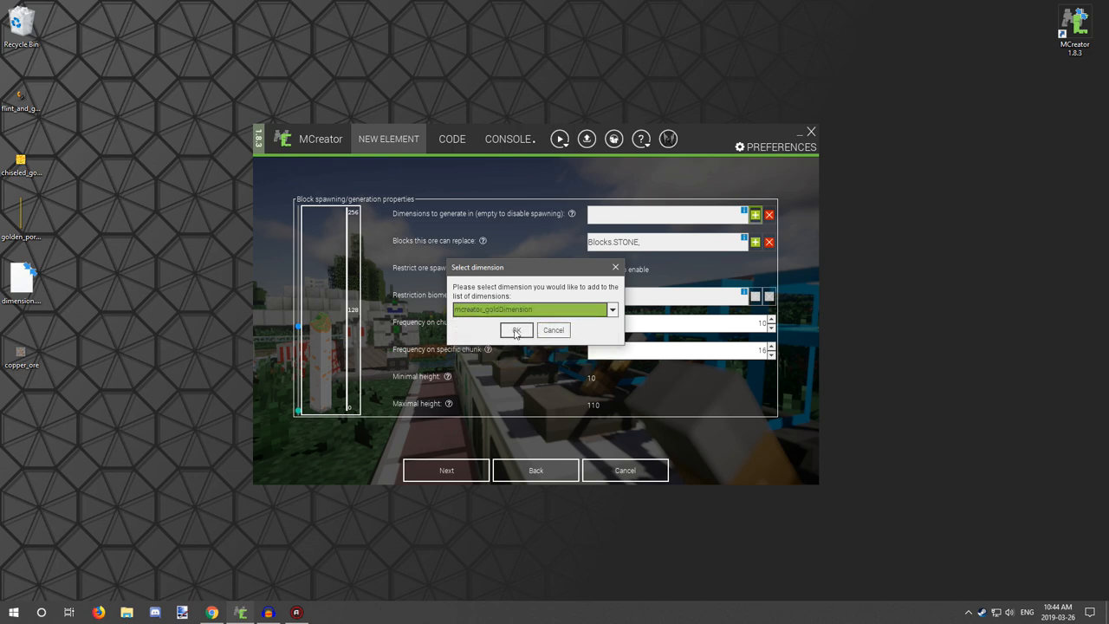
{"action": "left_click", "coordinate": [517, 330]}
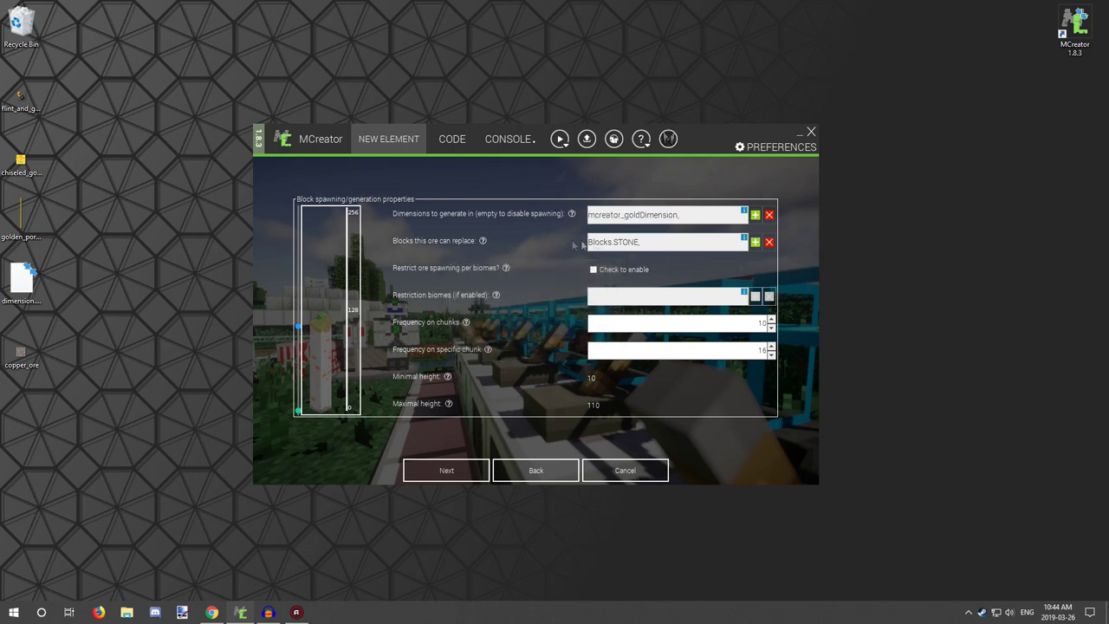
{"action": "mouse_move", "coordinate": [567, 260]}
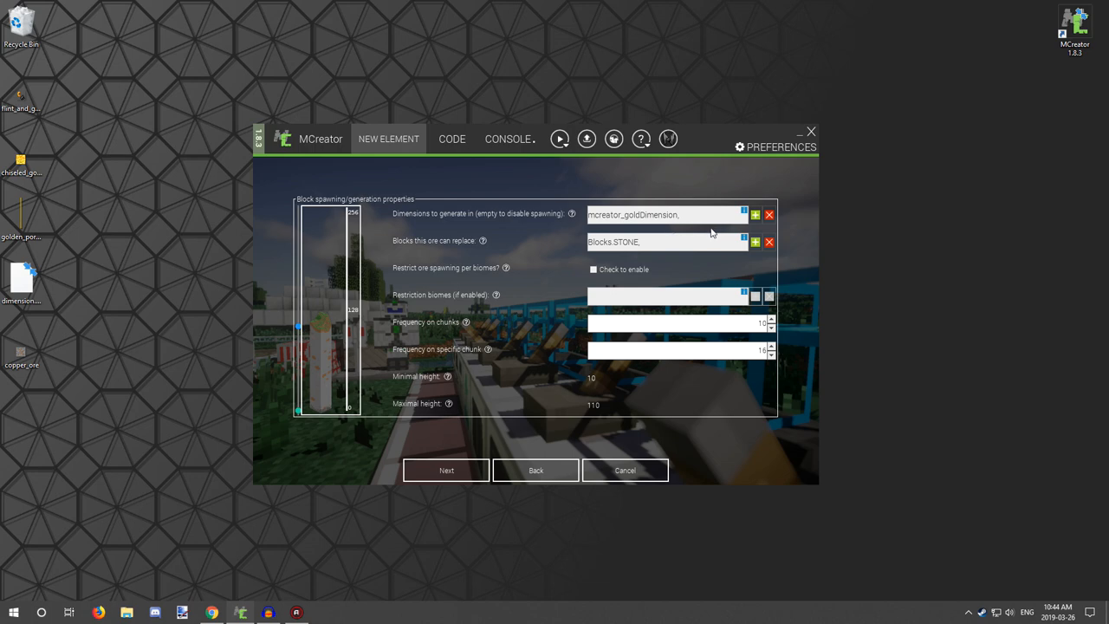
Replace the netherrack entry with stone as the only replaceable block.
{"action": "left_click", "coordinate": [754, 242]}
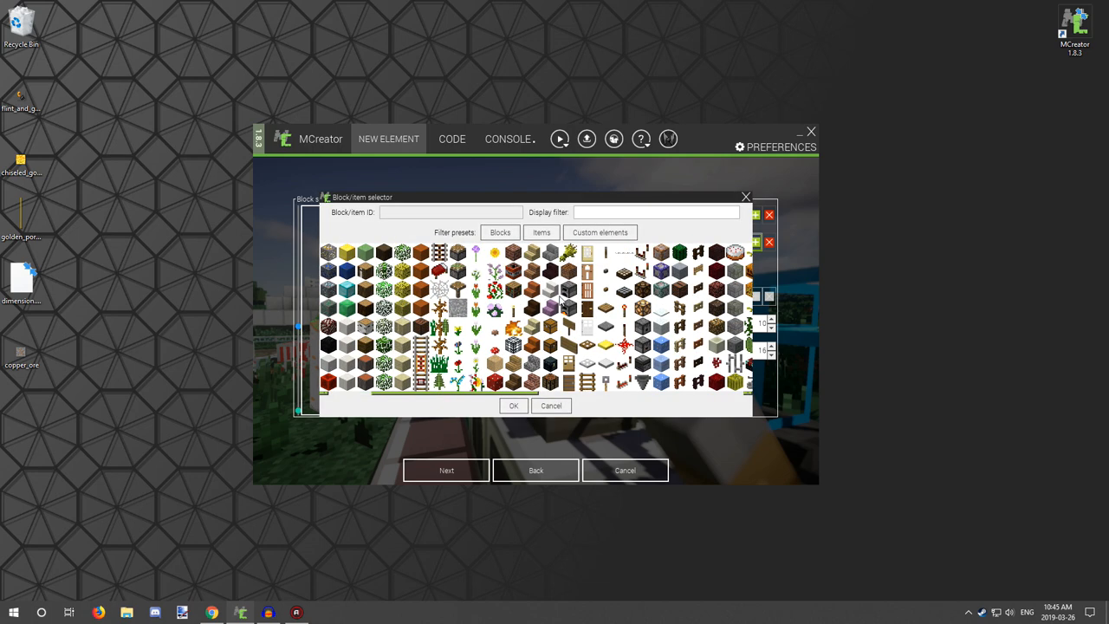
{"action": "scroll", "scroll_direction": "down", "scroll_amount": 3}
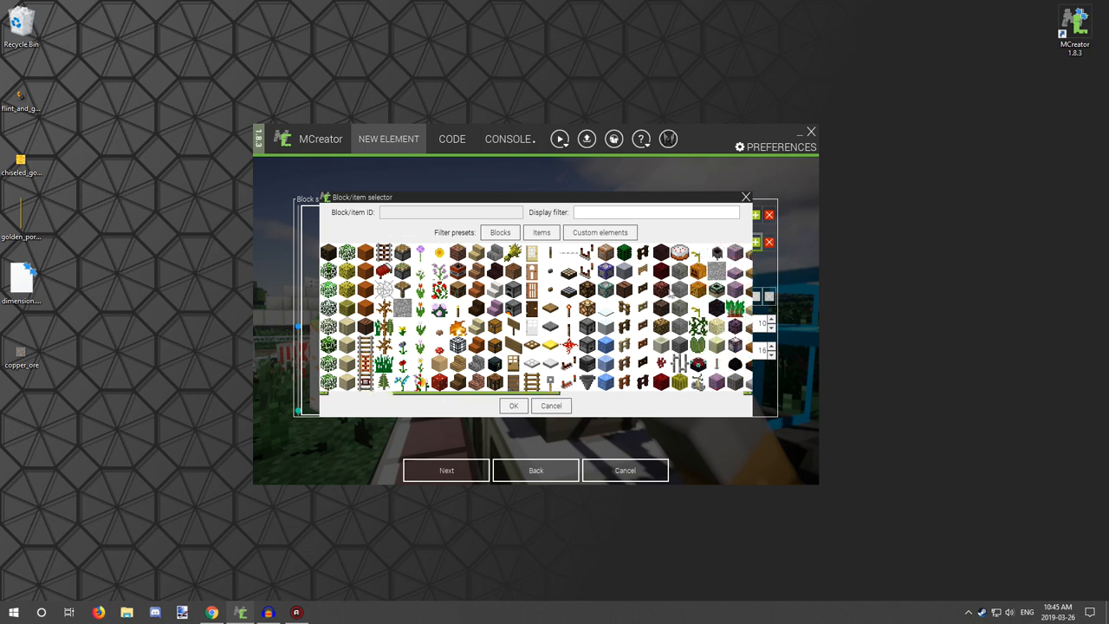
{"action": "left_click", "coordinate": [513, 406]}
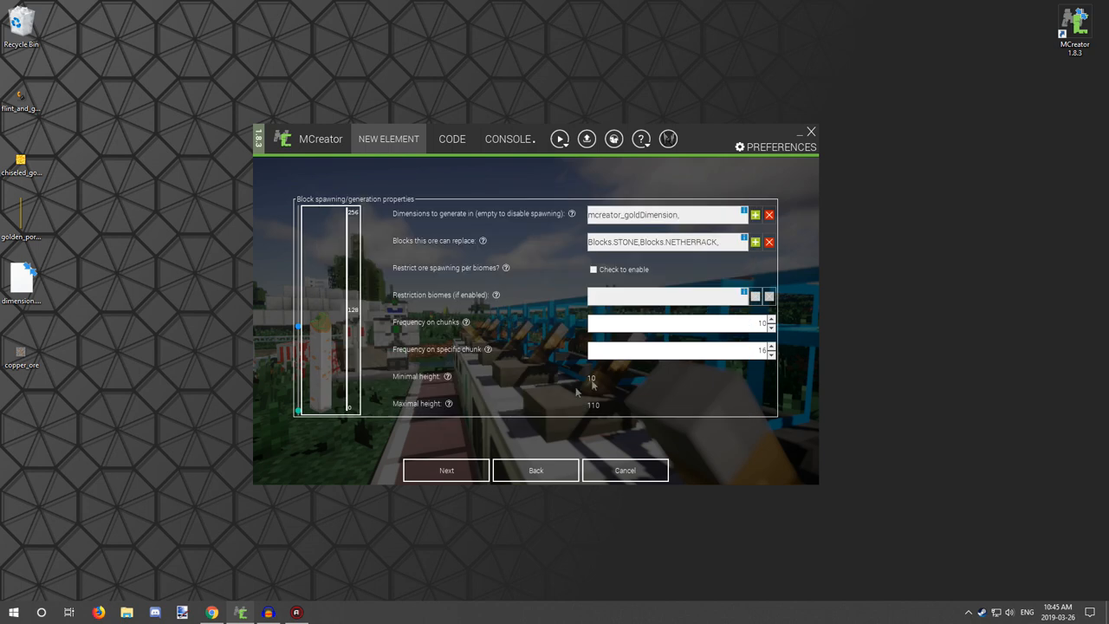
{"action": "mouse_move", "coordinate": [676, 240]}
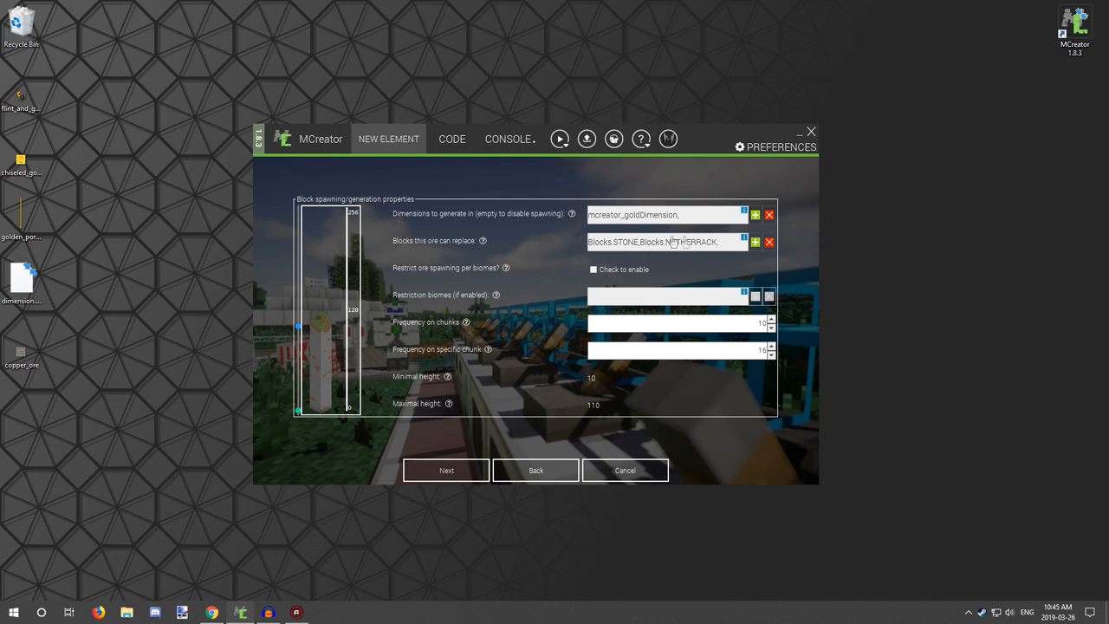
{"action": "left_click", "coordinate": [768, 242]}
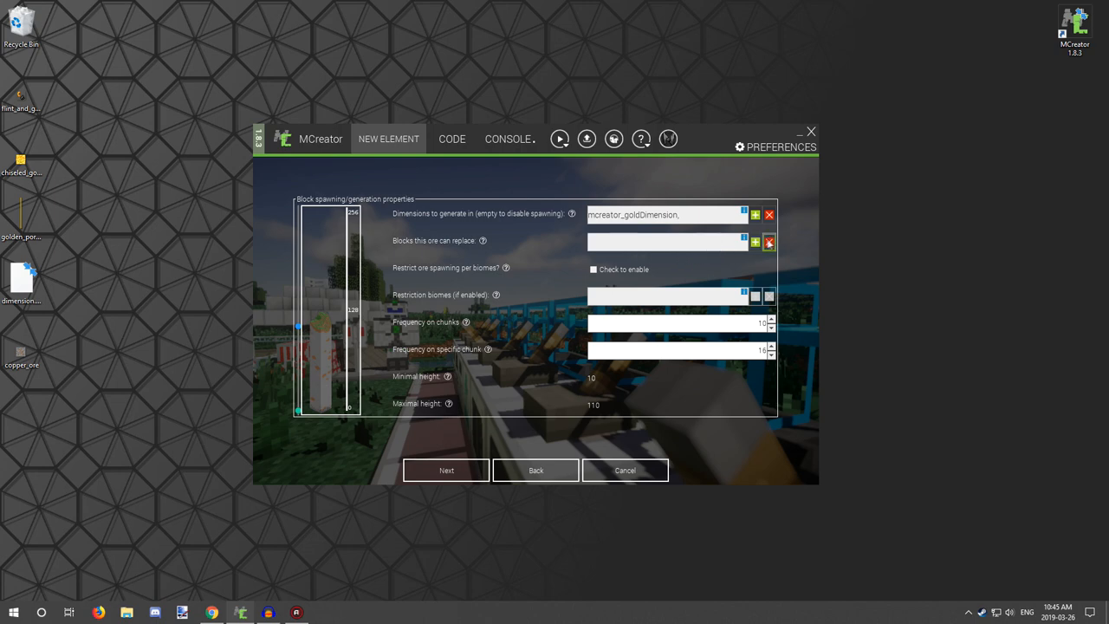
{"action": "left_click", "coordinate": [755, 242]}
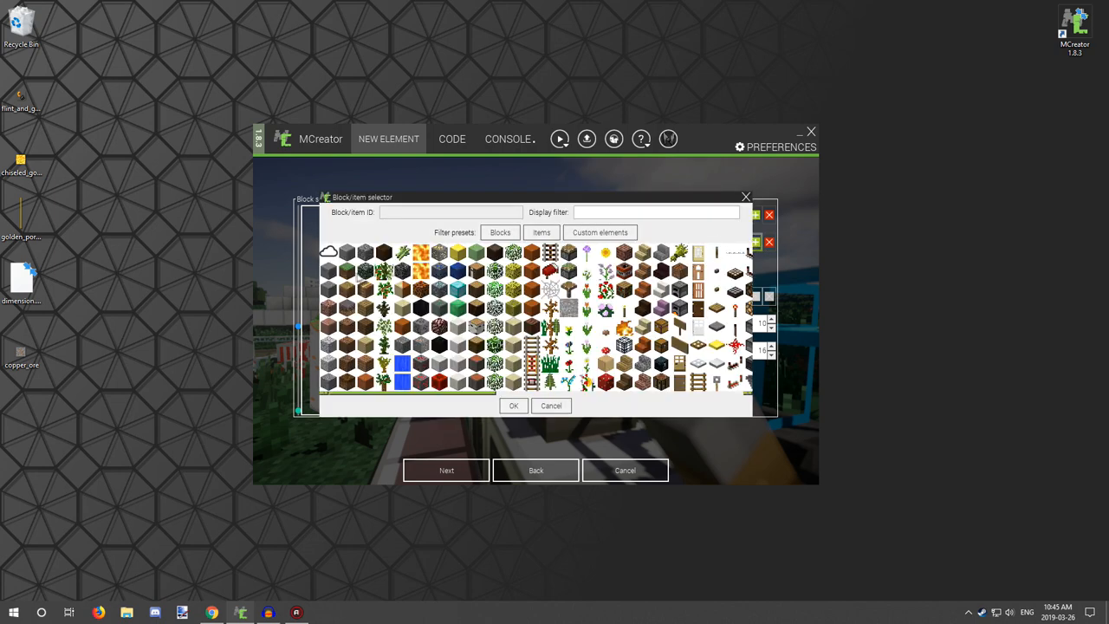
{"action": "left_click", "coordinate": [328, 252]}
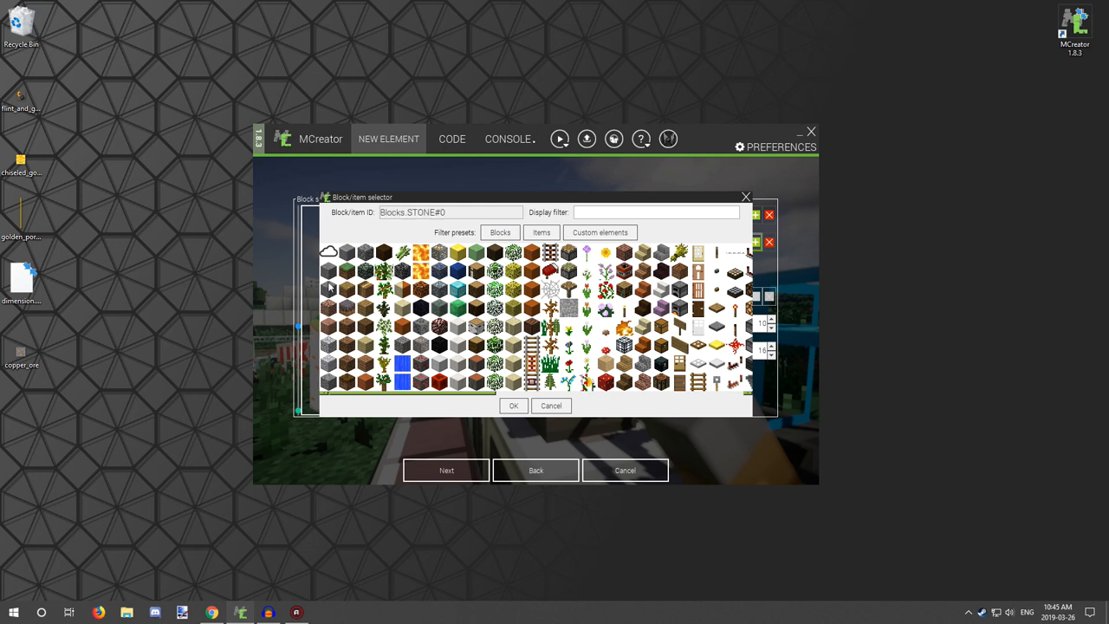
{"action": "mouse_move", "coordinate": [520, 401]}
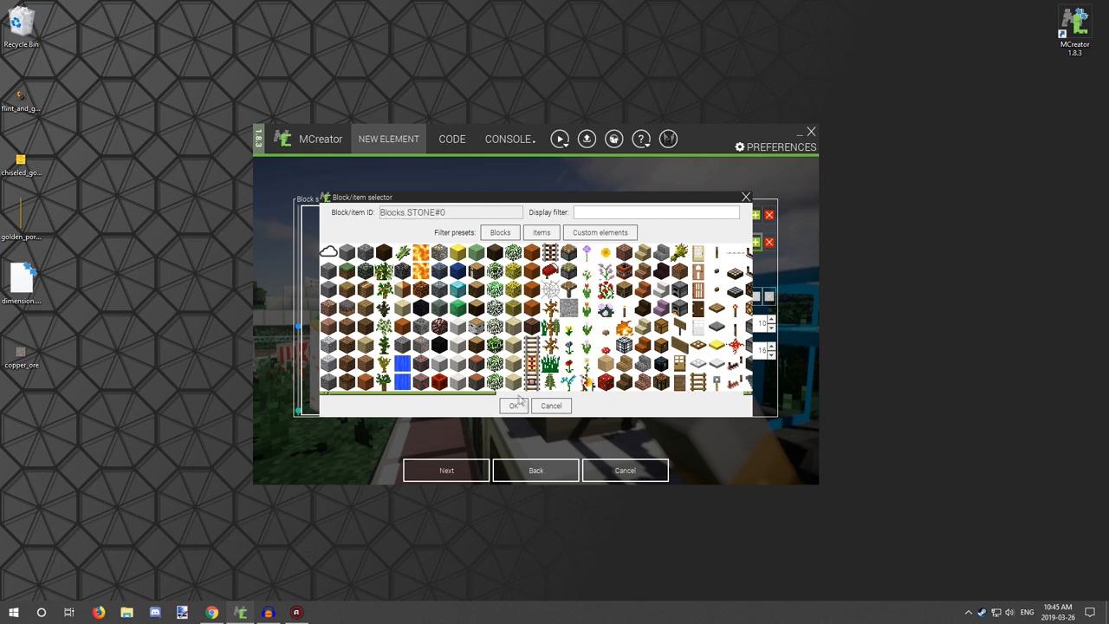
{"action": "left_click", "coordinate": [513, 406]}
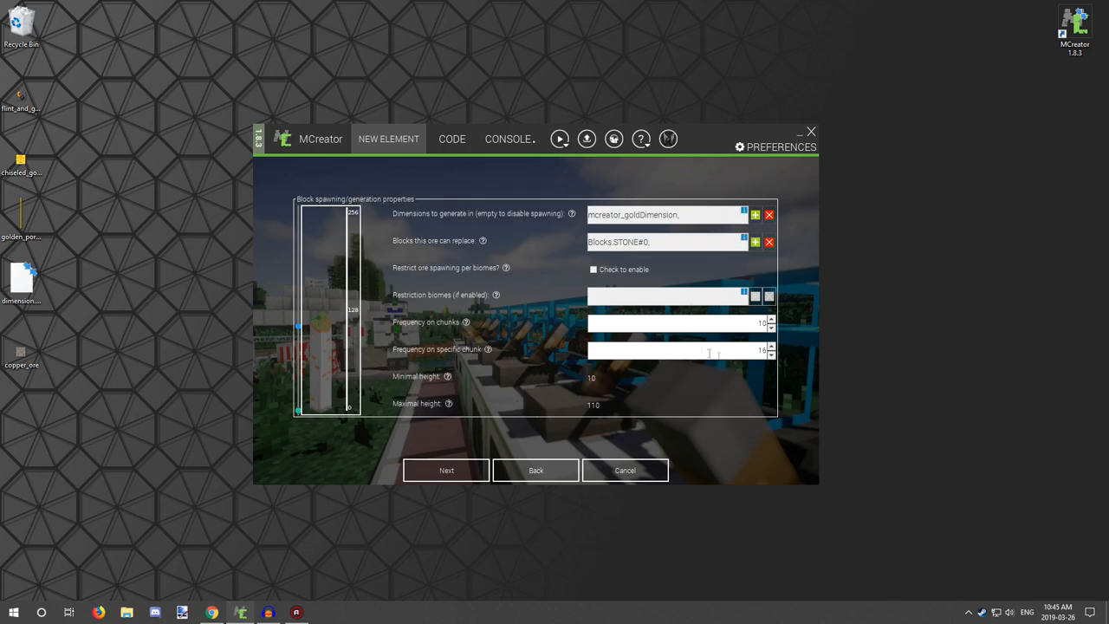
{"action": "mouse_move", "coordinate": [420, 275]}
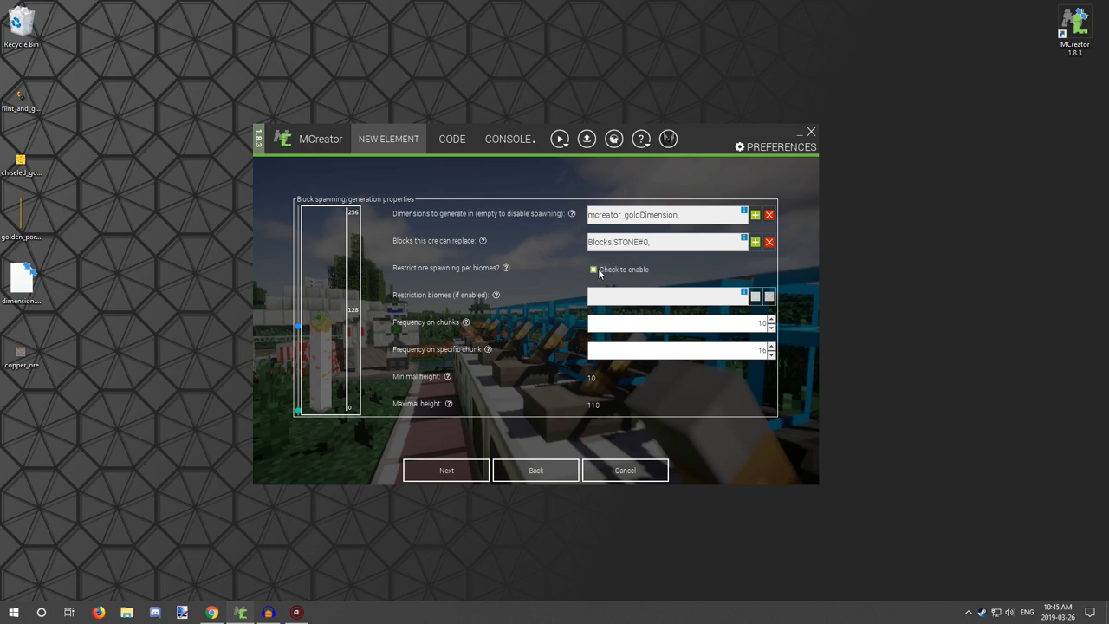
Turn on biome restriction and add mutated_savanna to the restriction biomes.
{"action": "left_click", "coordinate": [593, 269]}
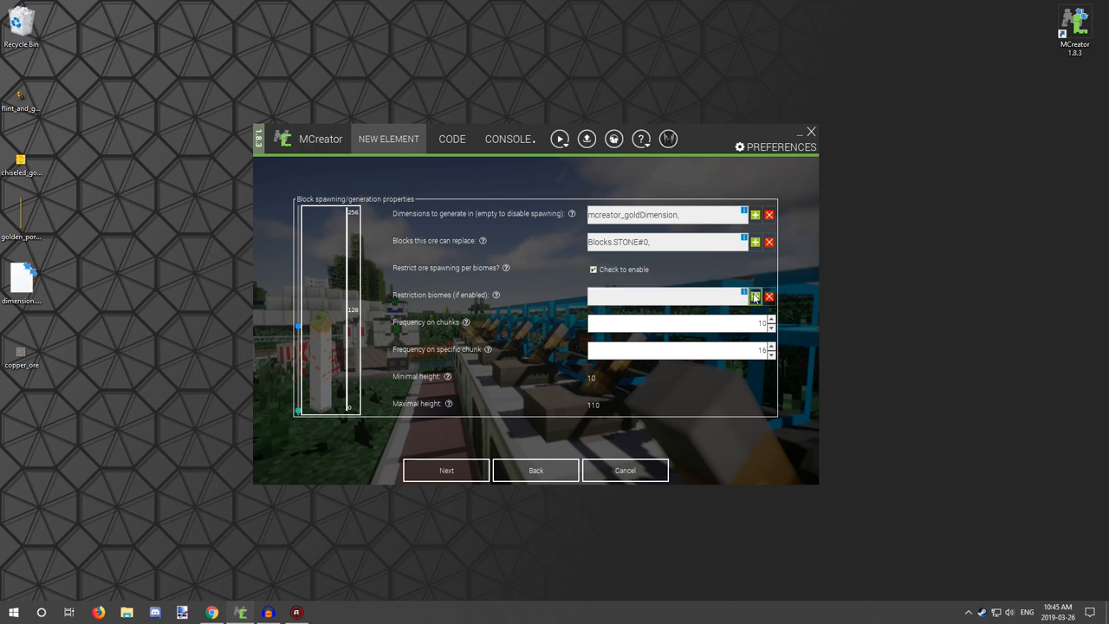
{"action": "left_click", "coordinate": [754, 295]}
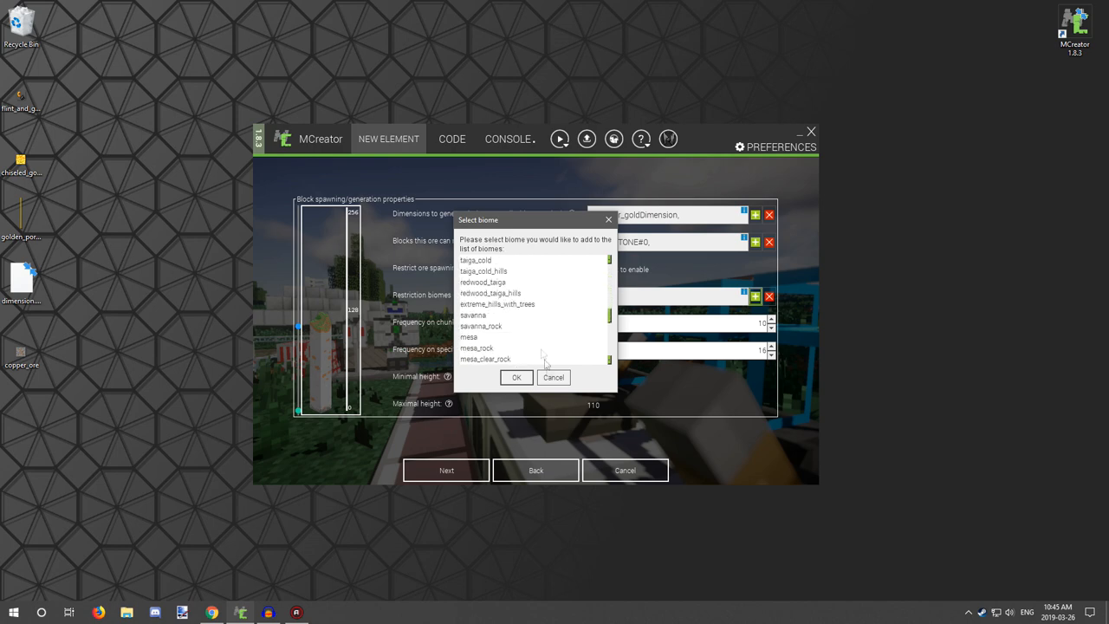
{"action": "left_click", "coordinate": [553, 377]}
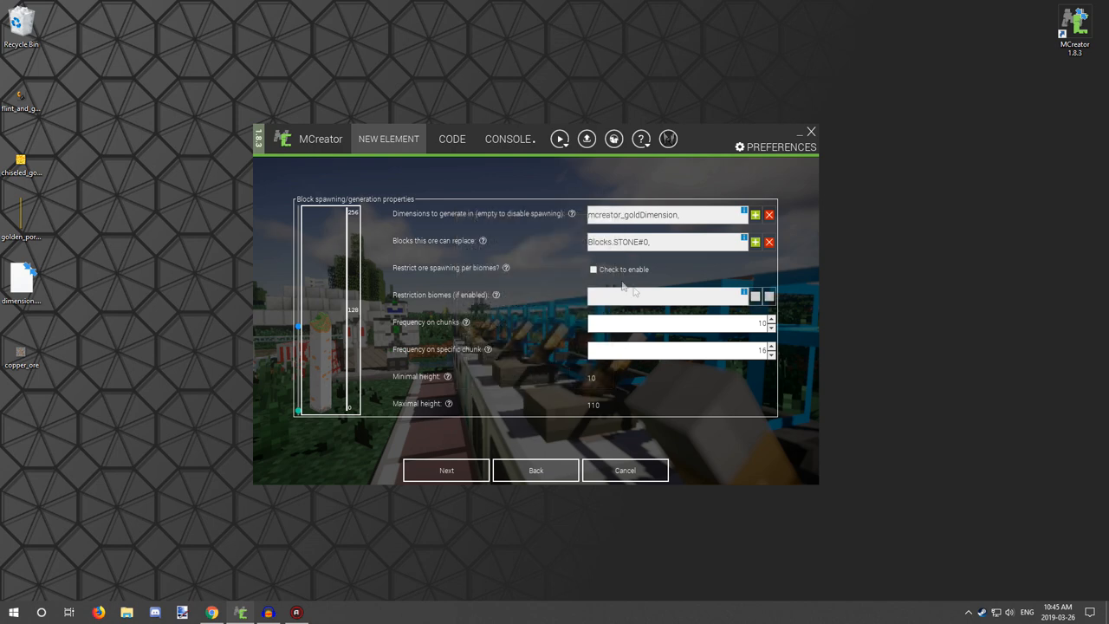
{"action": "mouse_move", "coordinate": [637, 287]}
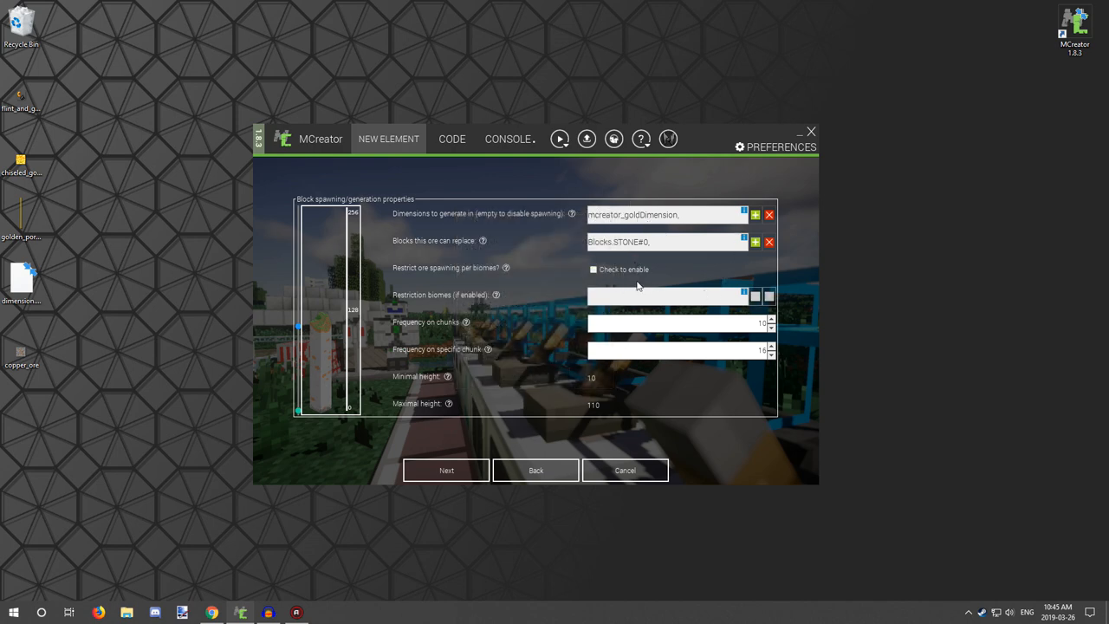
{"action": "mouse_move", "coordinate": [576, 329]}
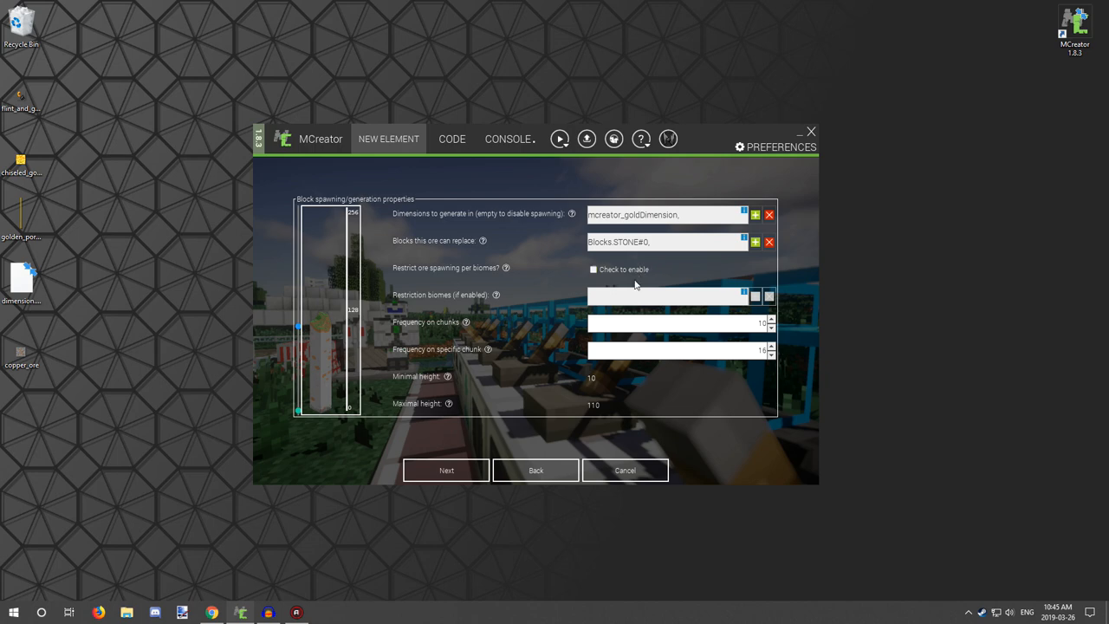
{"action": "mouse_move", "coordinate": [495, 303]}
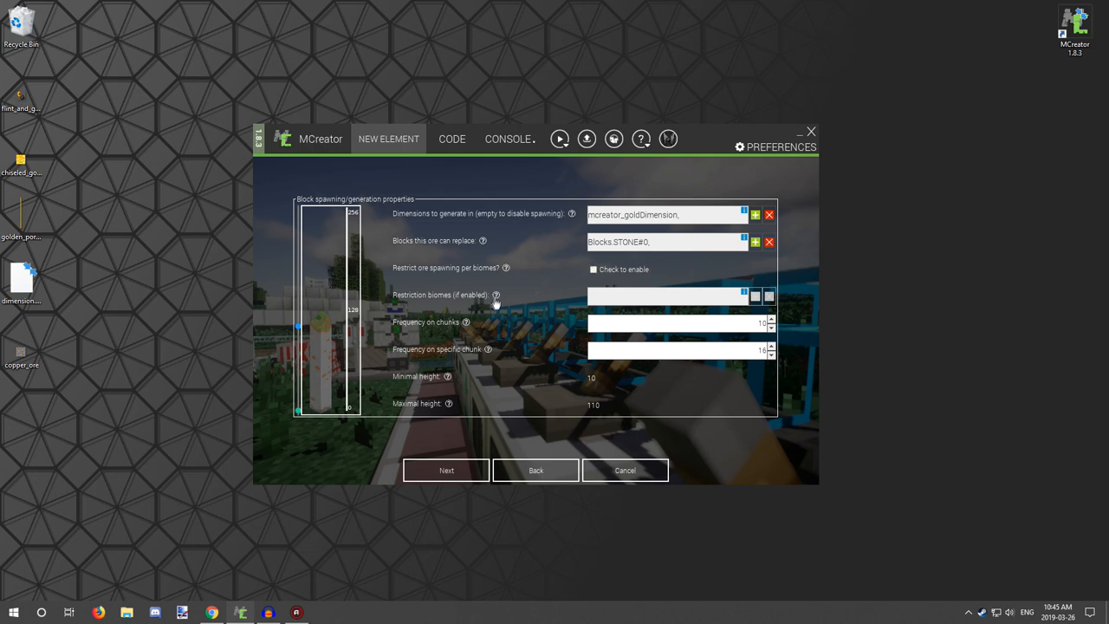
{"action": "mouse_move", "coordinate": [568, 298]}
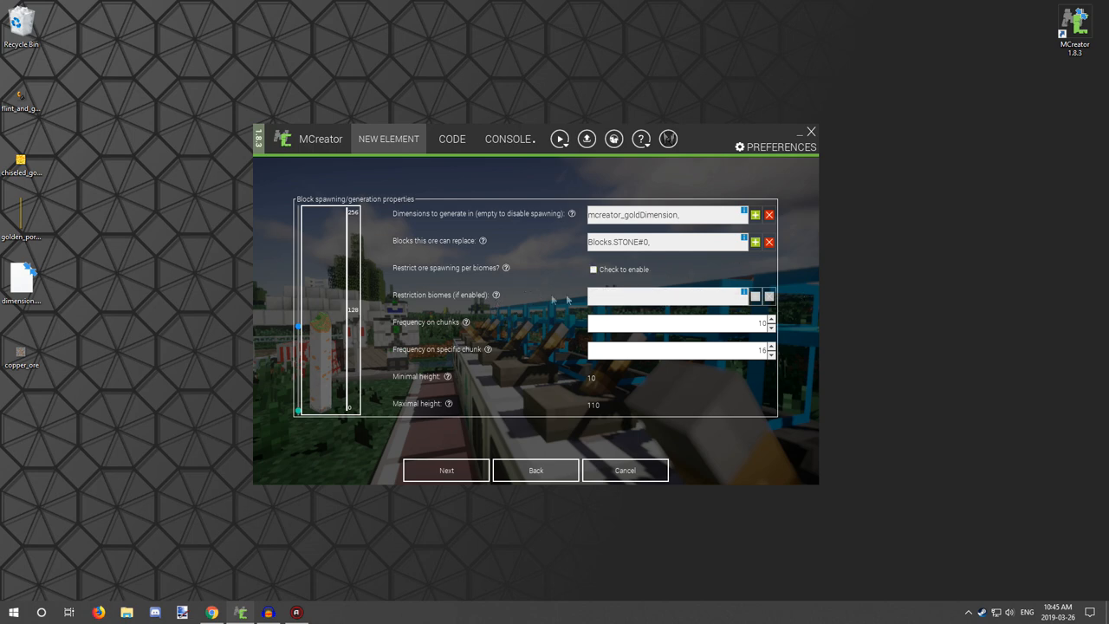
{"action": "mouse_move", "coordinate": [607, 305]}
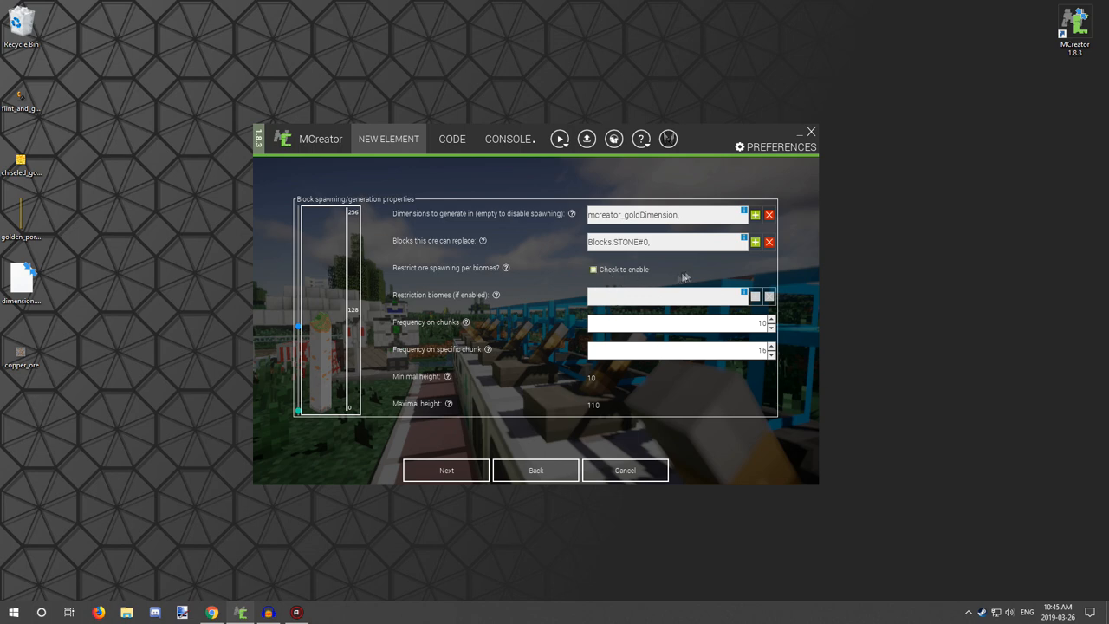
{"action": "mouse_move", "coordinate": [692, 276]}
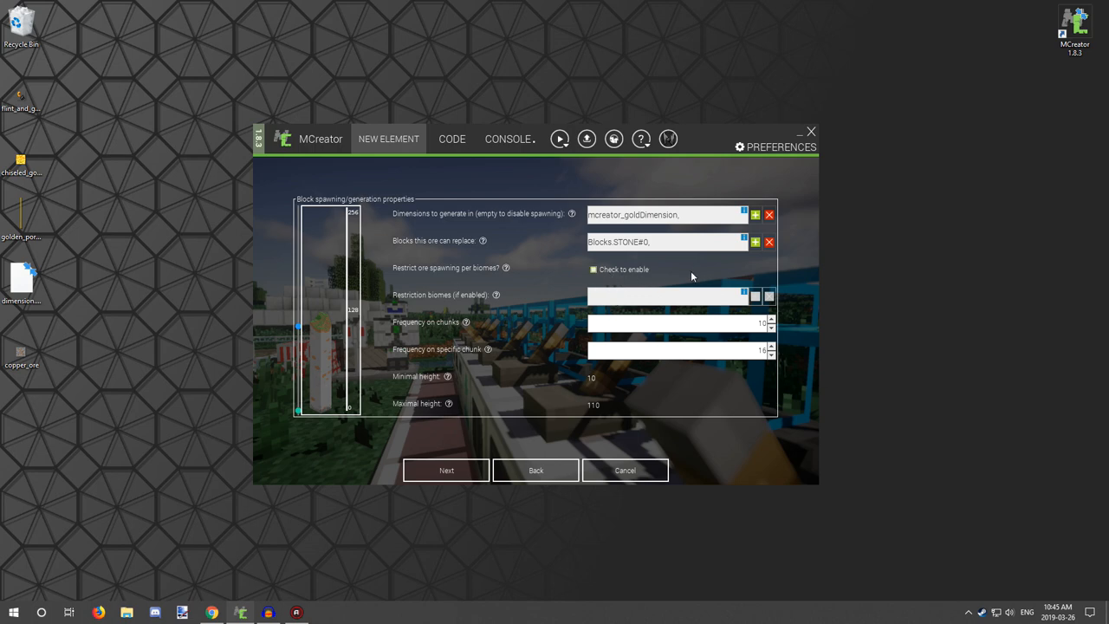
{"action": "mouse_move", "coordinate": [576, 262]}
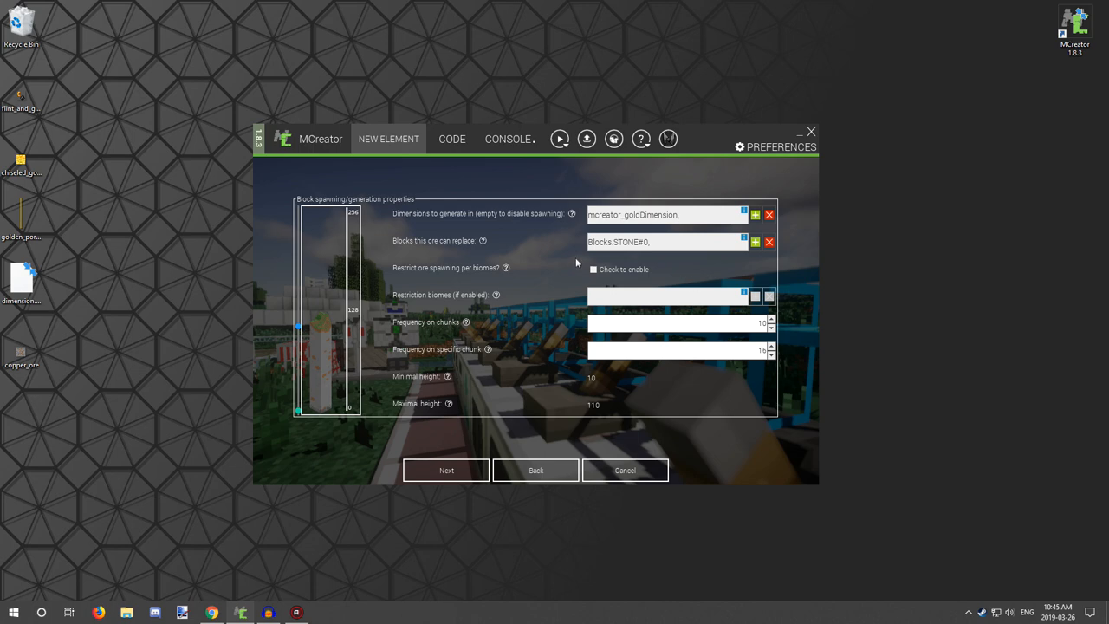
{"action": "mouse_move", "coordinate": [755, 307]}
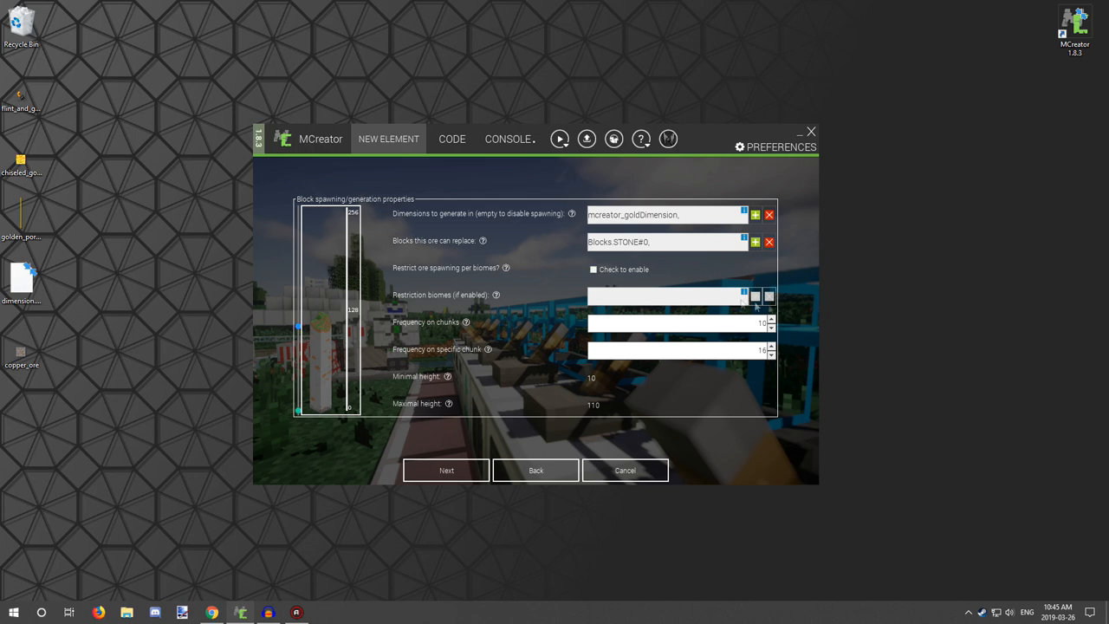
{"action": "left_click", "coordinate": [593, 270]}
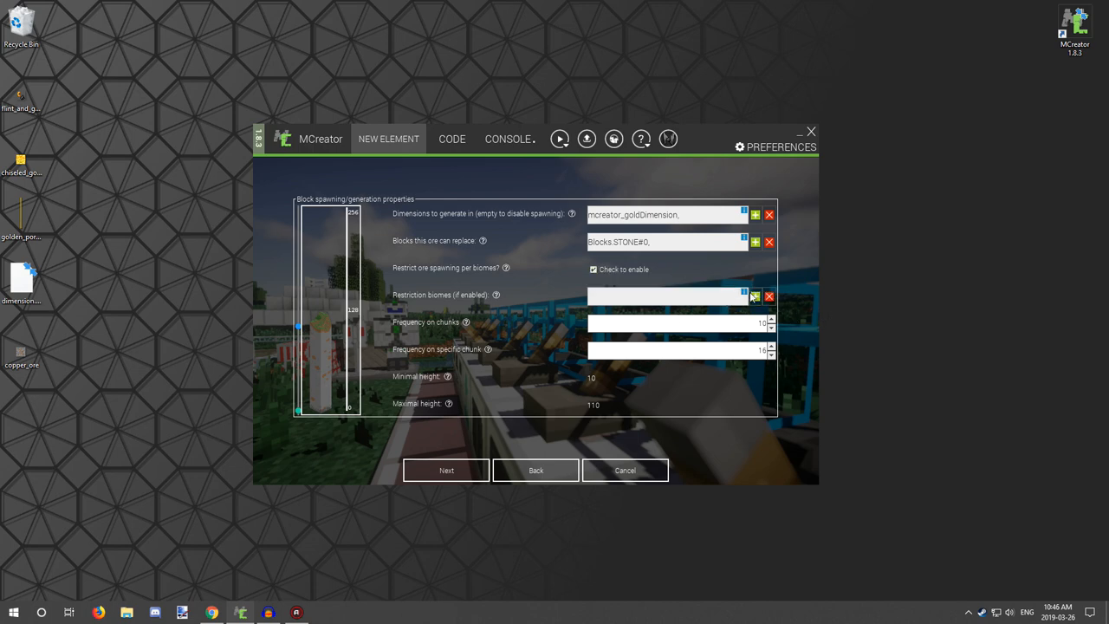
{"action": "left_click", "coordinate": [755, 296]}
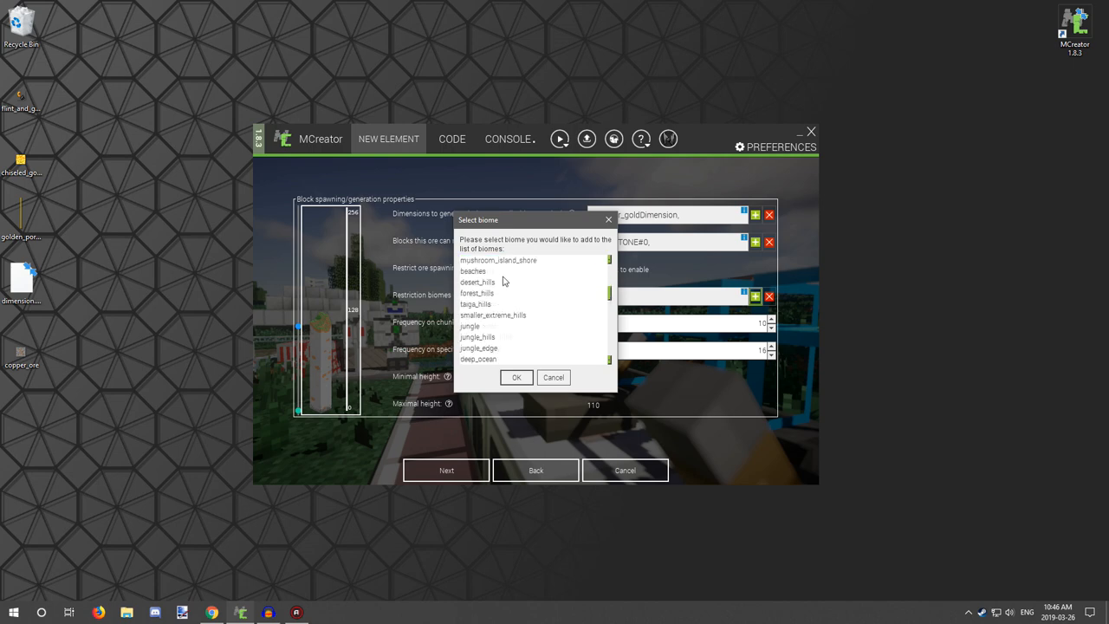
{"action": "scroll", "scroll_direction": "down", "scroll_amount": 3}
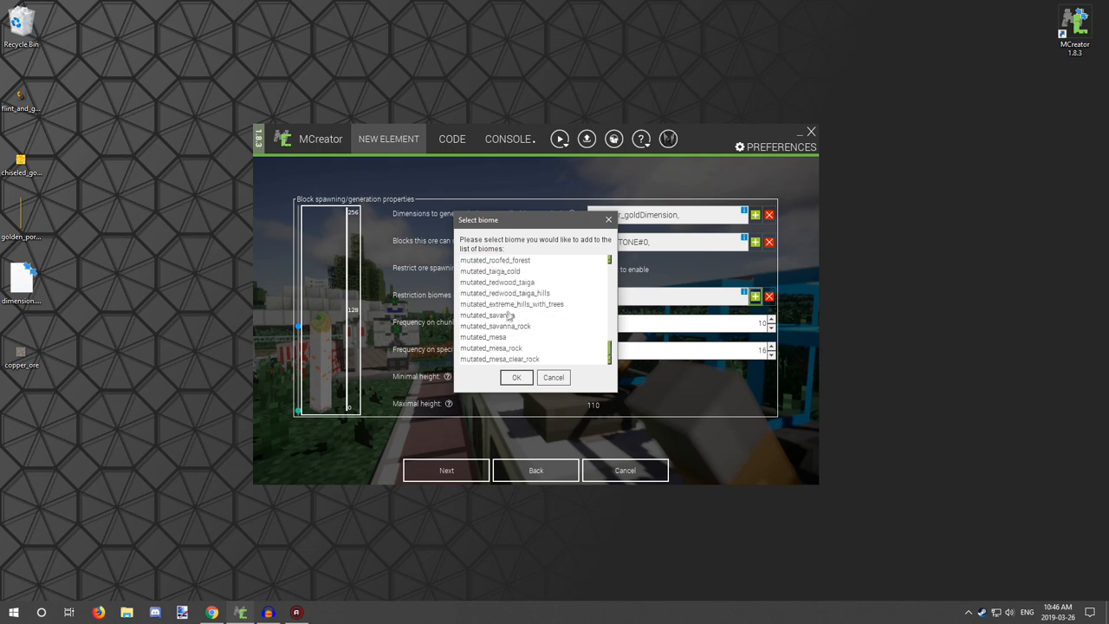
{"action": "left_click", "coordinate": [516, 377]}
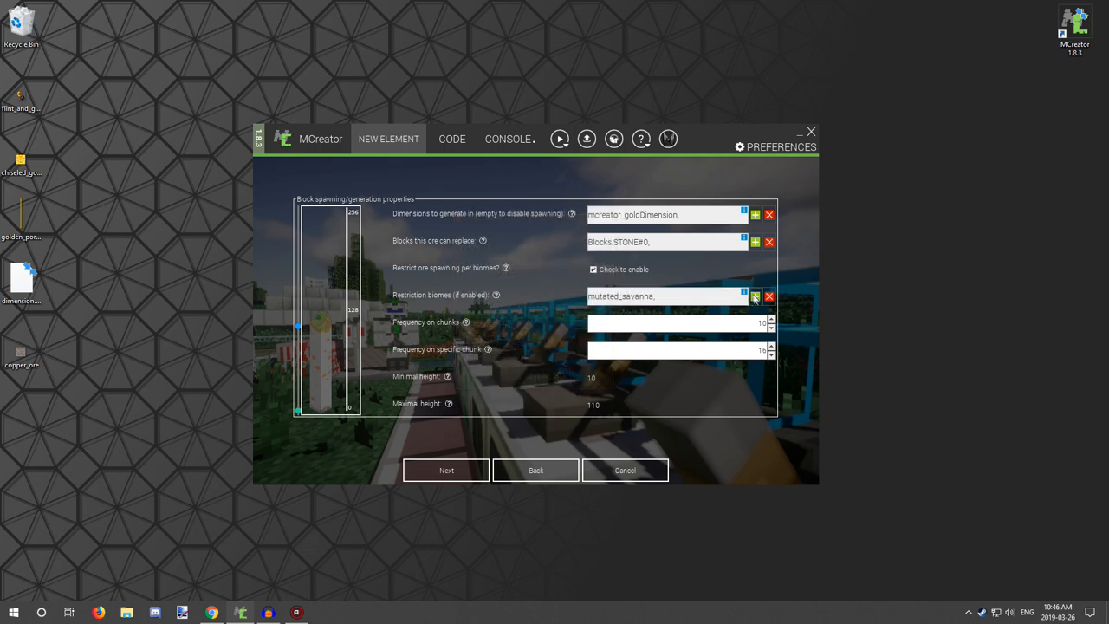
Add savanna_rock to the restriction biomes, then untick the biome restriction.
{"action": "left_click", "coordinate": [754, 297]}
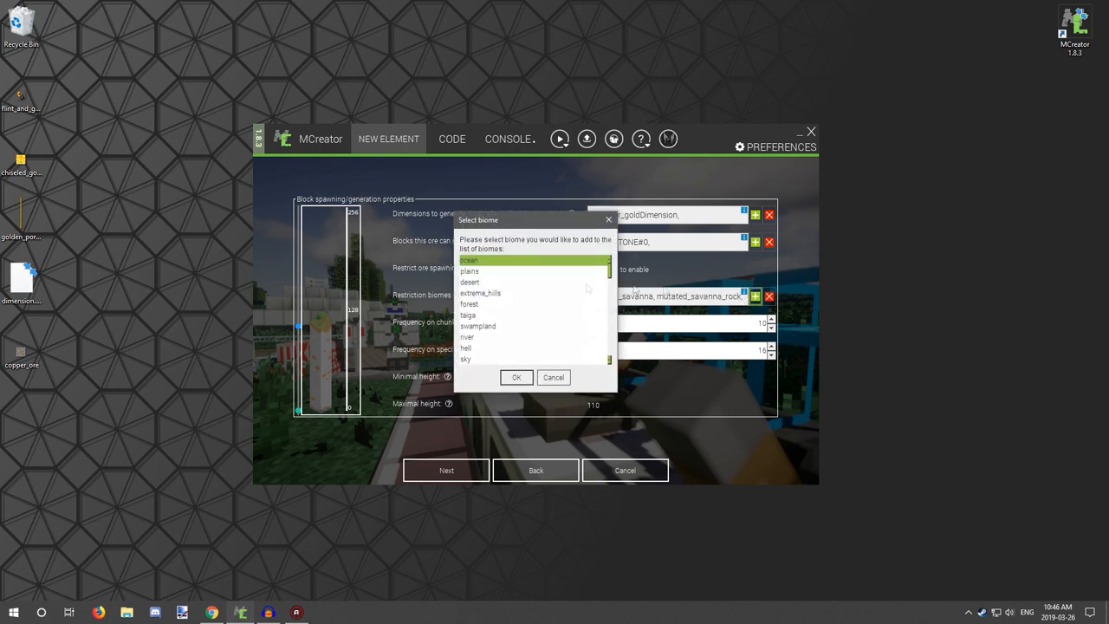
{"action": "scroll", "scroll_direction": "down", "scroll_amount": 3}
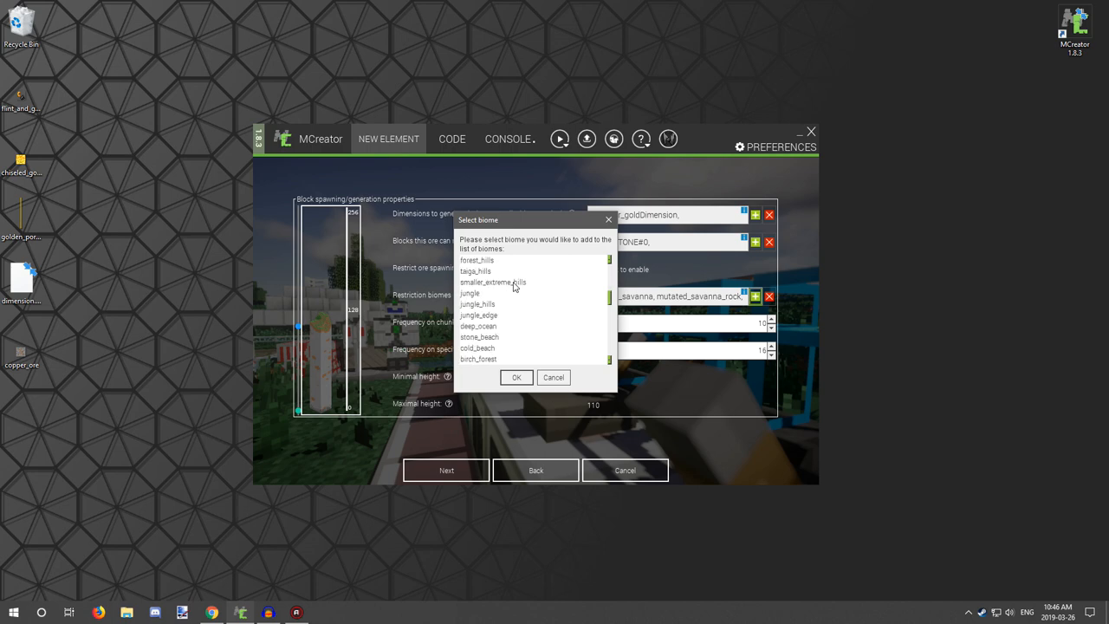
{"action": "scroll", "scroll_direction": "up", "scroll_amount": 3}
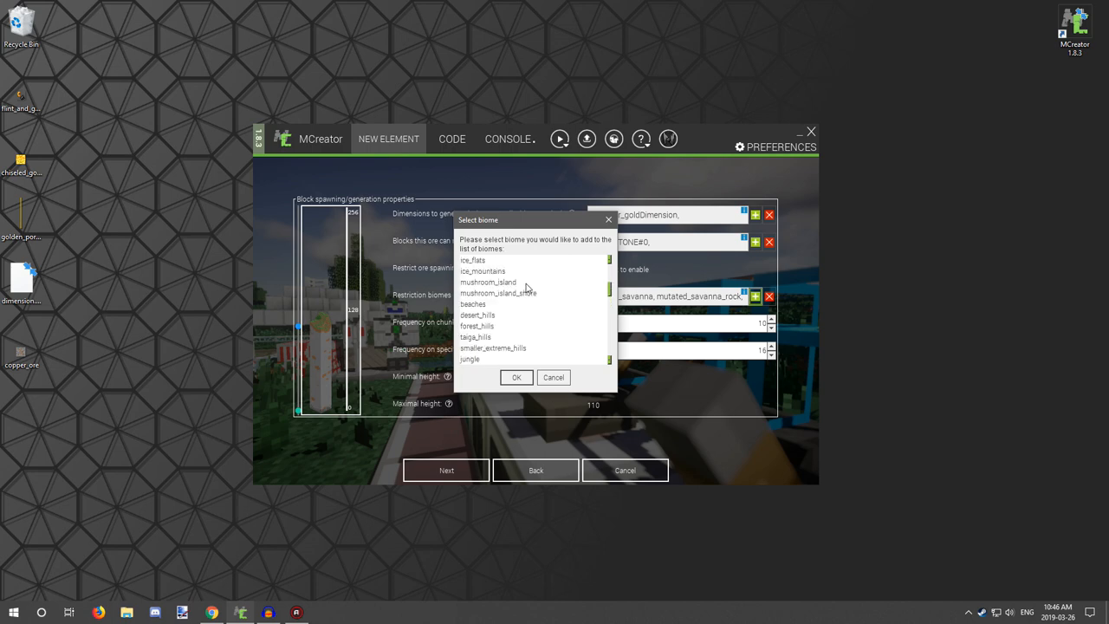
{"action": "scroll", "scroll_direction": "down", "scroll_amount": 3}
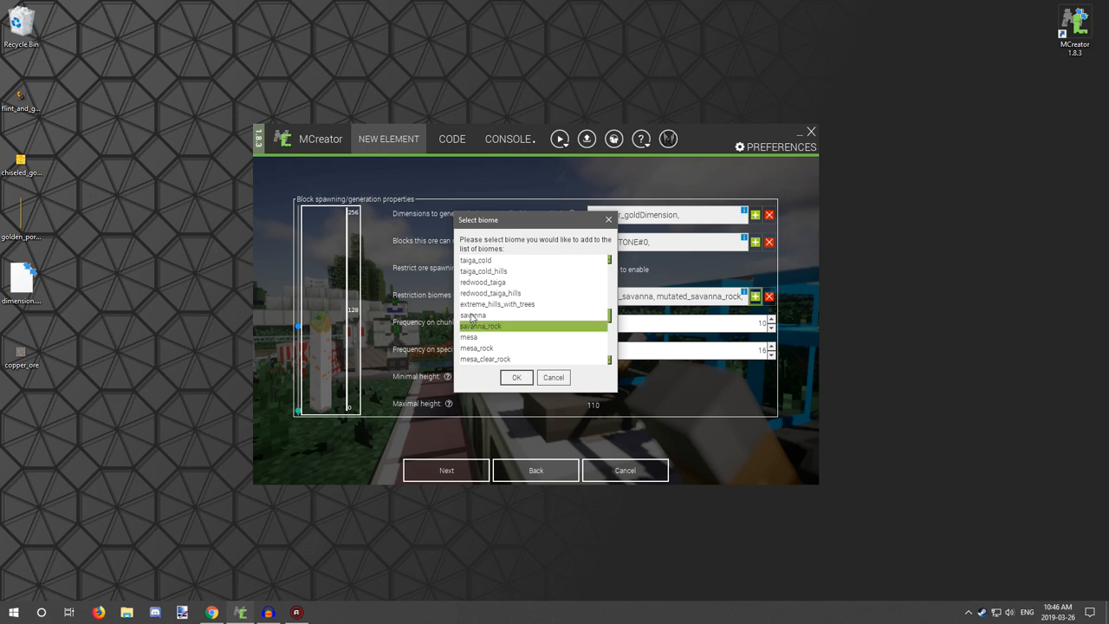
{"action": "scroll", "scroll_direction": "up", "scroll_amount": 3}
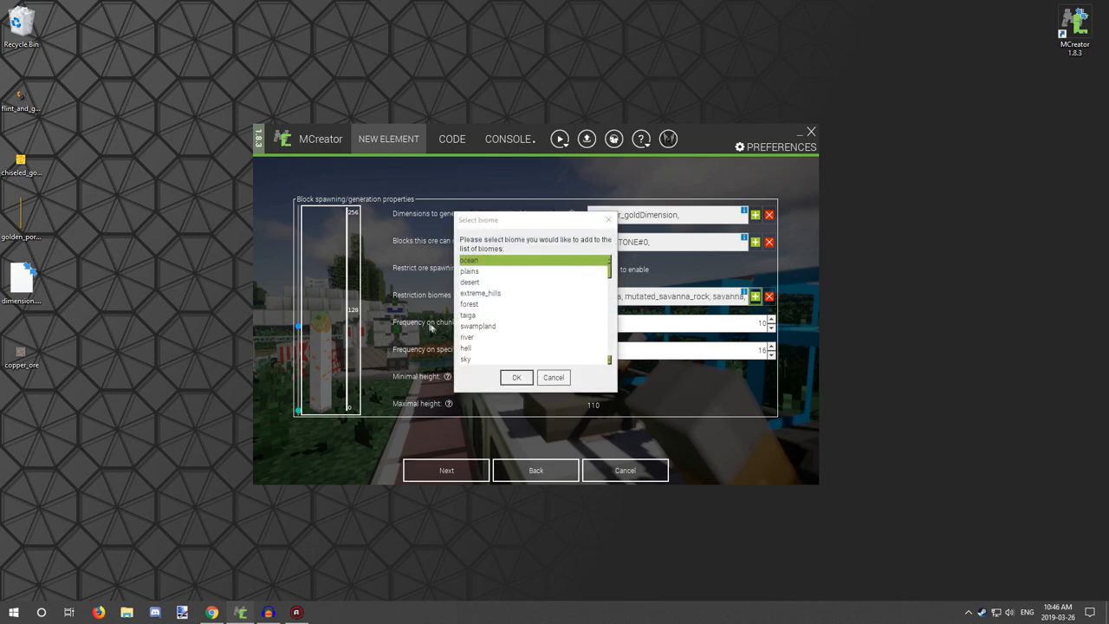
{"action": "scroll", "scroll_direction": "down", "scroll_amount": 3}
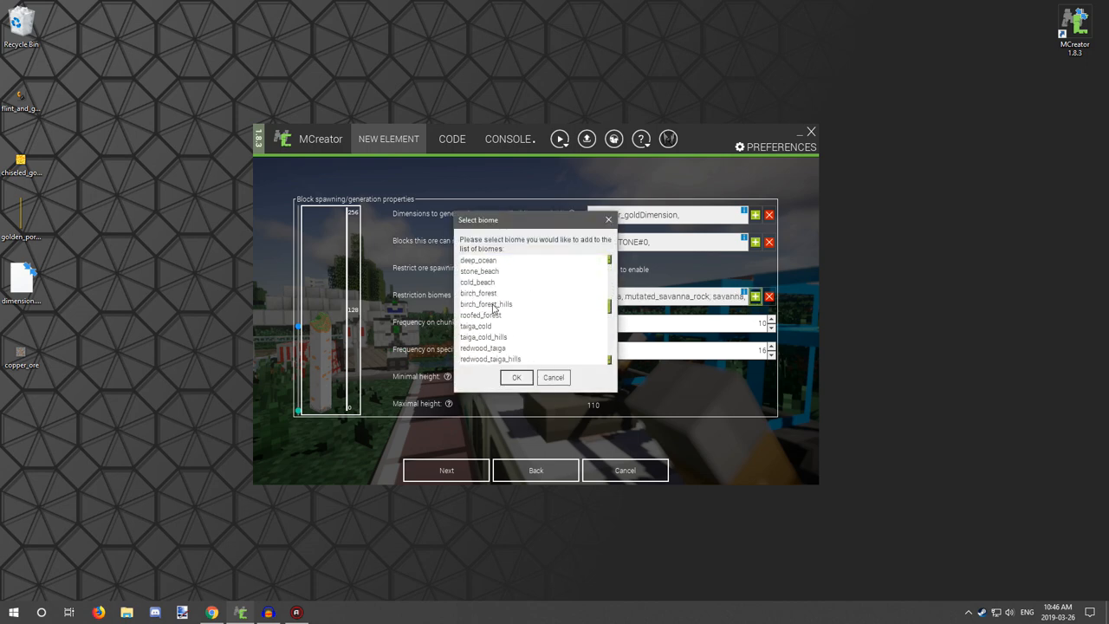
{"action": "scroll", "scroll_direction": "down", "scroll_amount": 3}
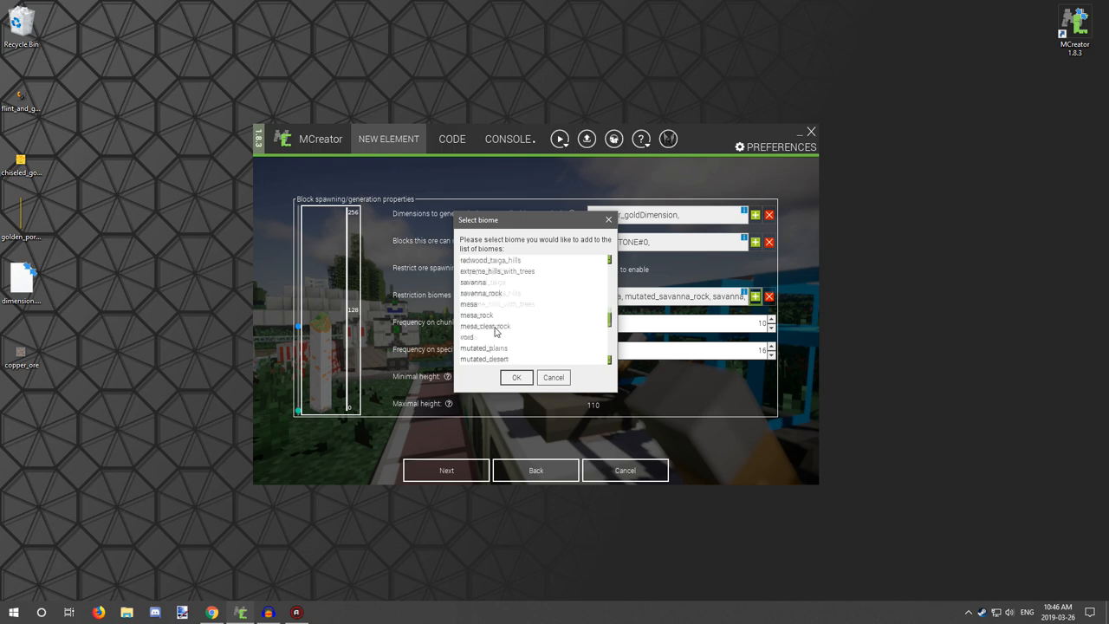
{"action": "left_click", "coordinate": [516, 377]}
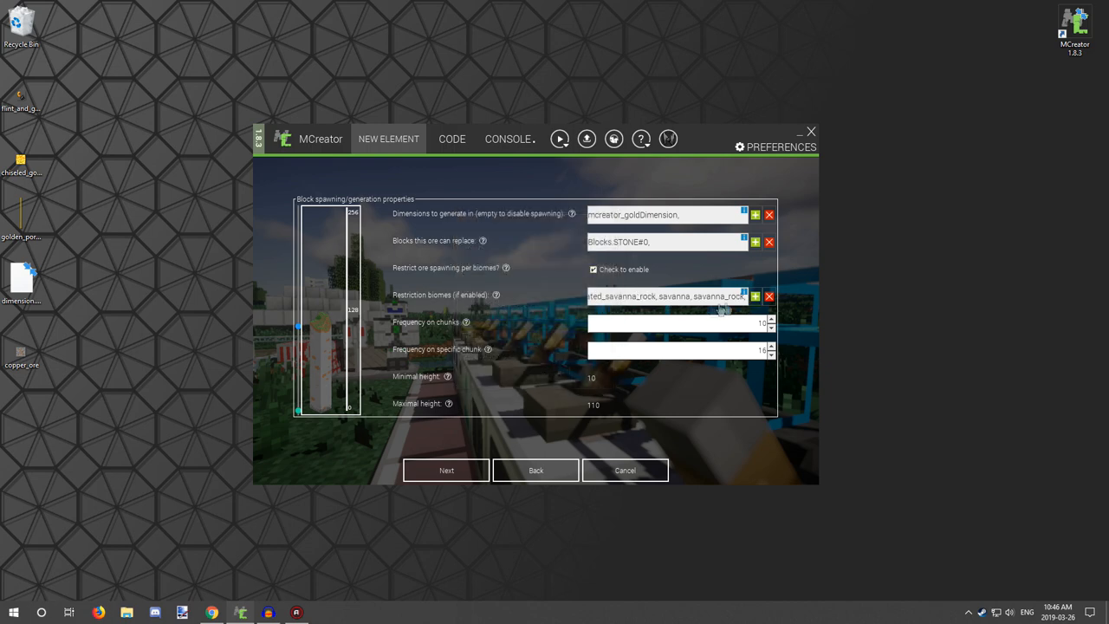
{"action": "left_click", "coordinate": [593, 269]}
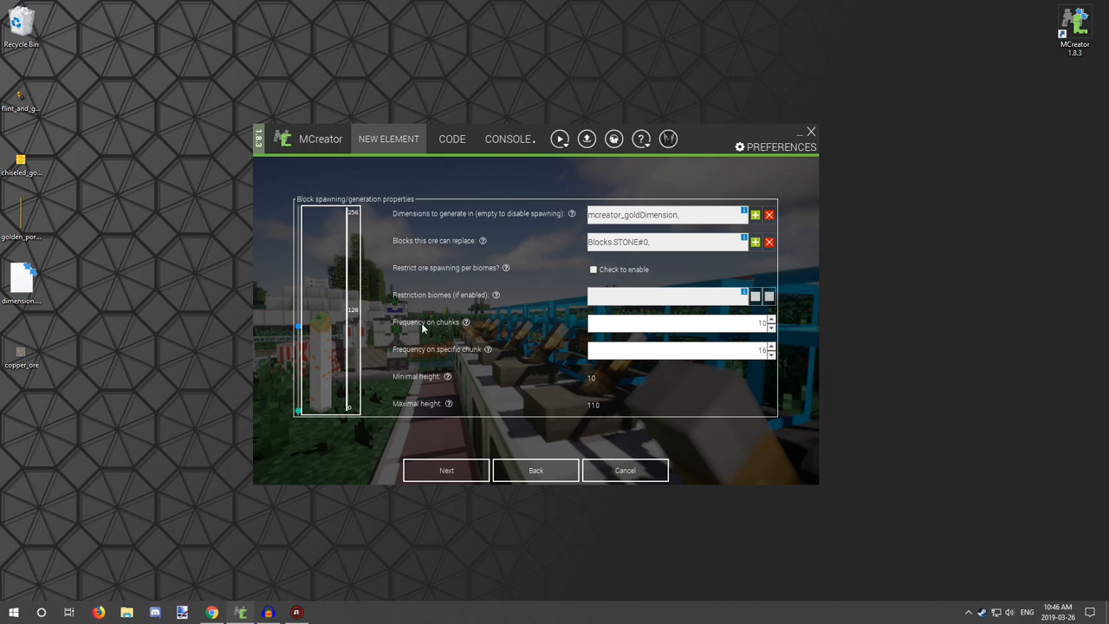
{"action": "mouse_move", "coordinate": [540, 325]}
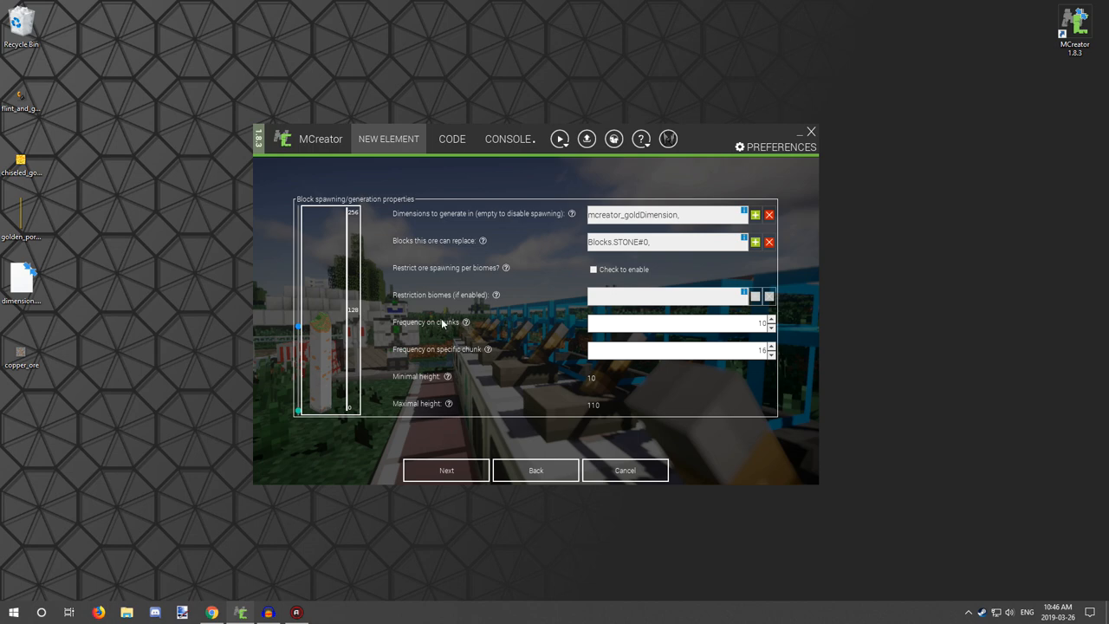
{"action": "mouse_move", "coordinate": [476, 334]}
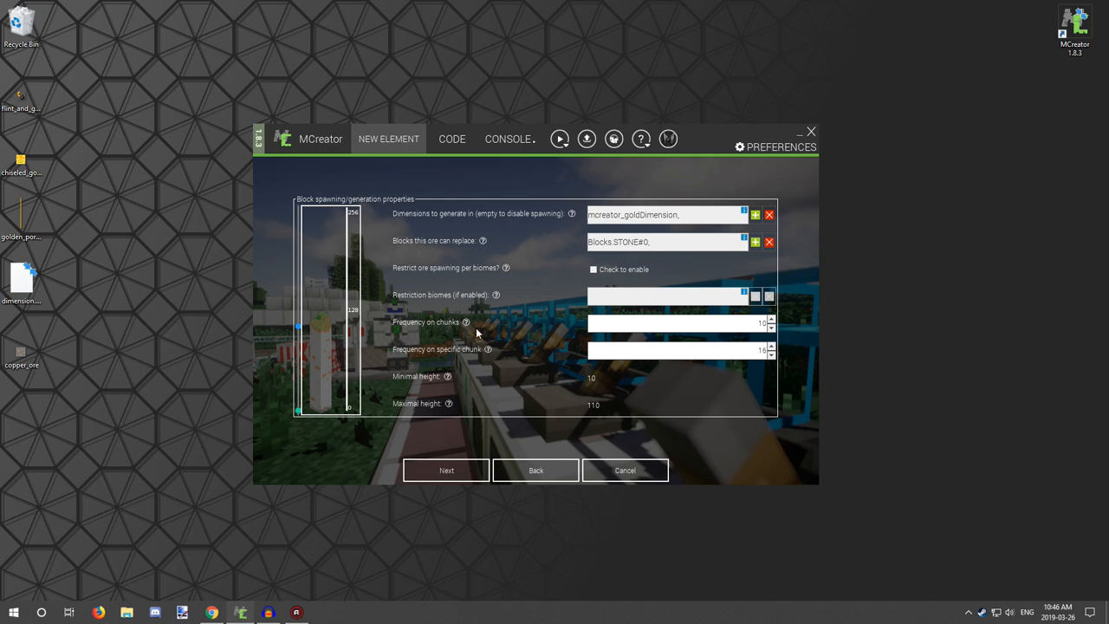
{"action": "mouse_move", "coordinate": [430, 323]}
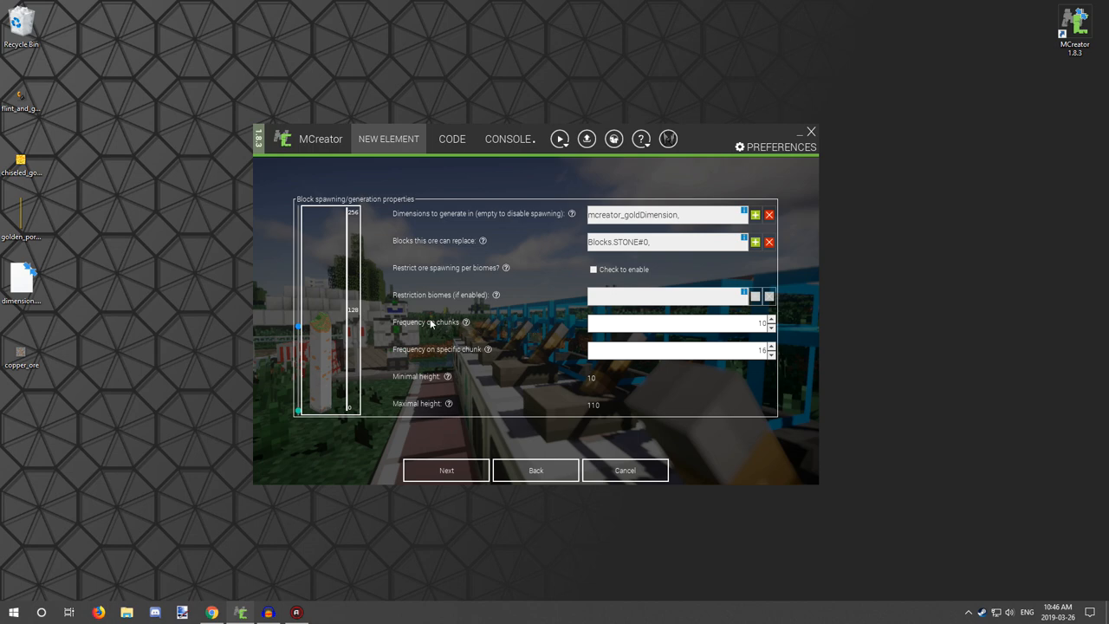
{"action": "mouse_move", "coordinate": [487, 322]}
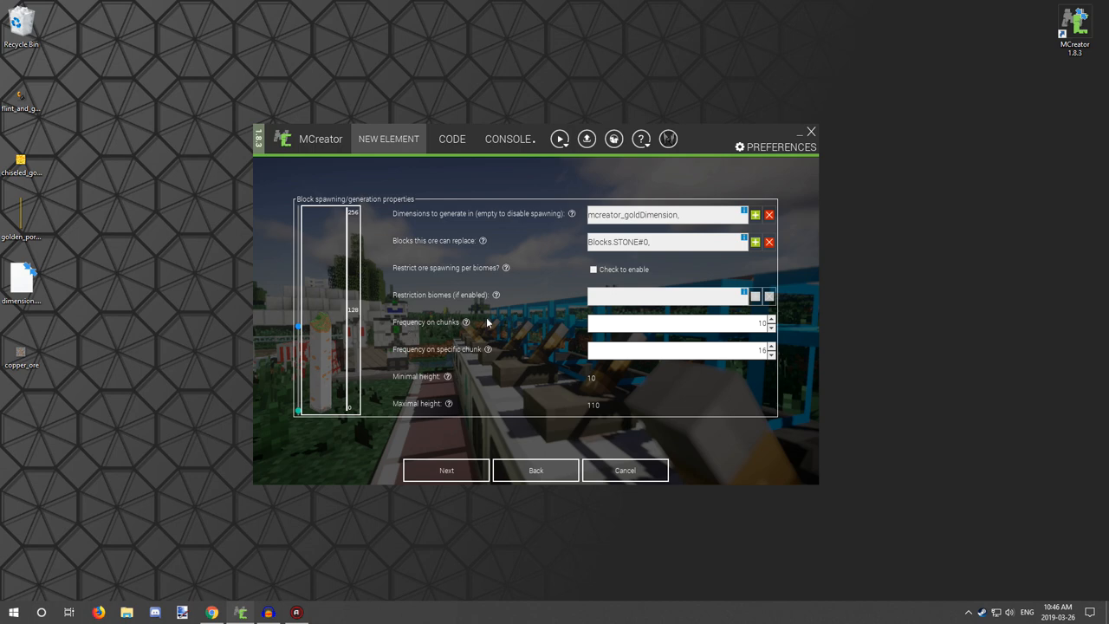
{"action": "mouse_move", "coordinate": [575, 313]}
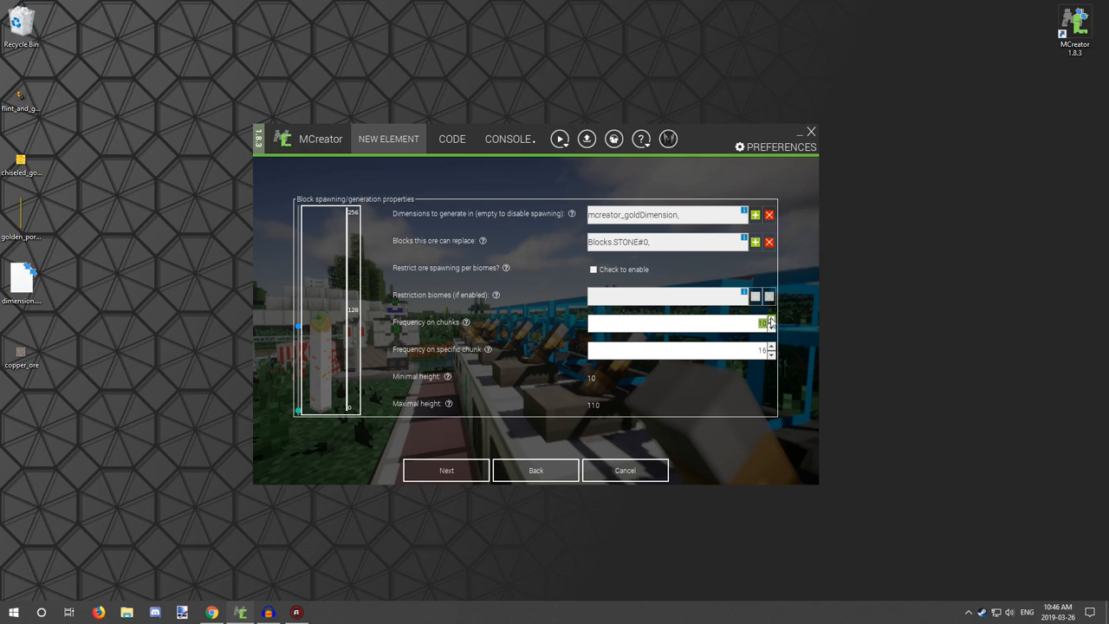
{"action": "mouse_move", "coordinate": [771, 322]}
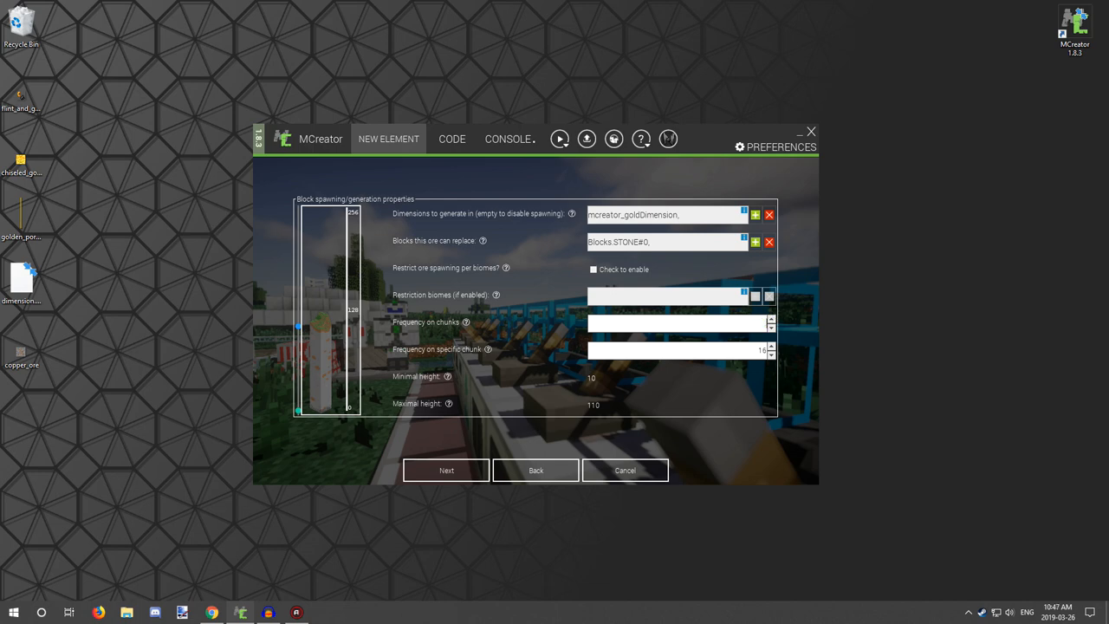
{"action": "mouse_move", "coordinate": [788, 332]}
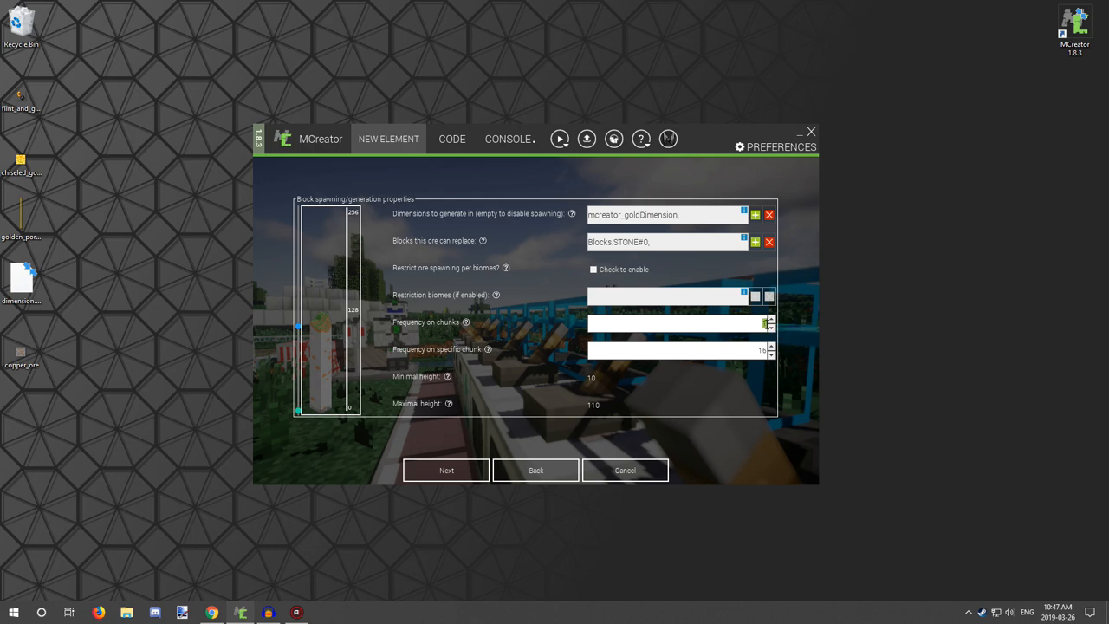
{"action": "mouse_move", "coordinate": [402, 325]}
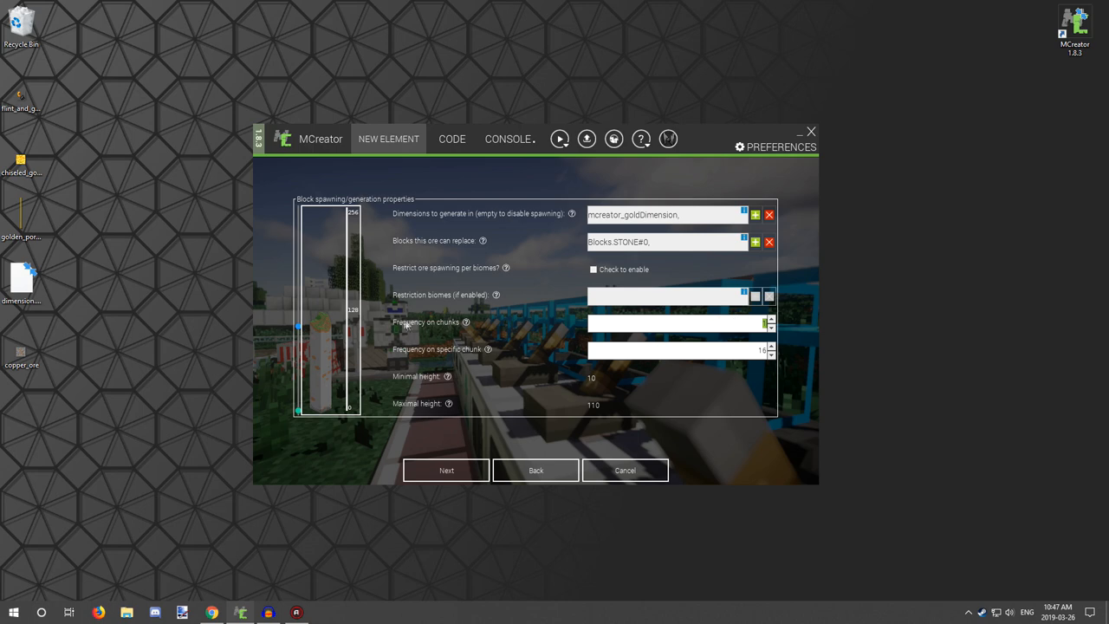
{"action": "mouse_move", "coordinate": [620, 313]}
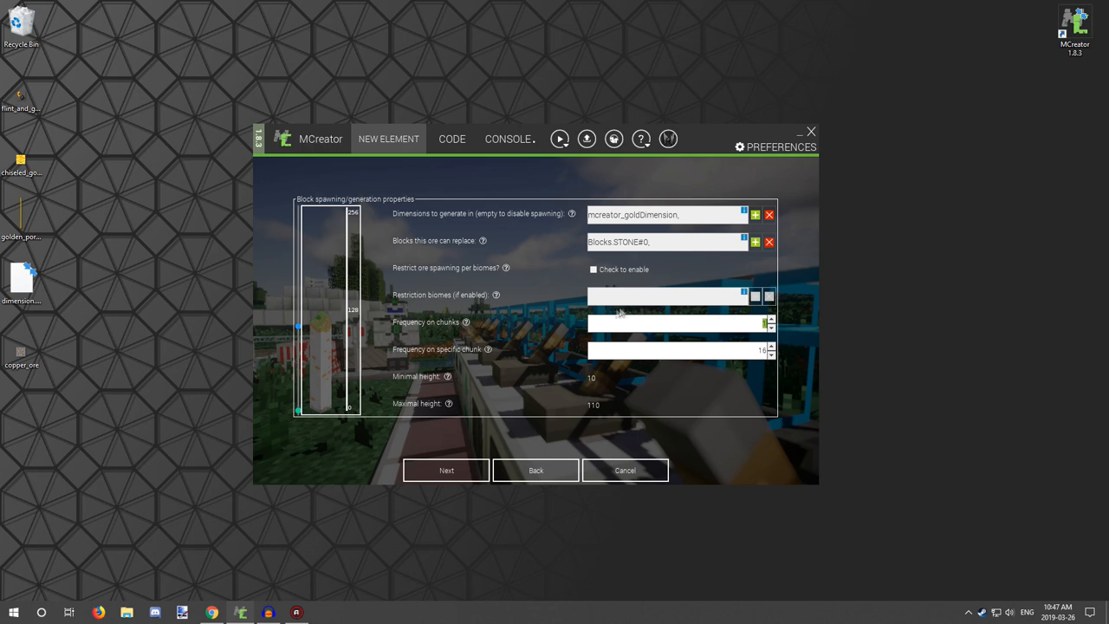
{"action": "mouse_move", "coordinate": [434, 338]}
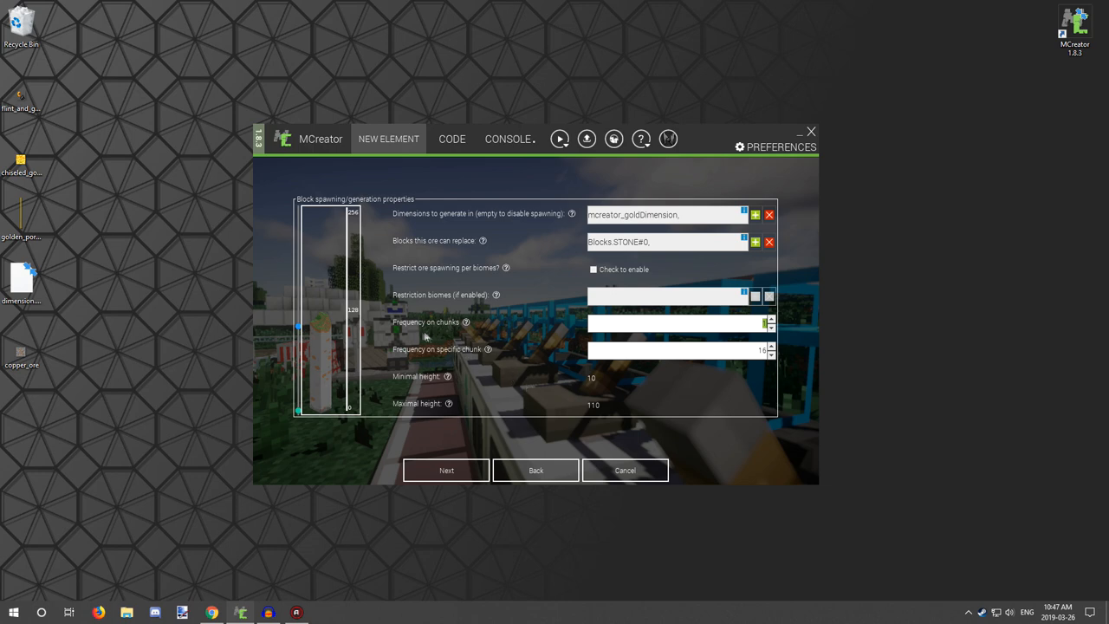
{"action": "mouse_move", "coordinate": [377, 334]}
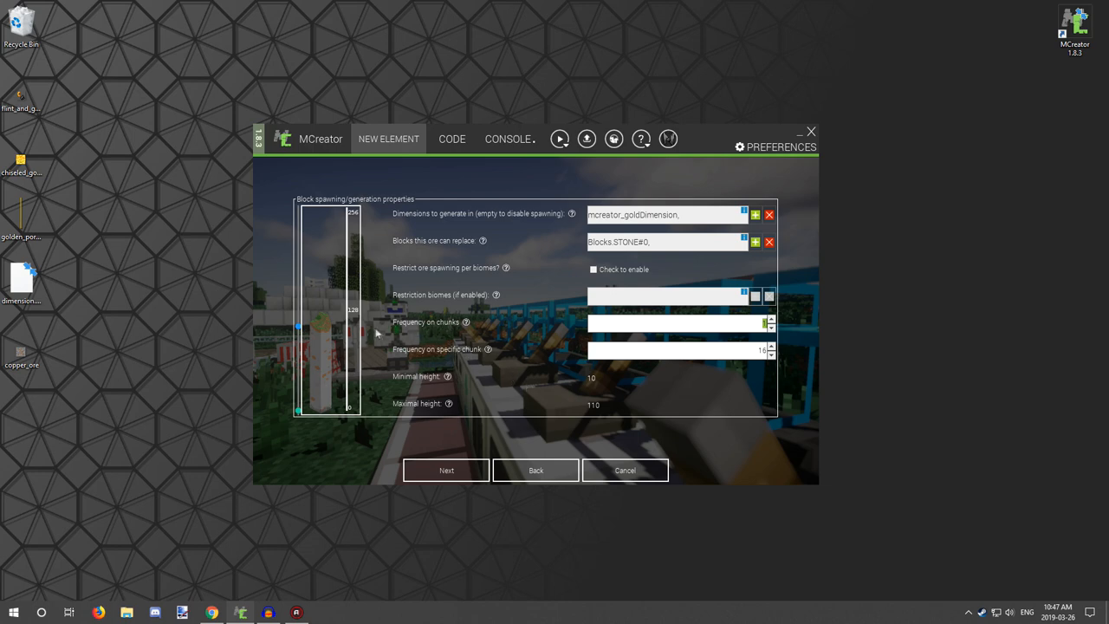
{"action": "mouse_move", "coordinate": [403, 335]}
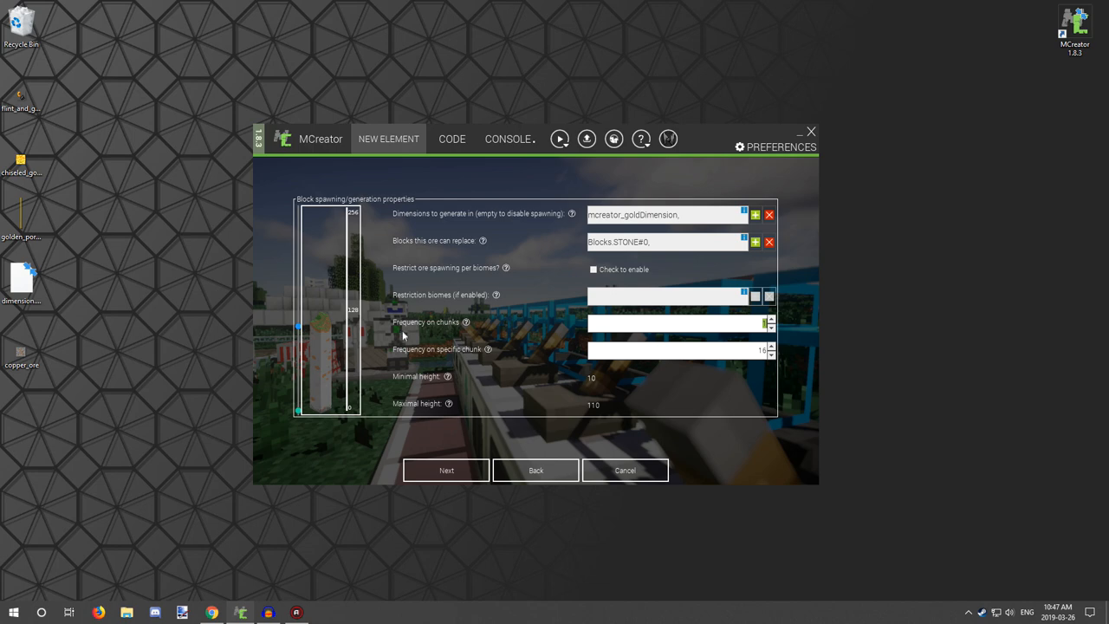
{"action": "mouse_move", "coordinate": [468, 316]}
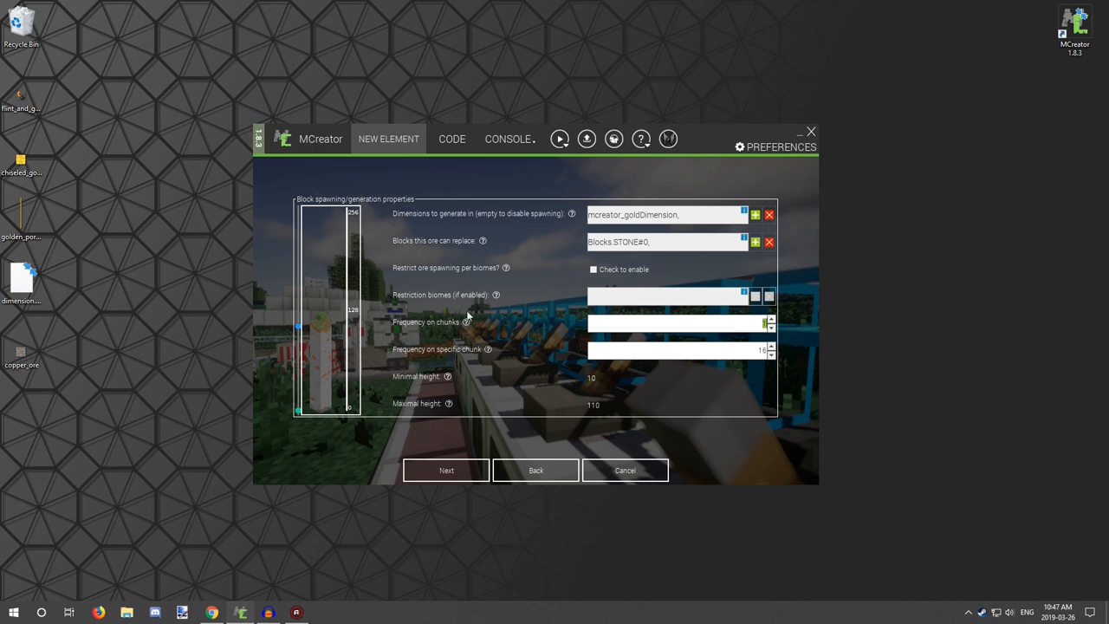
{"action": "mouse_move", "coordinate": [532, 317]}
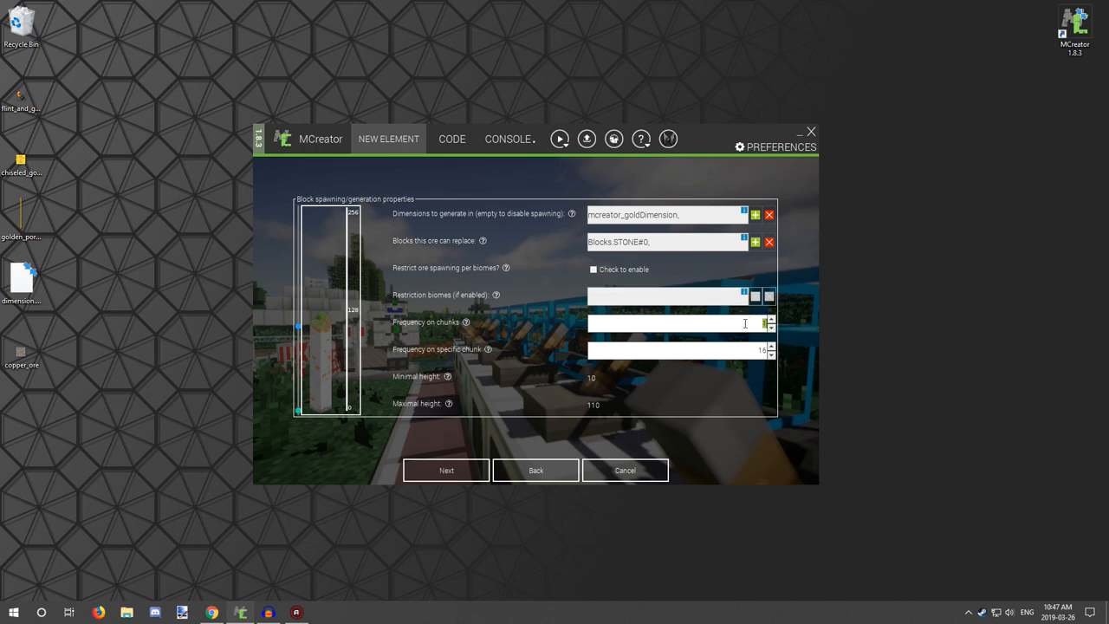
{"action": "mouse_move", "coordinate": [769, 323]}
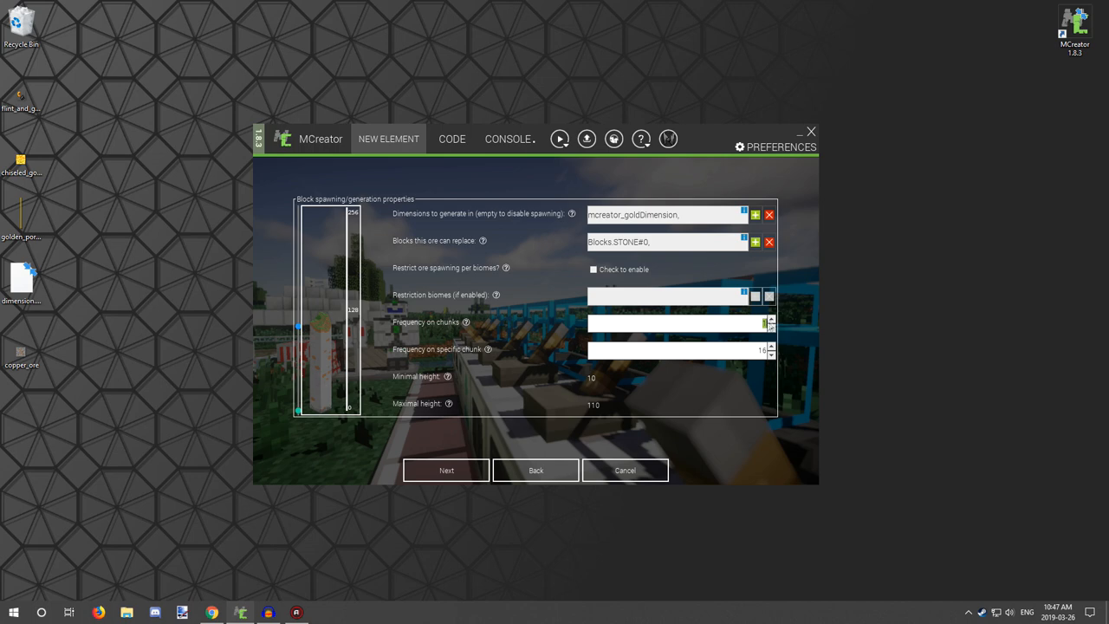
{"action": "mouse_move", "coordinate": [799, 332]}
{"action": "type", "text": "0"}
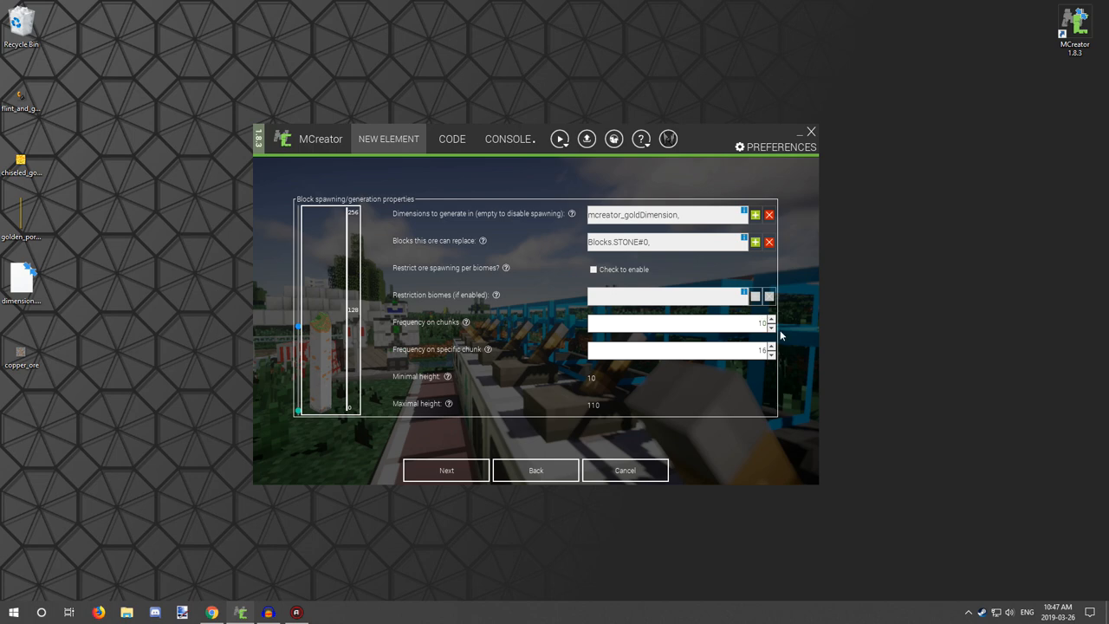
{"action": "mouse_move", "coordinate": [750, 350]}
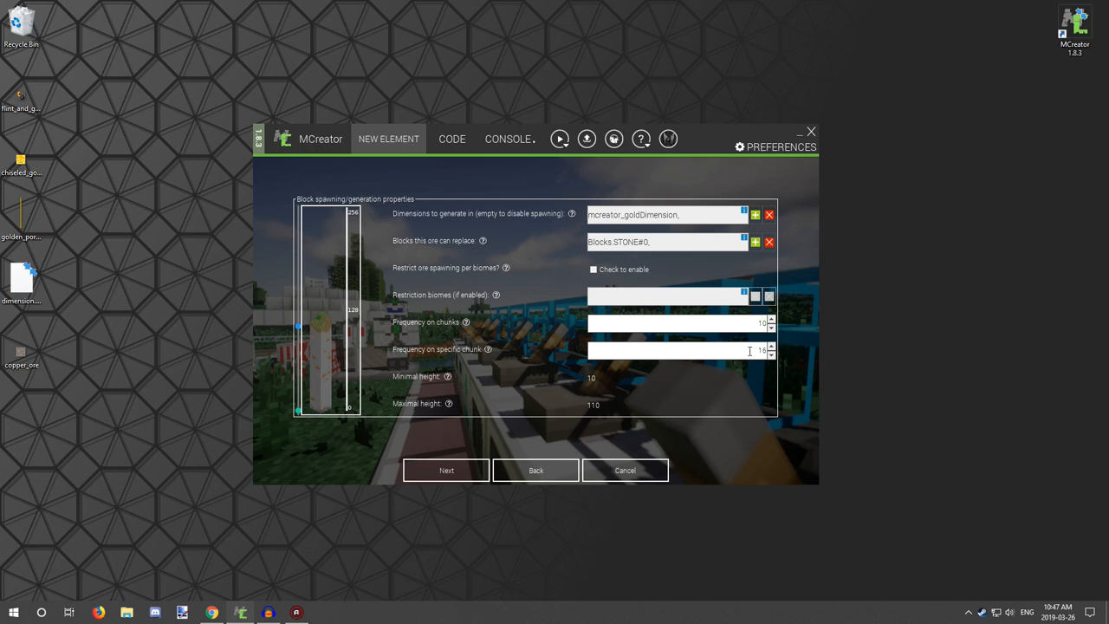
Lower Copper Ore's frequency on a specific chunk from 10 to 8.
{"action": "left_click", "coordinate": [770, 346]}
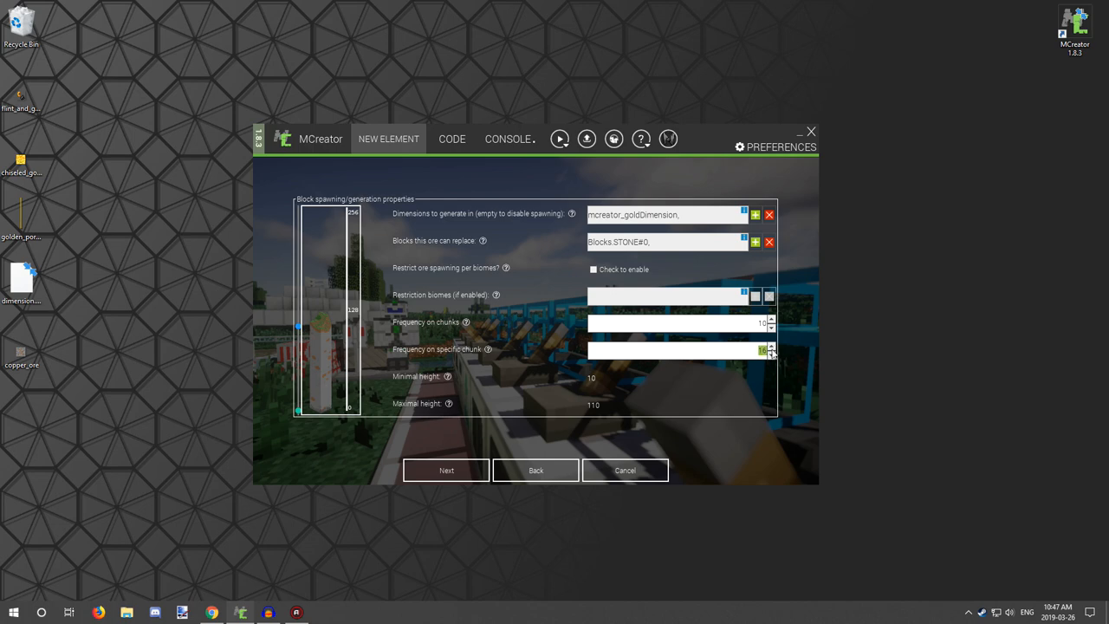
{"action": "left_click", "coordinate": [770, 354]}
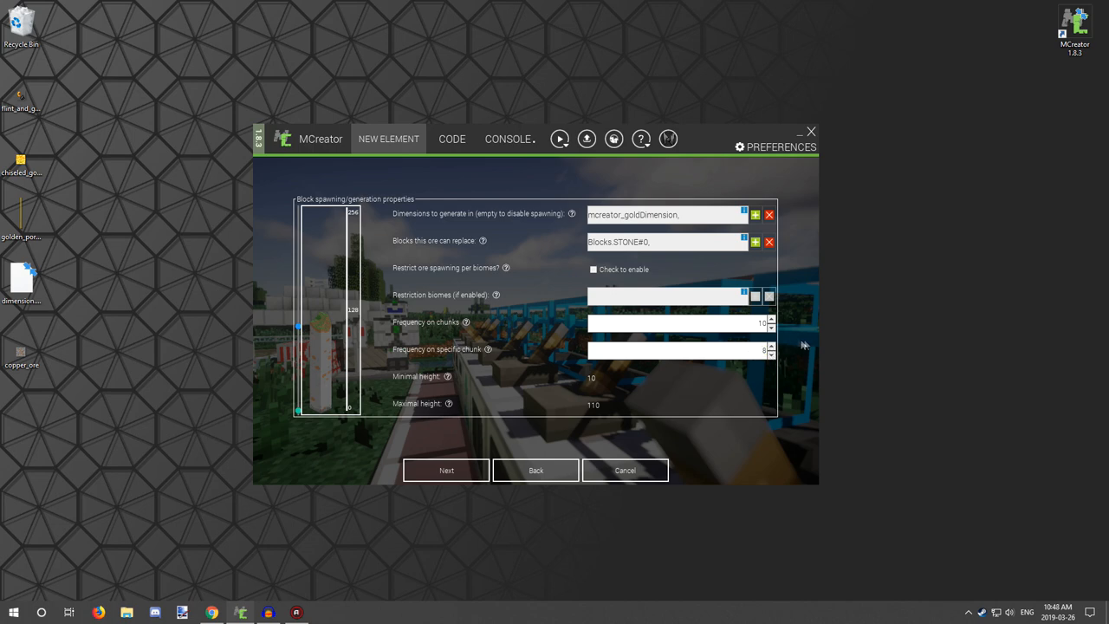
{"action": "mouse_move", "coordinate": [750, 347]}
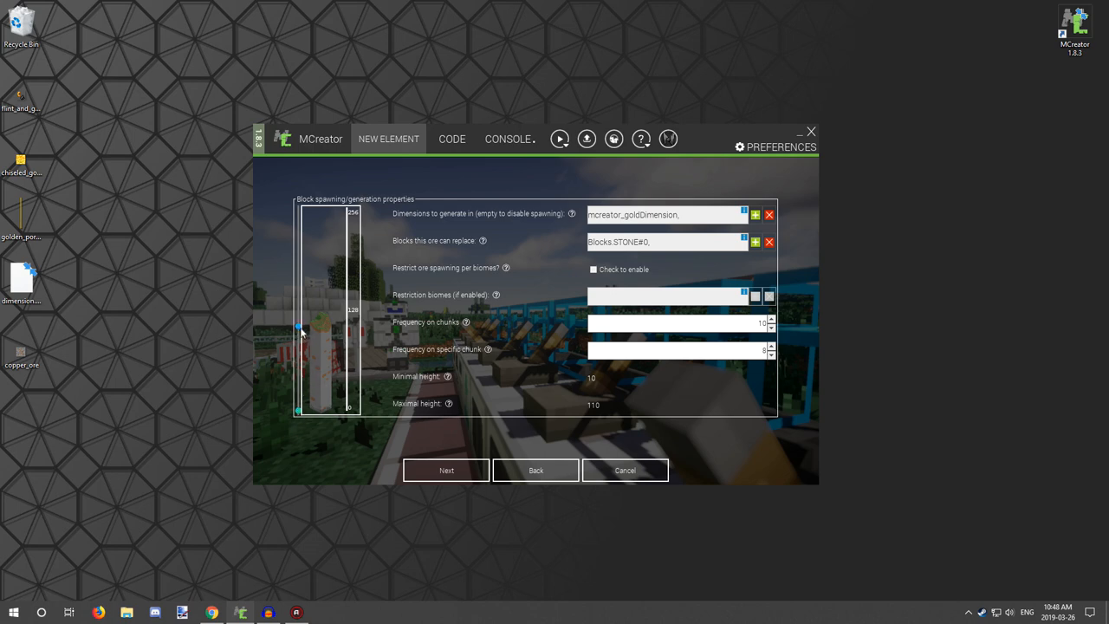
{"action": "mouse_move", "coordinate": [299, 331]}
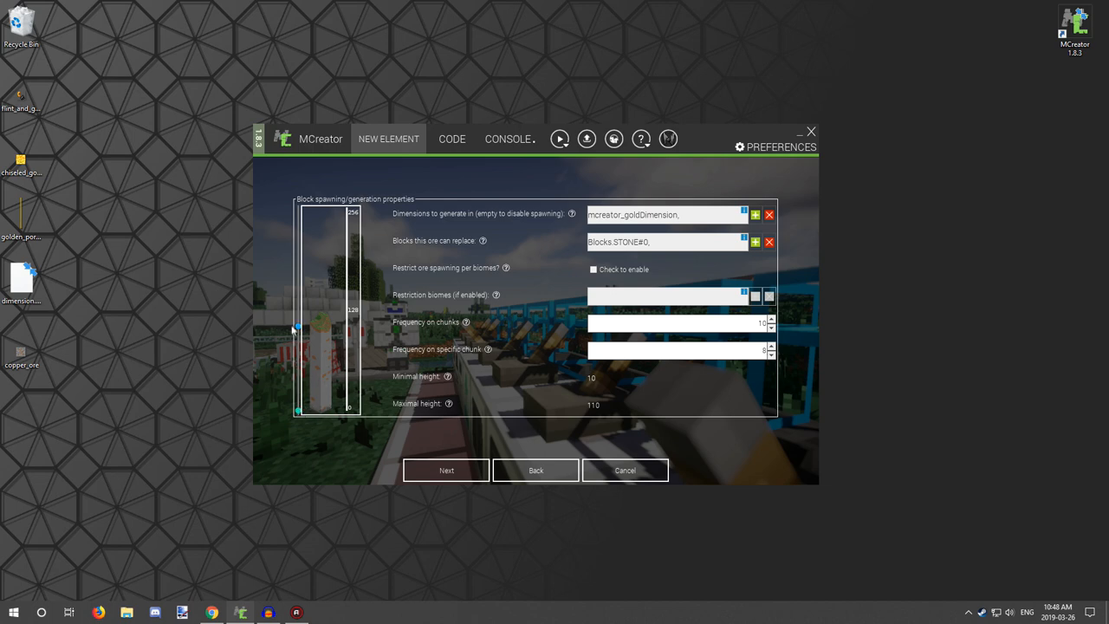
Drag the height slider handles so Copper Ore spawns between heights 10 and 50.
{"action": "left_click_drag", "start_coordinate": [297, 327], "coordinate": [297, 368]}
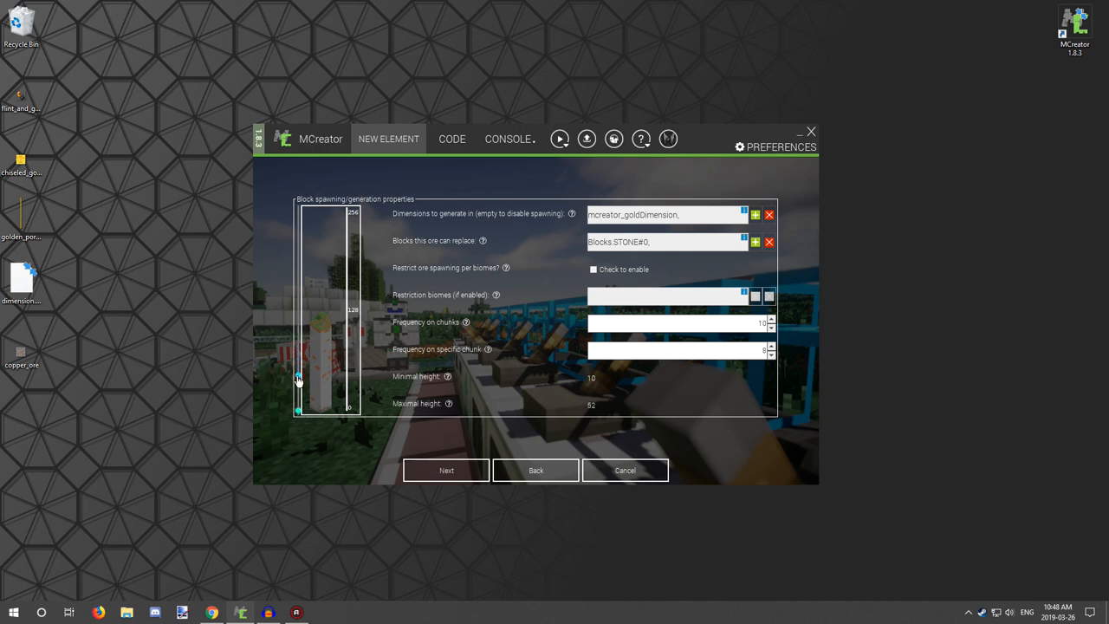
{"action": "left_click_drag", "start_coordinate": [298, 381], "coordinate": [298, 389]}
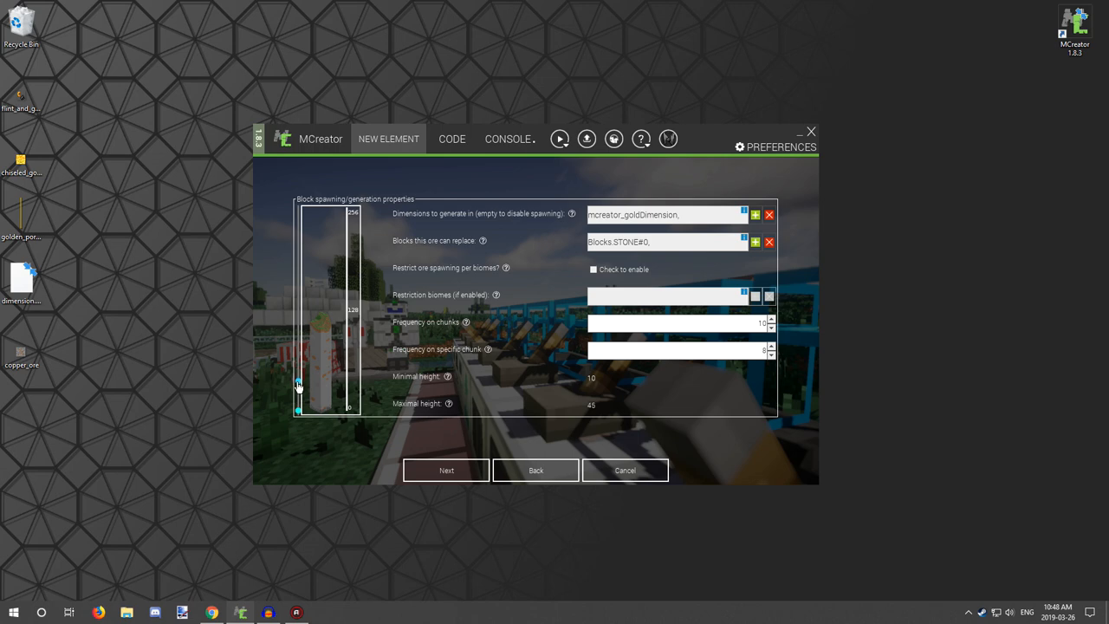
{"action": "left_click_drag", "start_coordinate": [298, 385], "coordinate": [298, 396]}
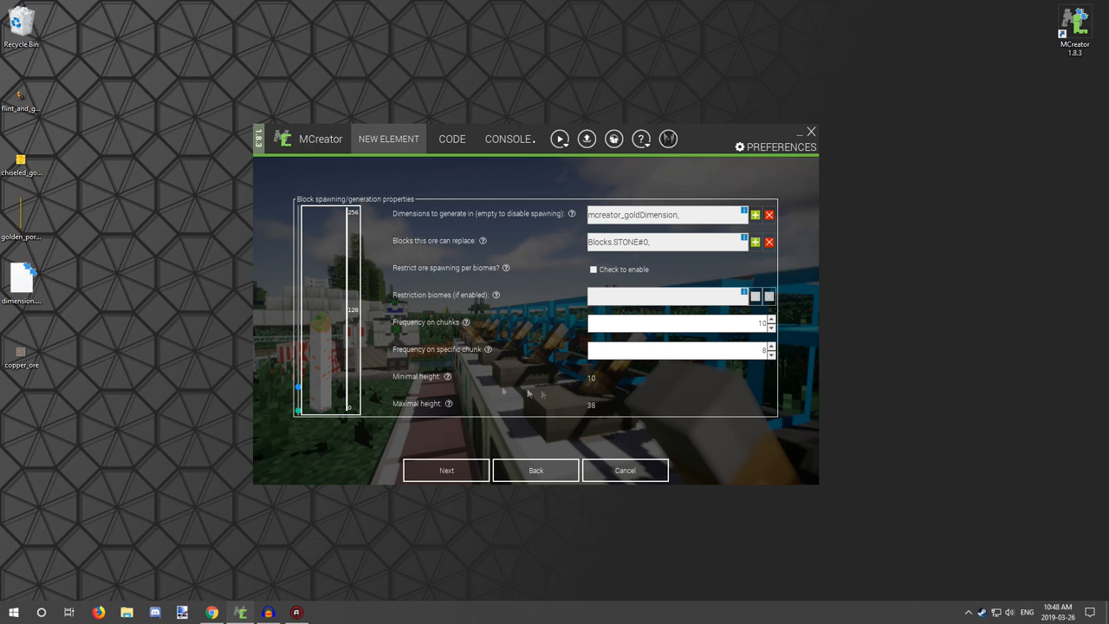
{"action": "mouse_move", "coordinate": [558, 415]}
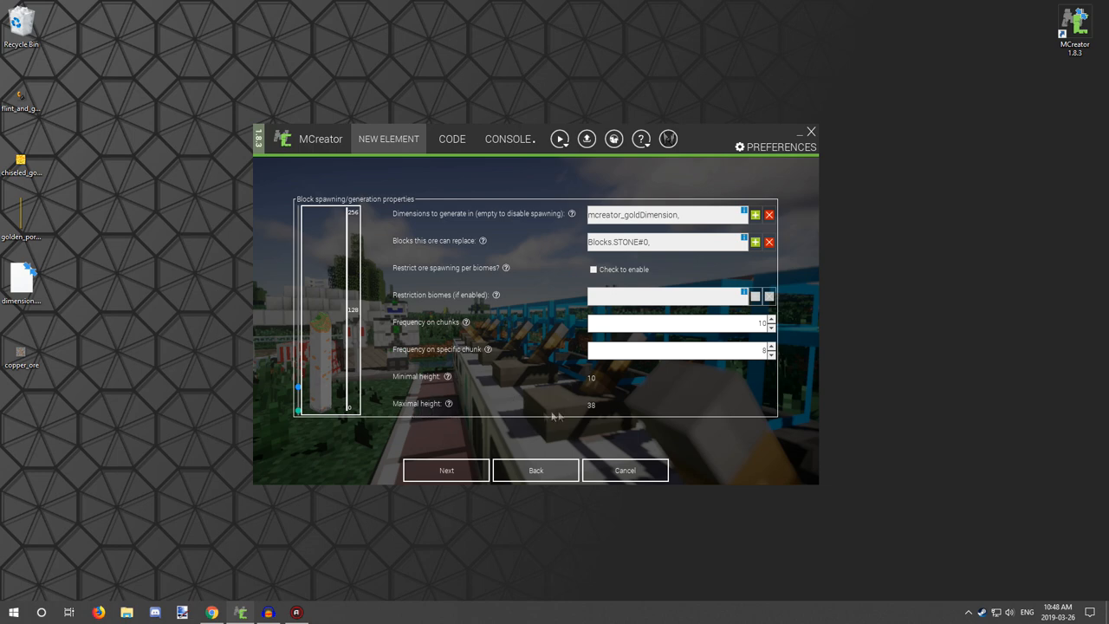
{"action": "mouse_move", "coordinate": [559, 397]}
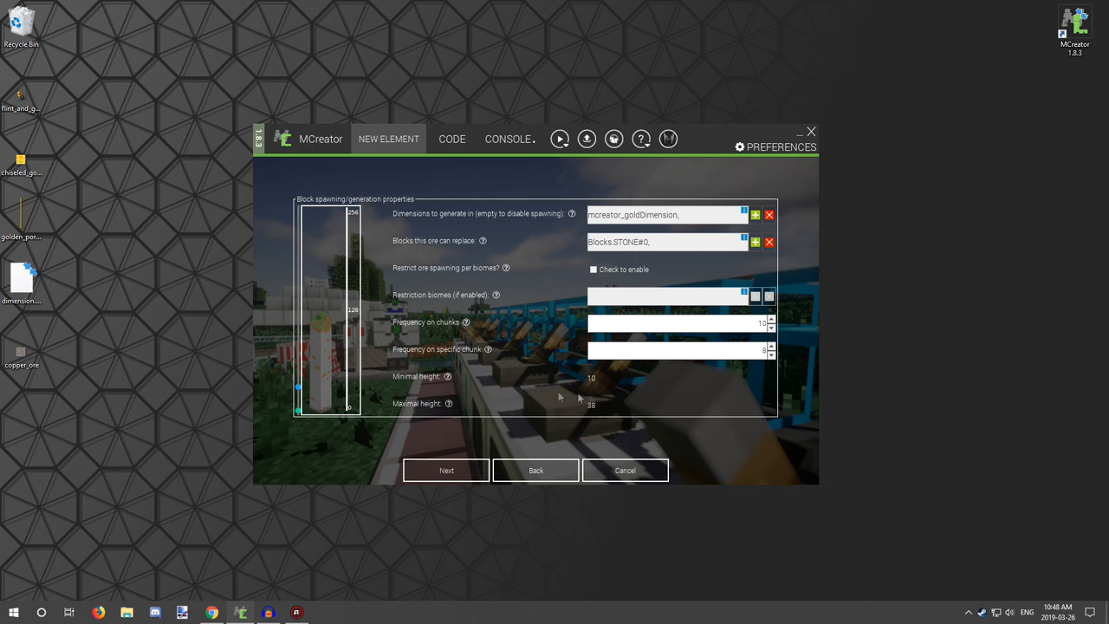
{"action": "left_click_drag", "start_coordinate": [298, 387], "coordinate": [298, 407]}
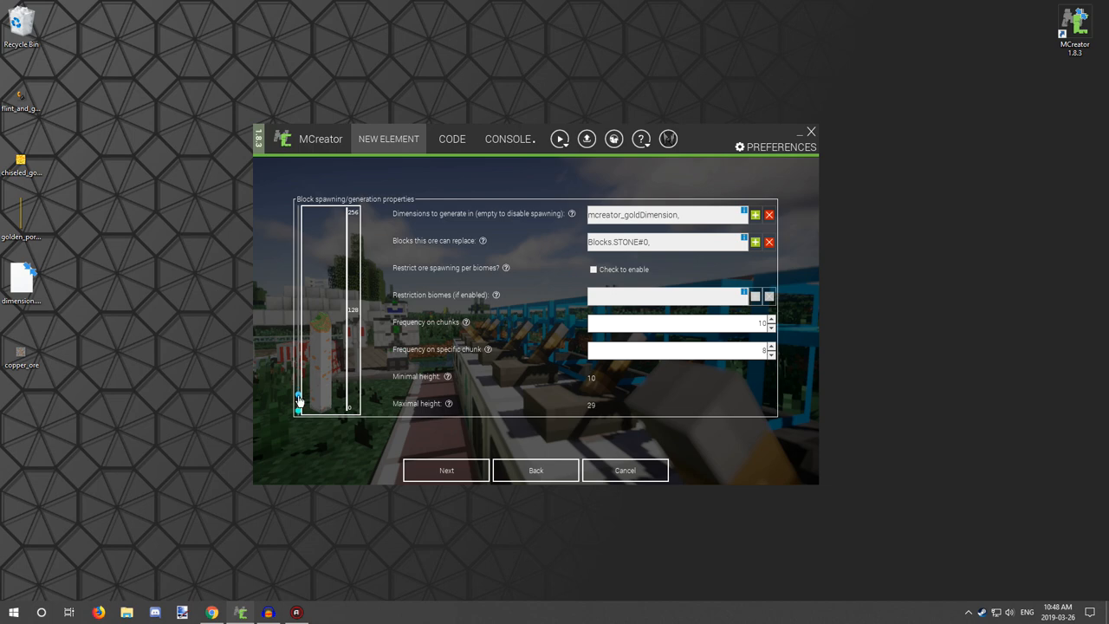
{"action": "left_click_drag", "start_coordinate": [299, 399], "coordinate": [299, 407]}
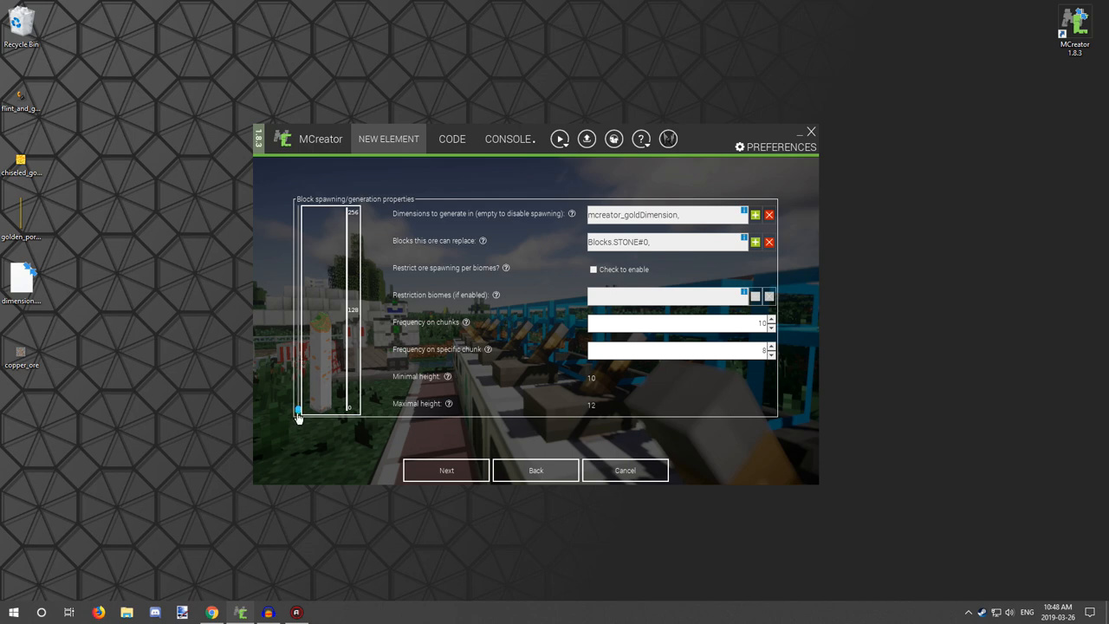
{"action": "left_click_drag", "start_coordinate": [297, 410], "coordinate": [298, 392]}
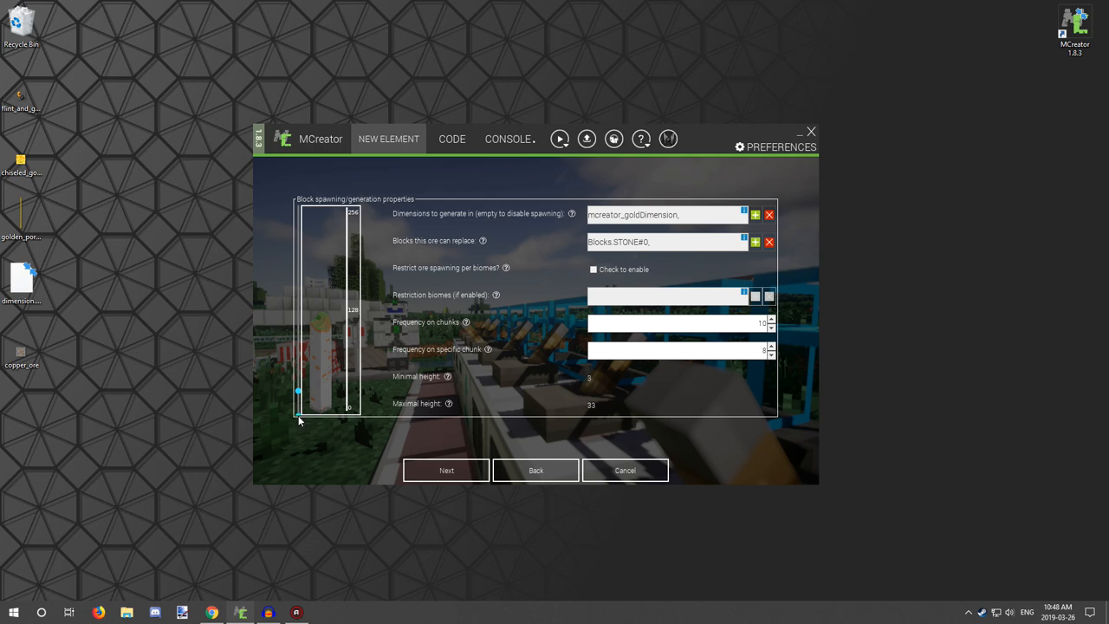
{"action": "left_click_drag", "start_coordinate": [297, 391], "coordinate": [299, 408]}
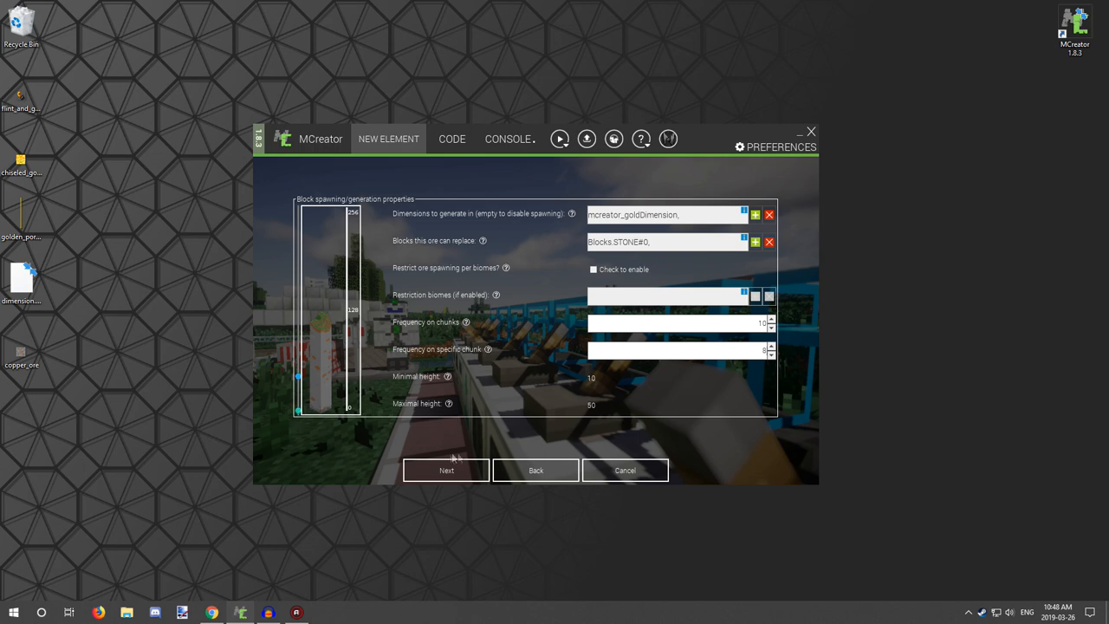
{"action": "mouse_move", "coordinate": [505, 433]}
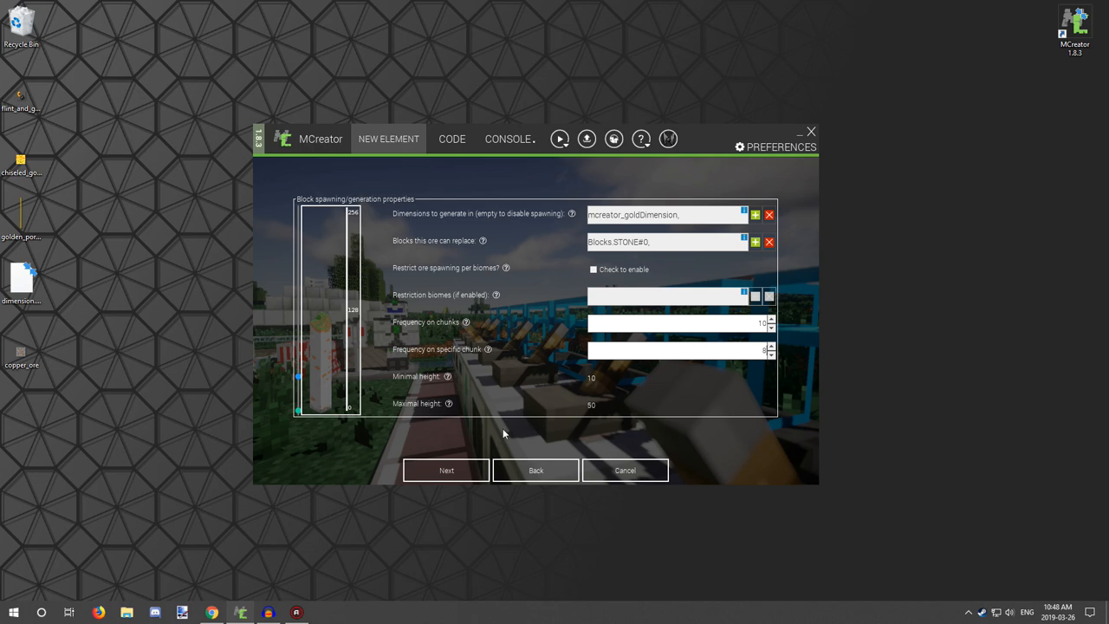
Save the Copper Ore element and switch to the running Minecraft test client.
{"action": "left_click", "coordinate": [624, 470]}
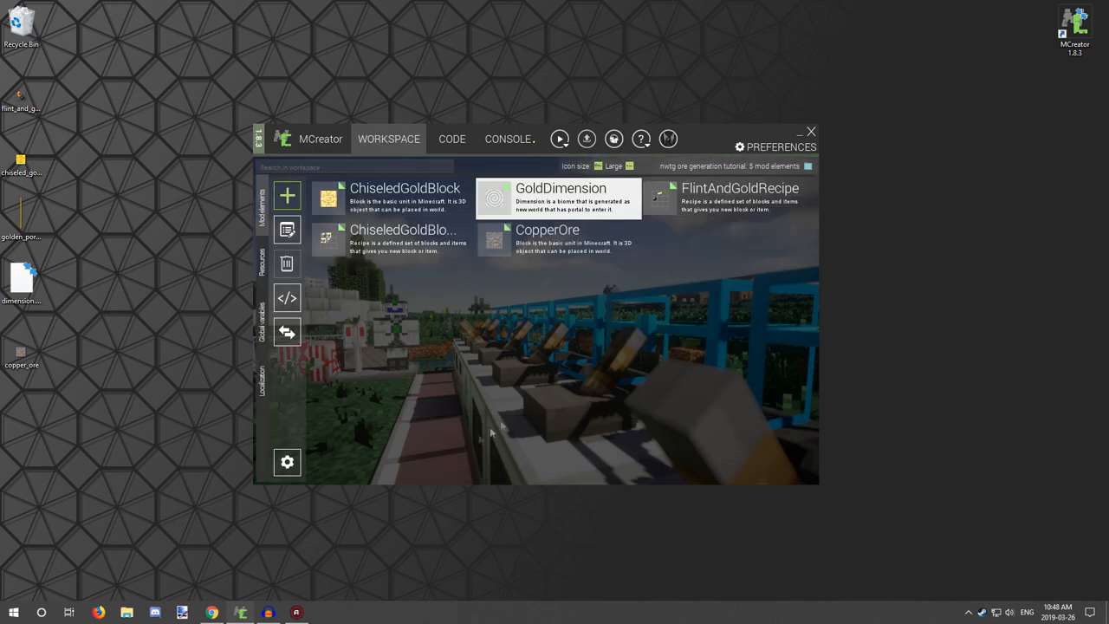
{"action": "mouse_move", "coordinate": [606, 333]}
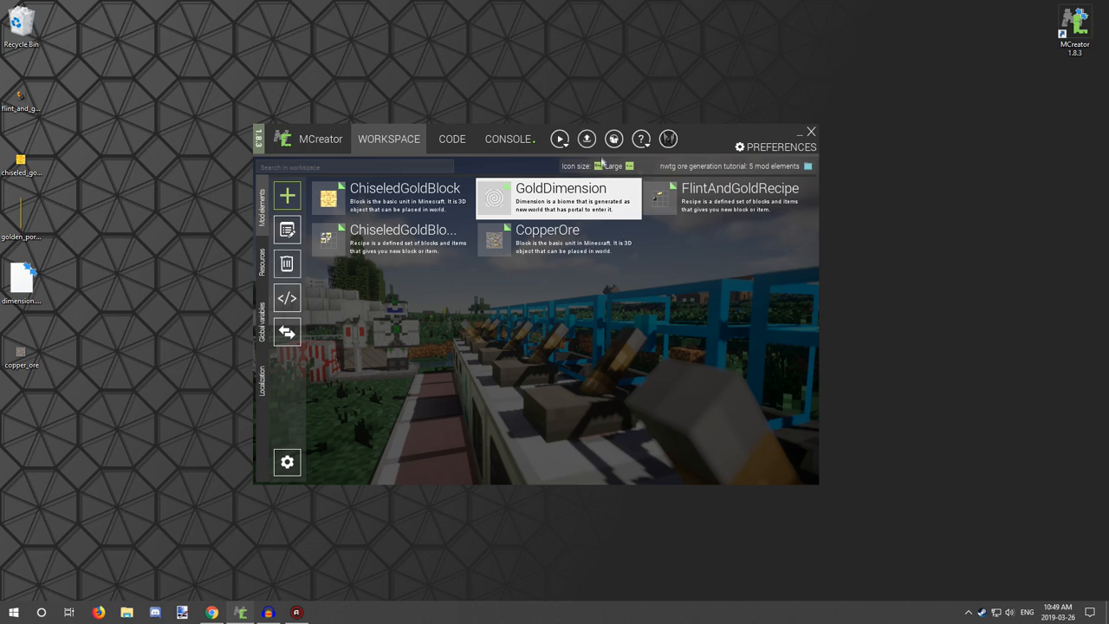
{"action": "mouse_move", "coordinate": [704, 192]}
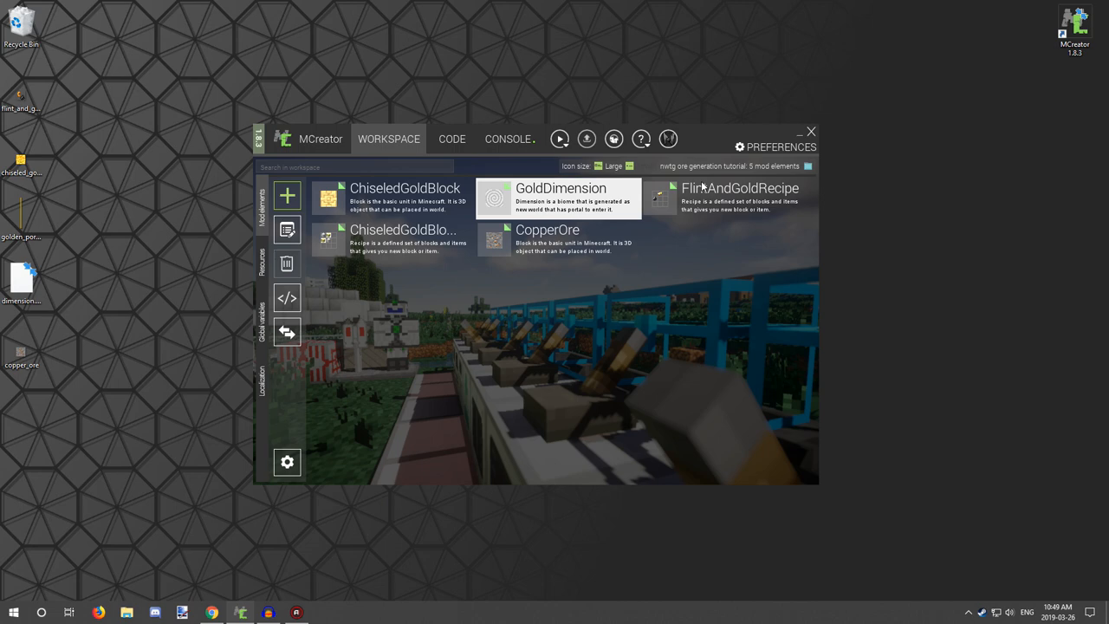
{"action": "mouse_move", "coordinate": [597, 159]}
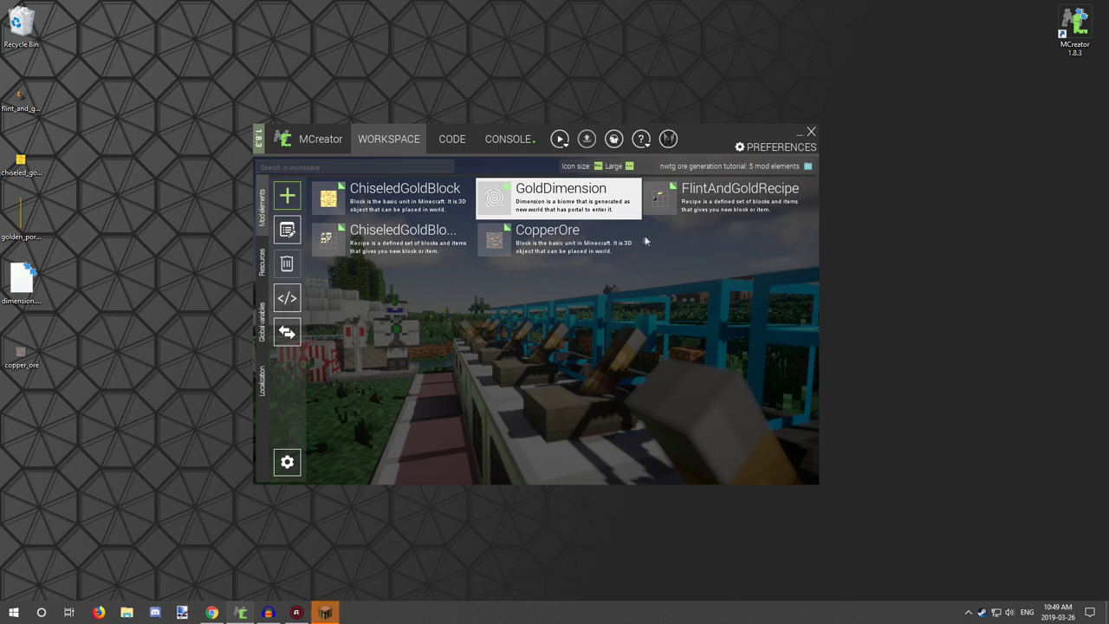
{"action": "mouse_move", "coordinate": [717, 241]}
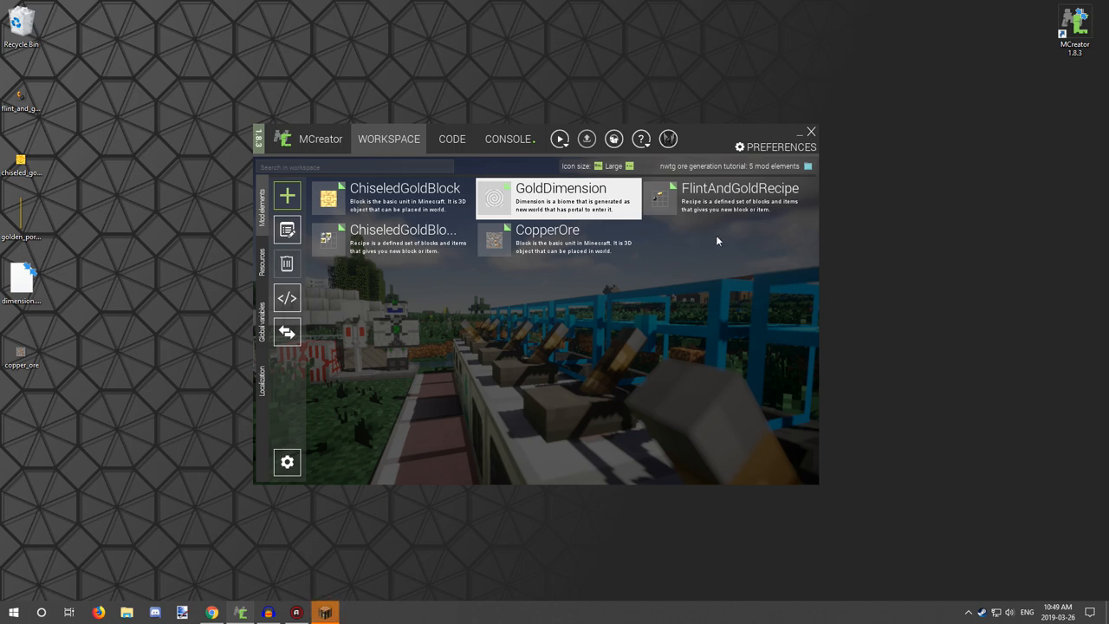
{"action": "left_click", "coordinate": [560, 138]}
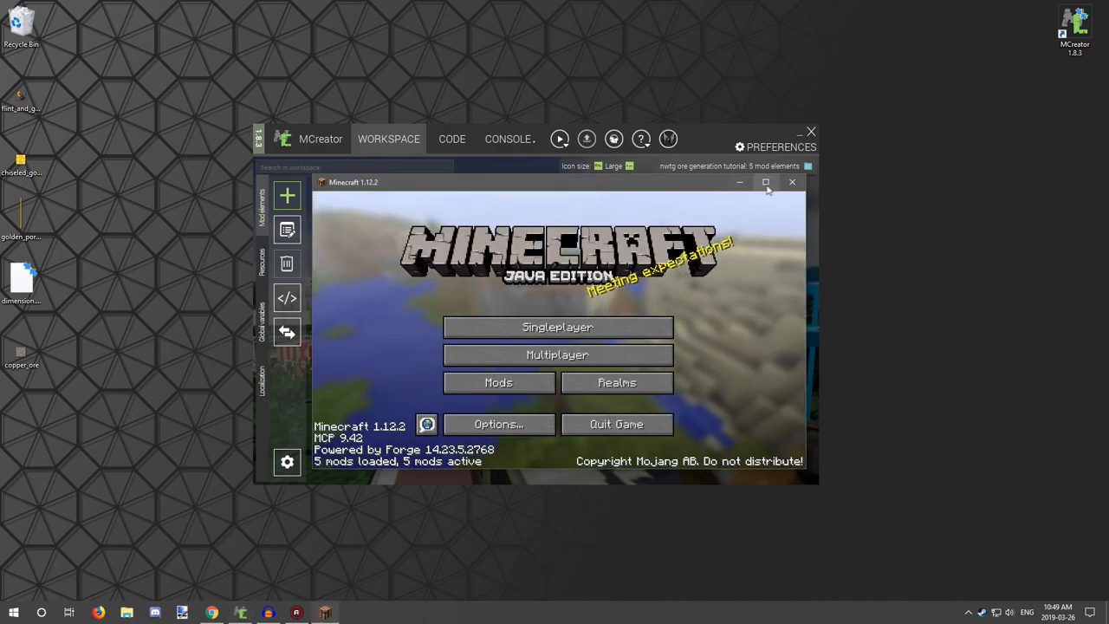
Maximize the game, cycle Game Mode to Creative, and create New World.
{"action": "left_click", "coordinate": [766, 182]}
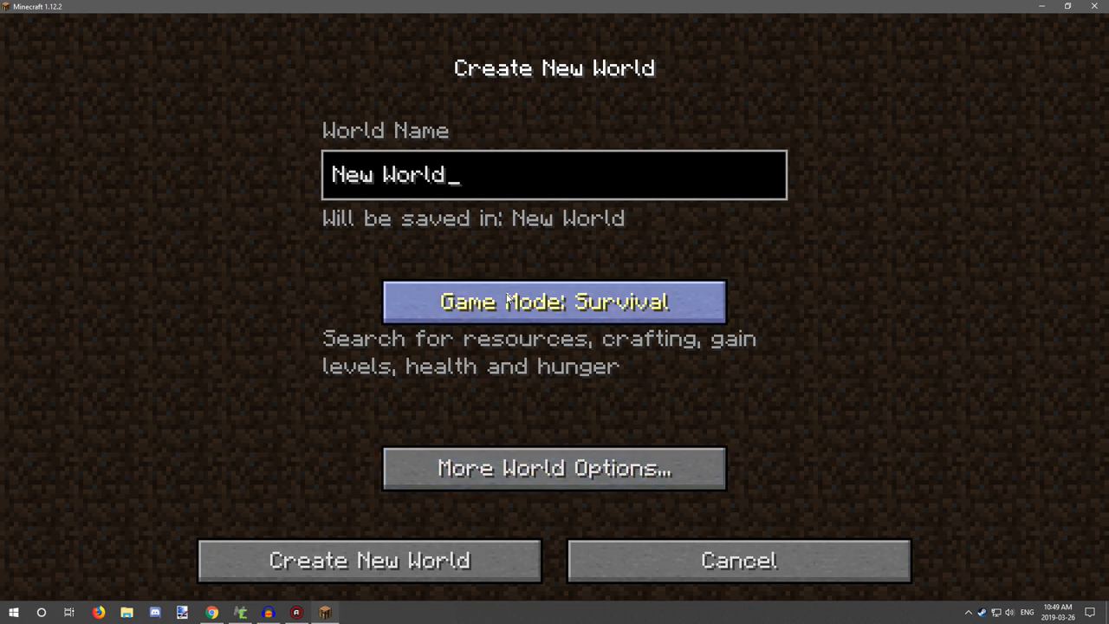
{"action": "left_click", "coordinate": [554, 301]}
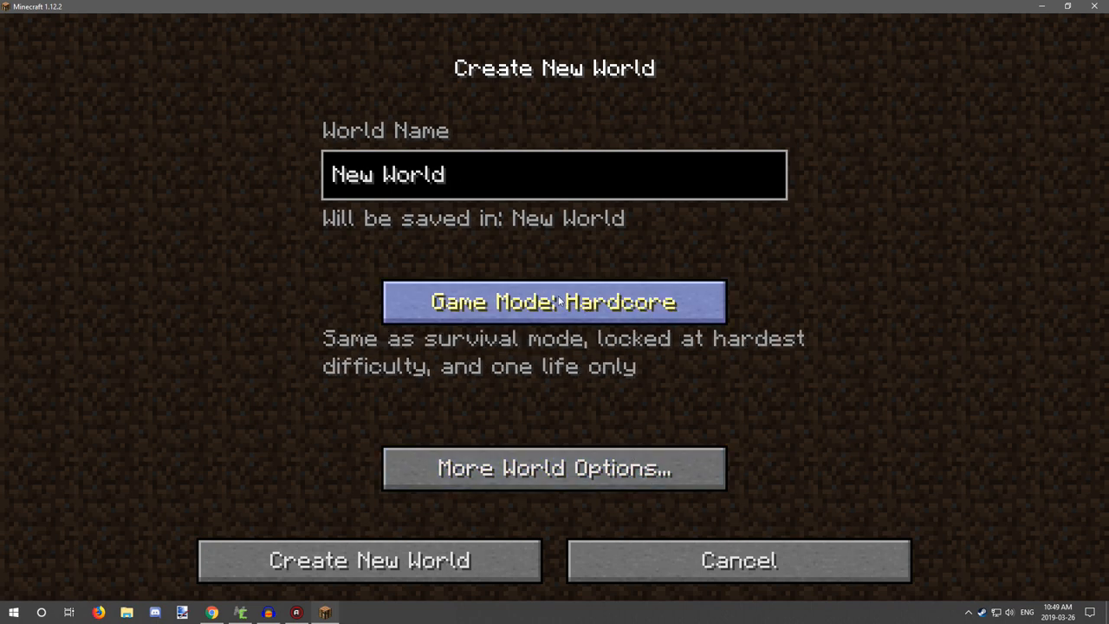
{"action": "left_click", "coordinate": [553, 301]}
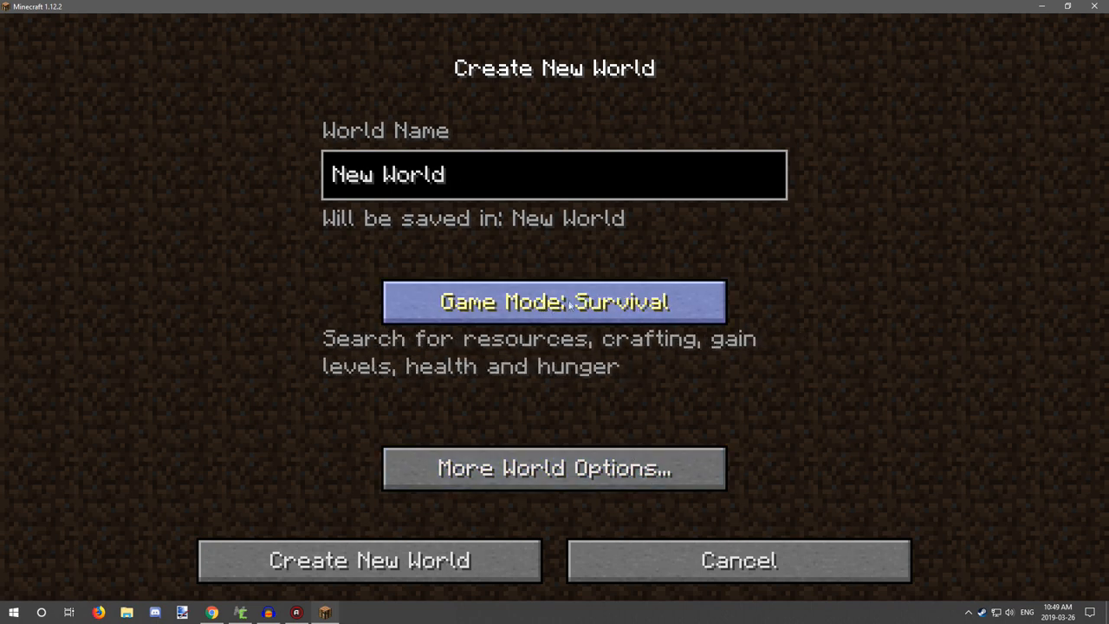
{"action": "left_click", "coordinate": [552, 302]}
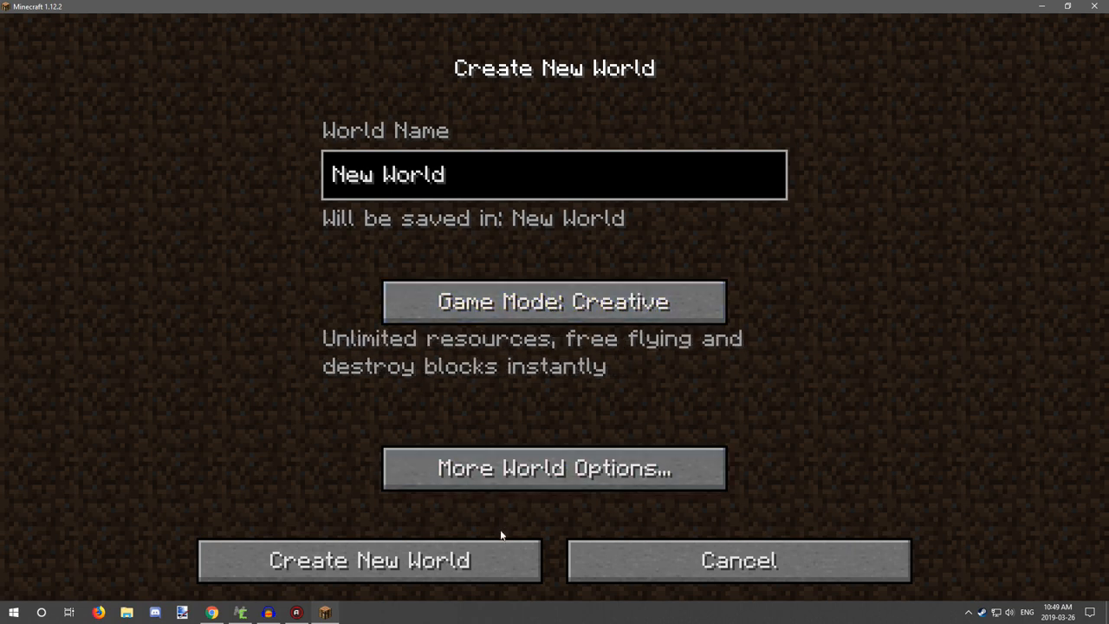
{"action": "left_click", "coordinate": [368, 560]}
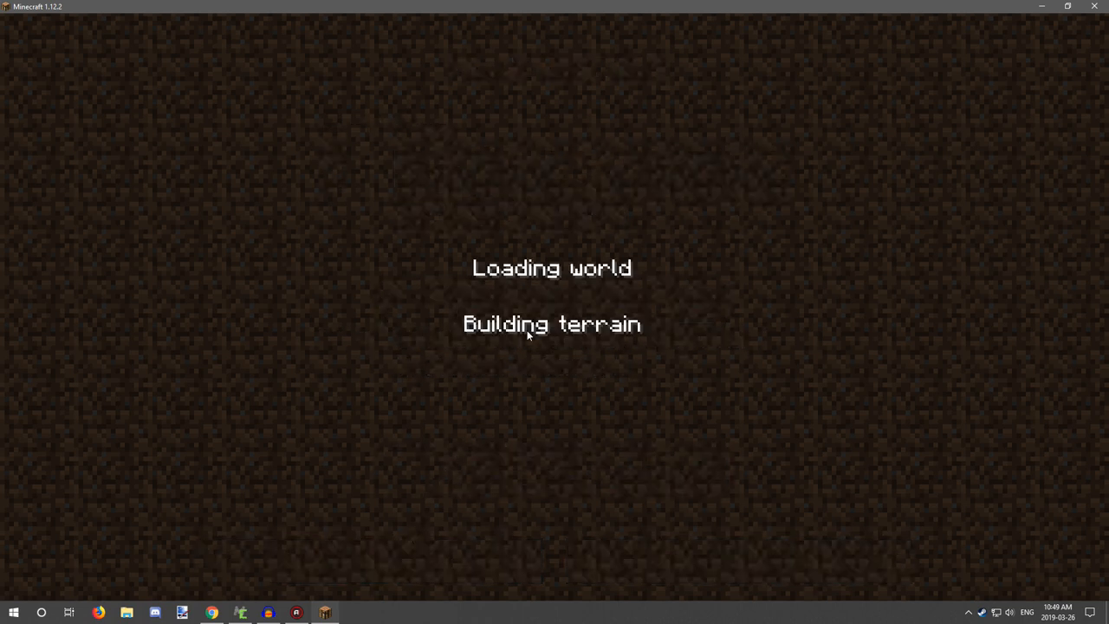
{"action": "mouse_move", "coordinate": [602, 353]}
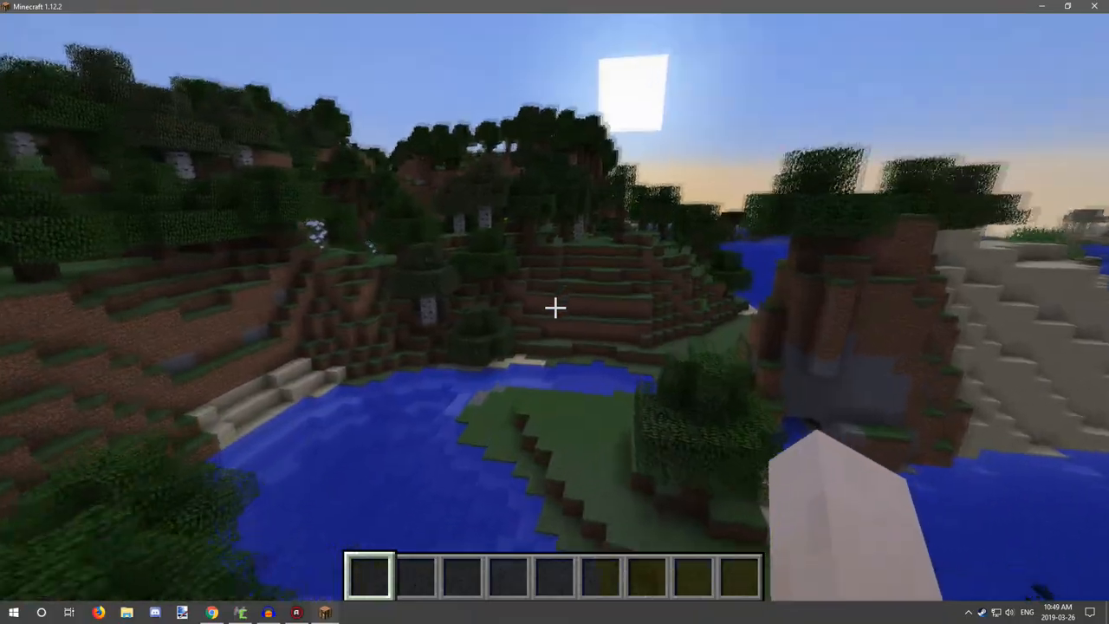
Take an igniter item from the creative inventory to light the gold portal frame.
{"action": "key", "text": "e"}
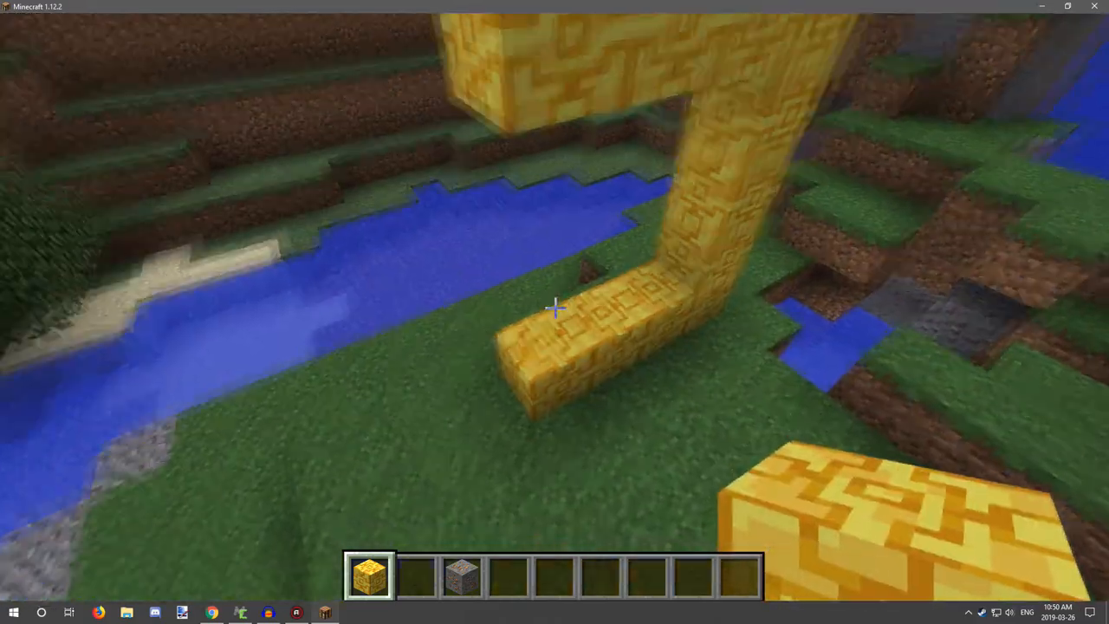
{"action": "key", "text": "e"}
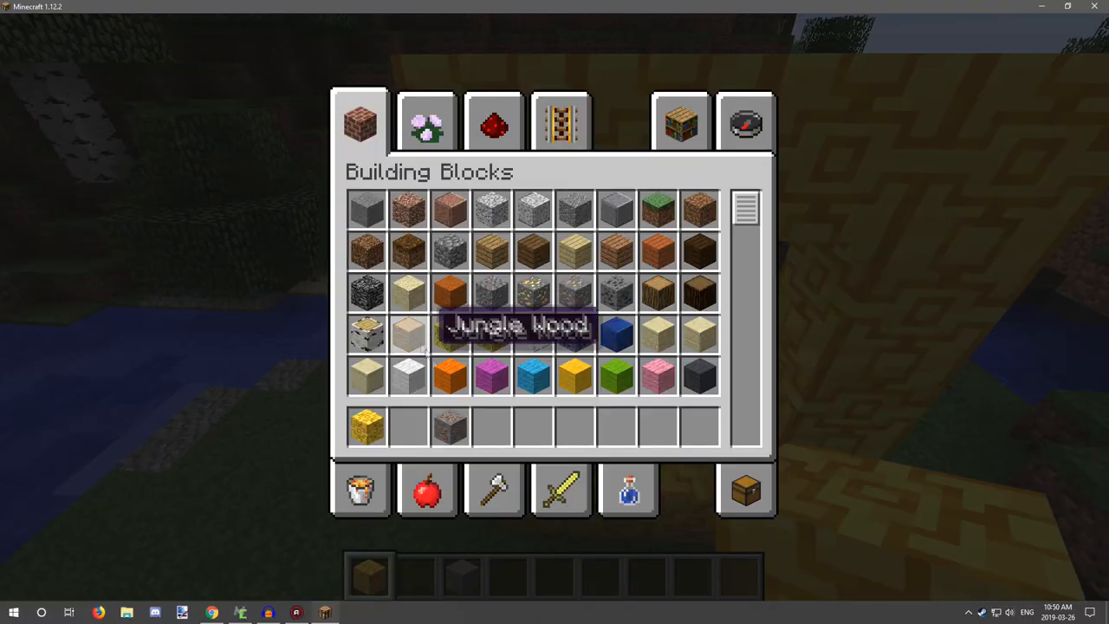
{"action": "left_click", "coordinate": [494, 490]}
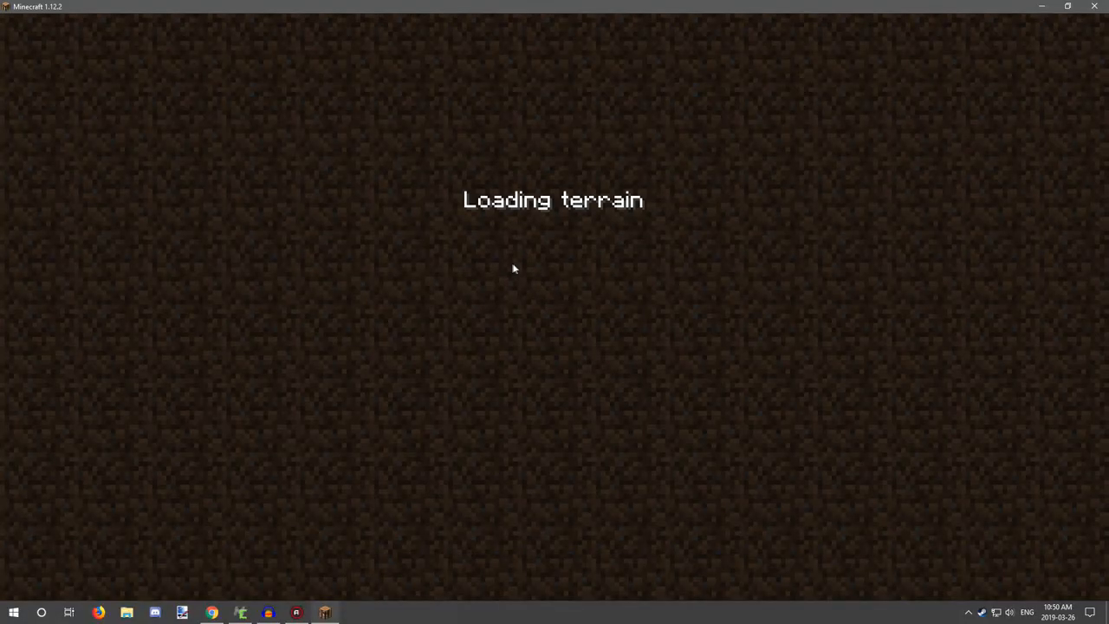
{"action": "mouse_move", "coordinate": [503, 267]}
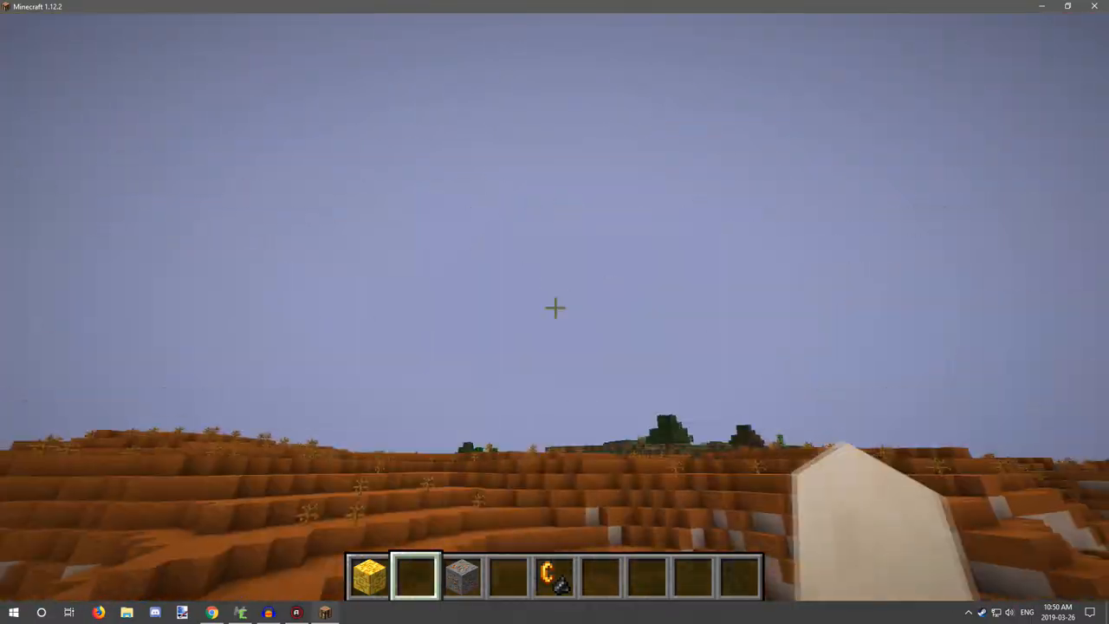
{"action": "mouse_move", "coordinate": [555, 307]}
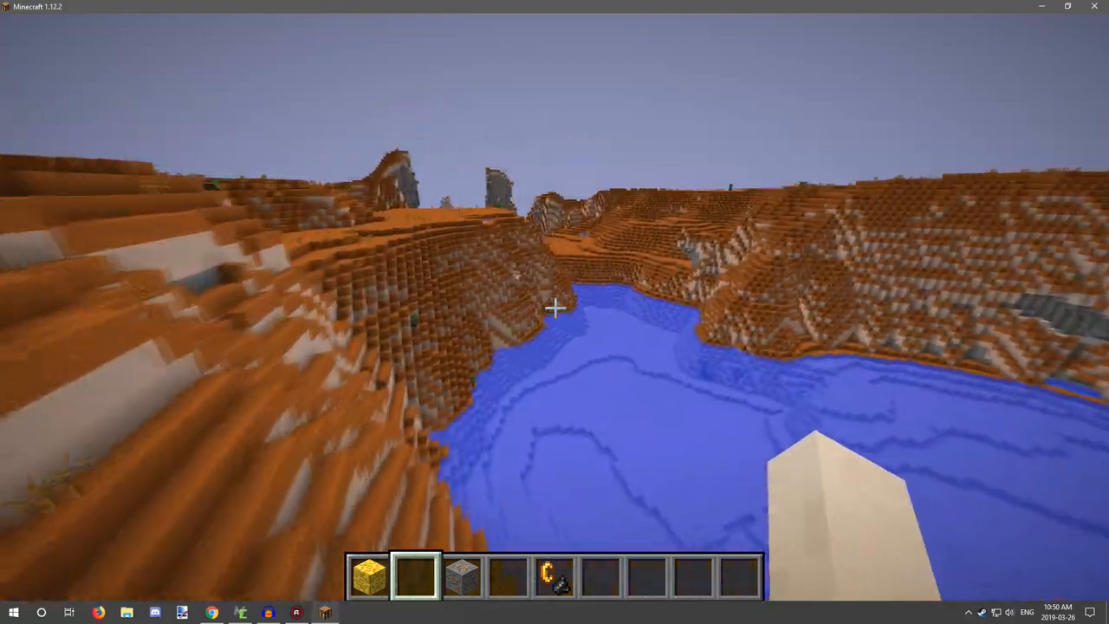
{"action": "mouse_move", "coordinate": [555, 308]}
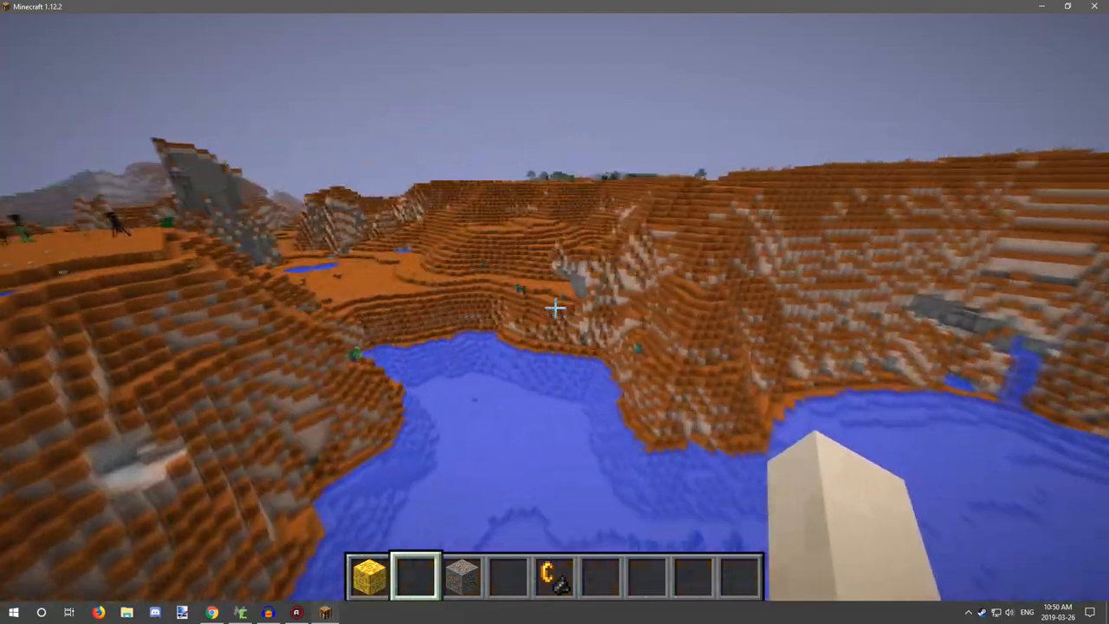
{"action": "mouse_move", "coordinate": [555, 307]}
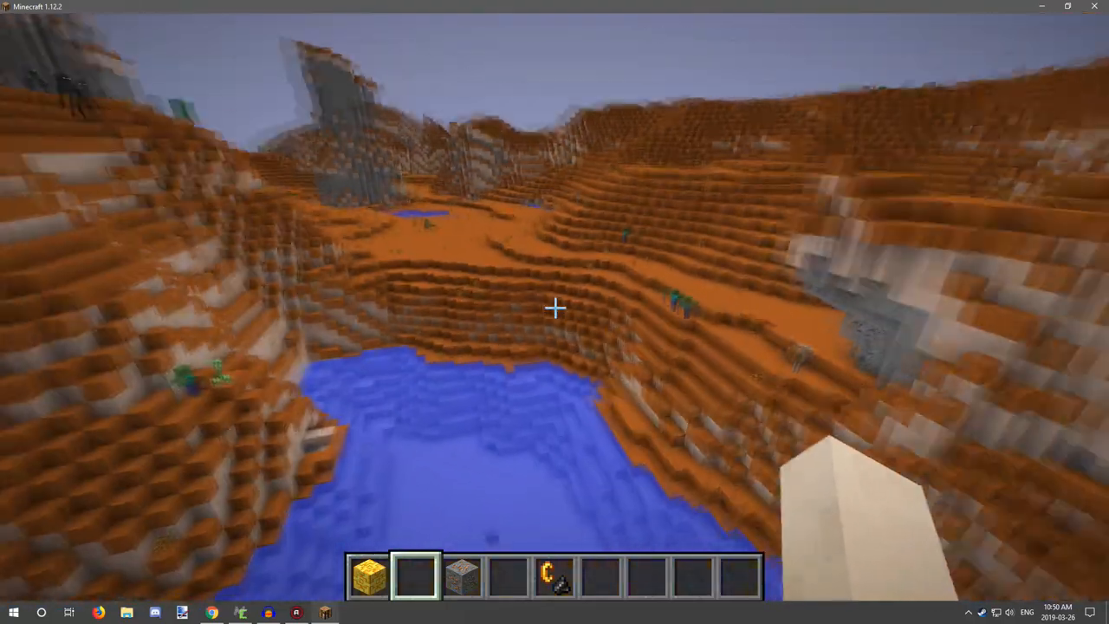
{"action": "mouse_move", "coordinate": [555, 311]}
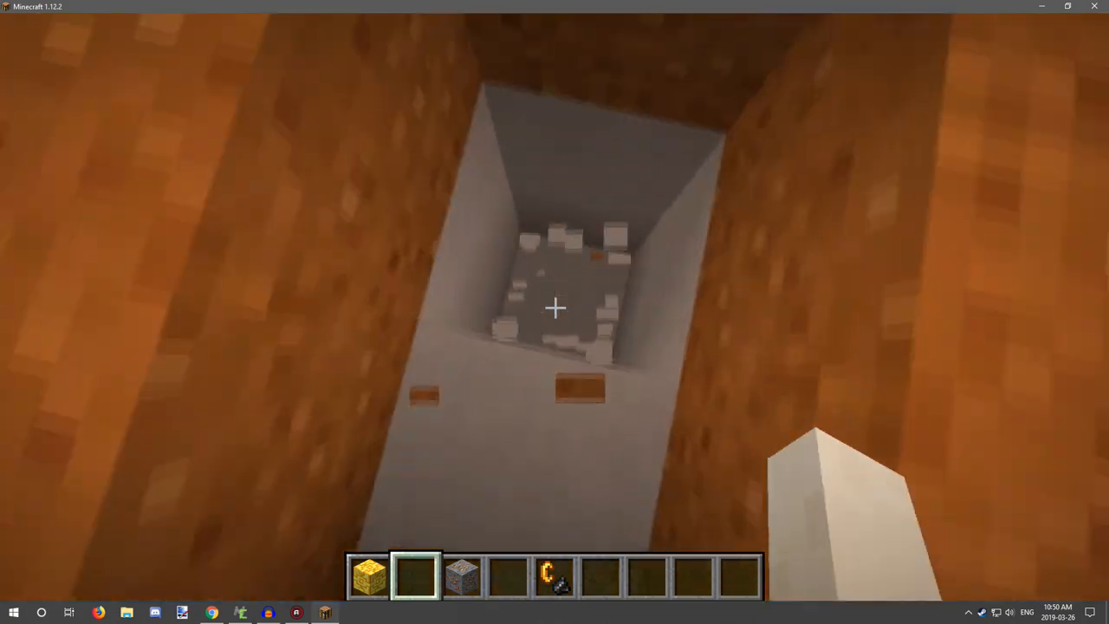
{"action": "mouse_move", "coordinate": [555, 307]}
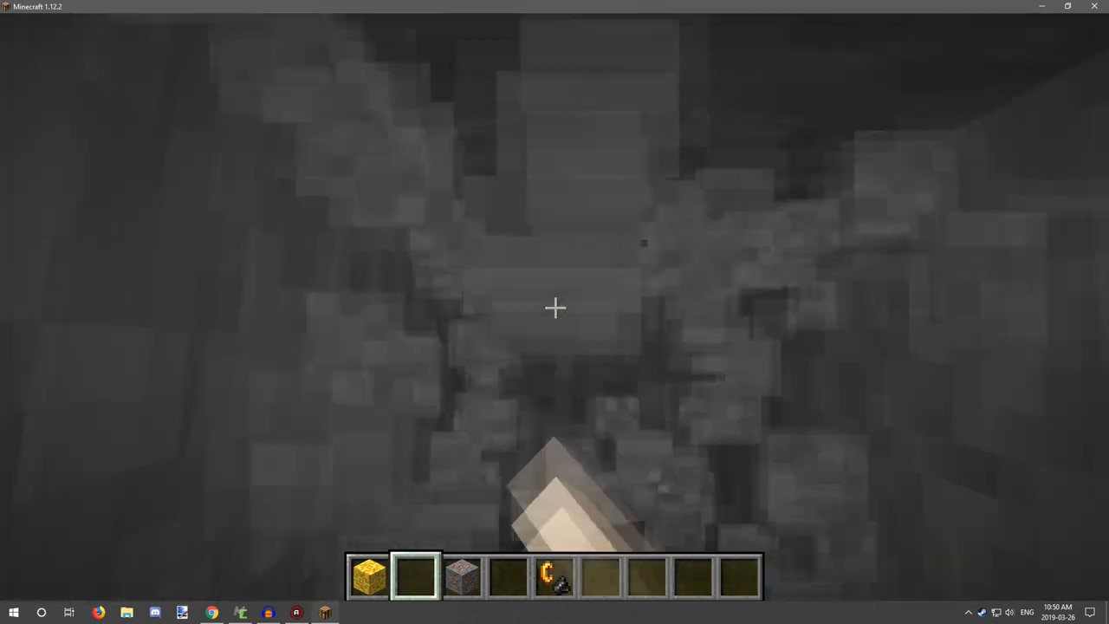
Check coordinates and biome on the debug screen while digging down to stone.
{"action": "key", "text": "F3"}
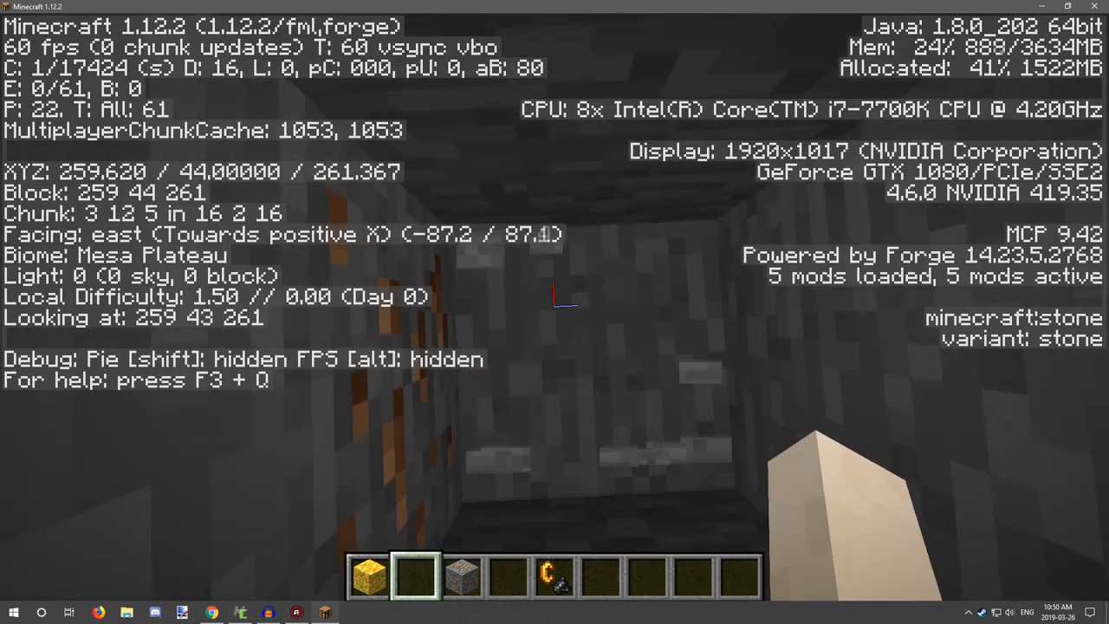
{"action": "key", "text": "F3"}
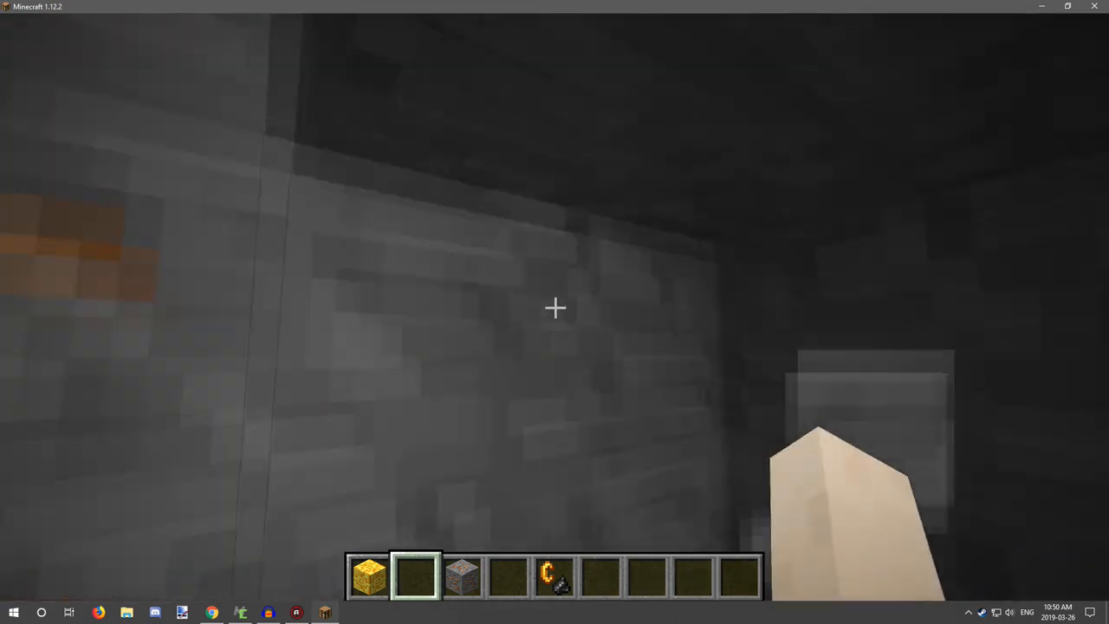
{"action": "mouse_move", "coordinate": [554, 307]}
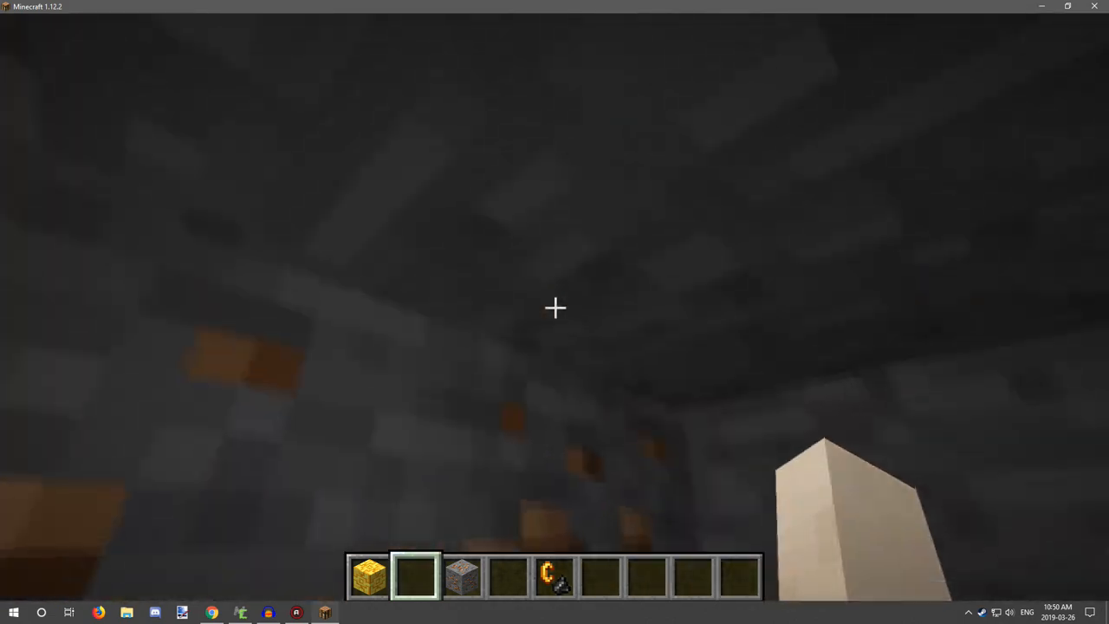
{"action": "mouse_move", "coordinate": [554, 308]}
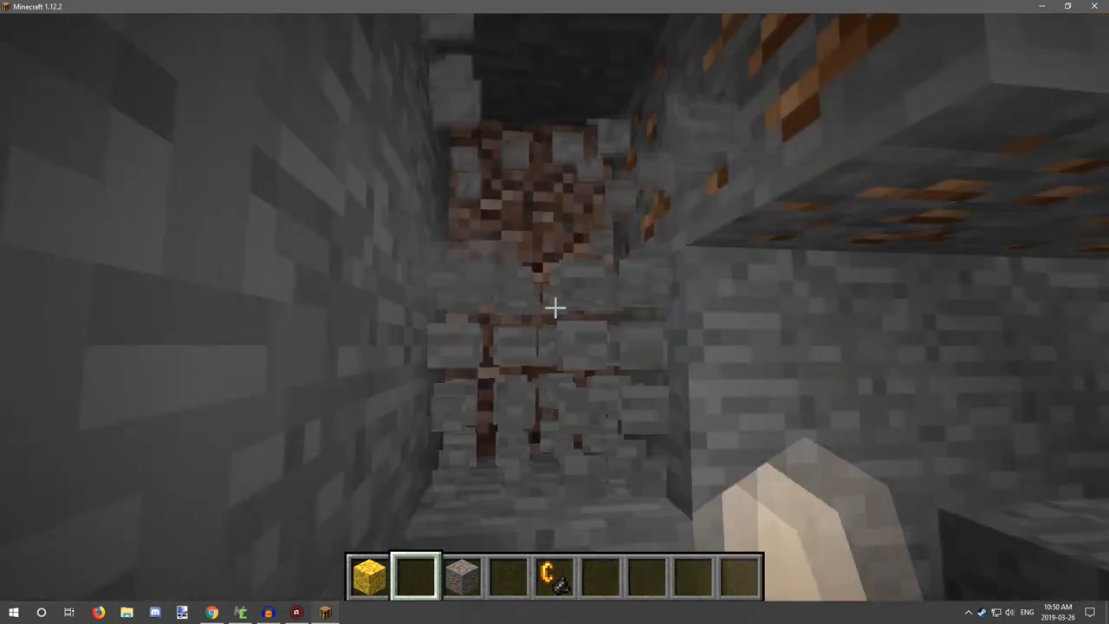
{"action": "mouse_move", "coordinate": [555, 308]}
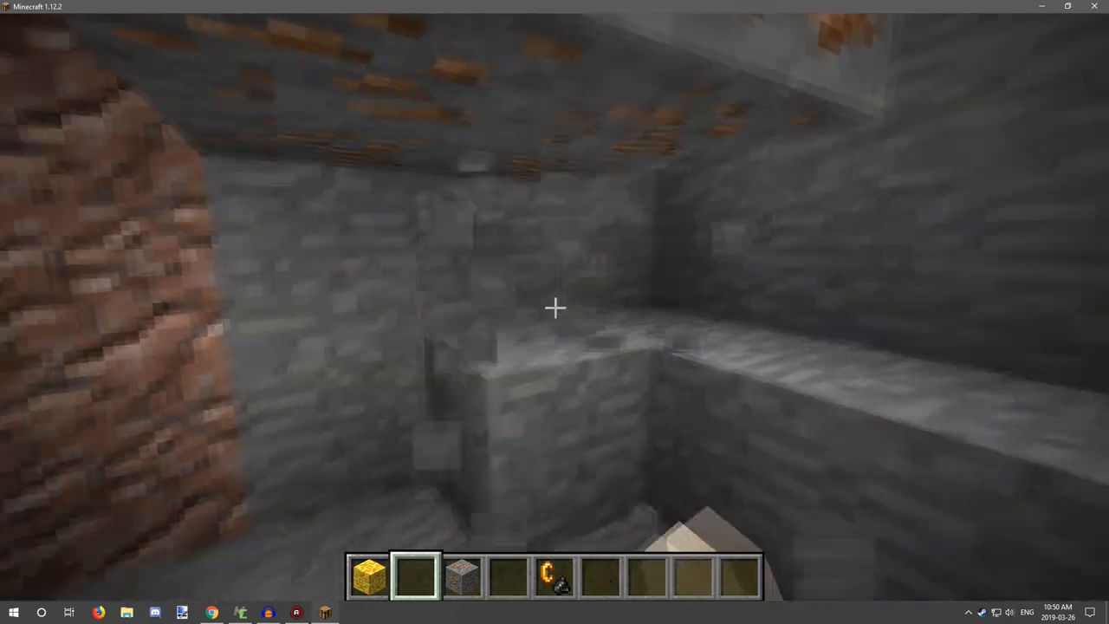
{"action": "mouse_move", "coordinate": [554, 308]}
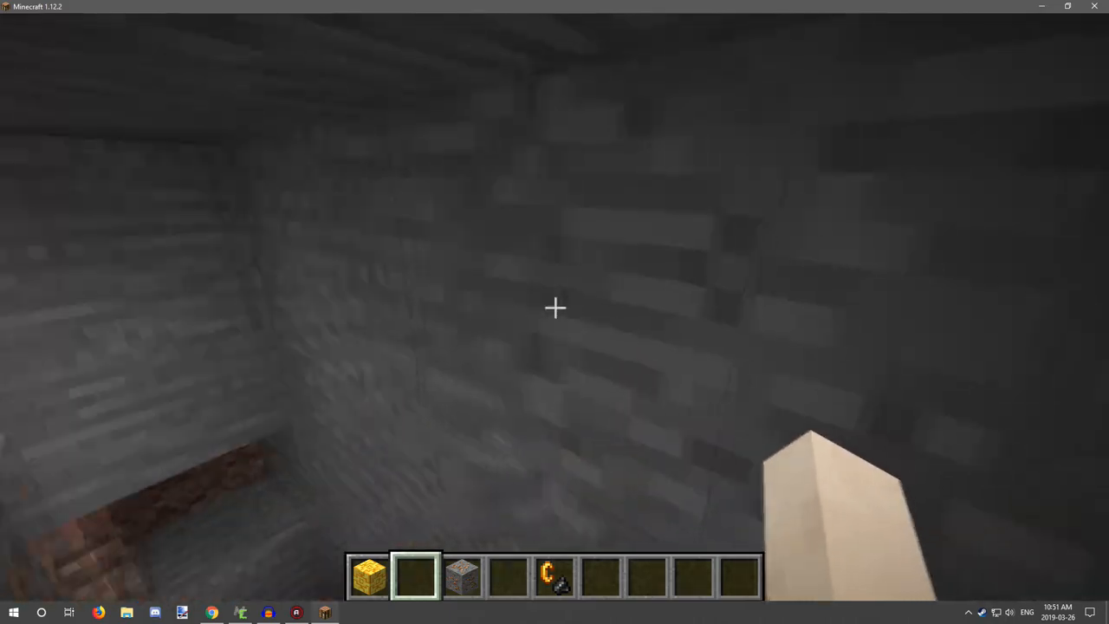
Open and close the creative inventory before tunneling further through stone.
{"action": "key", "text": "e"}
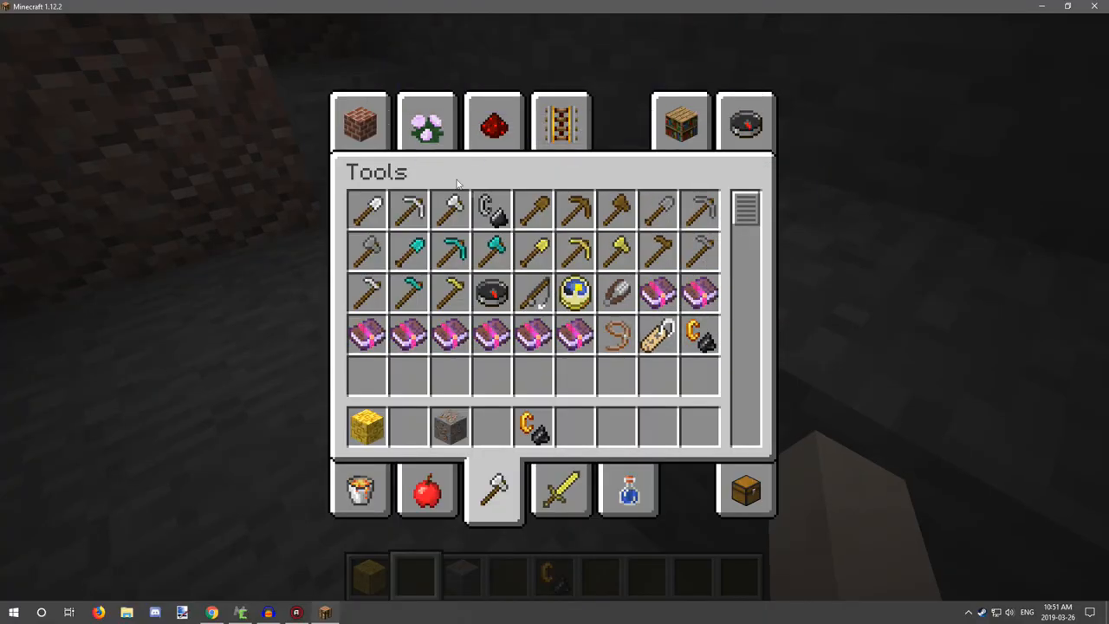
{"action": "key", "text": "Escape"}
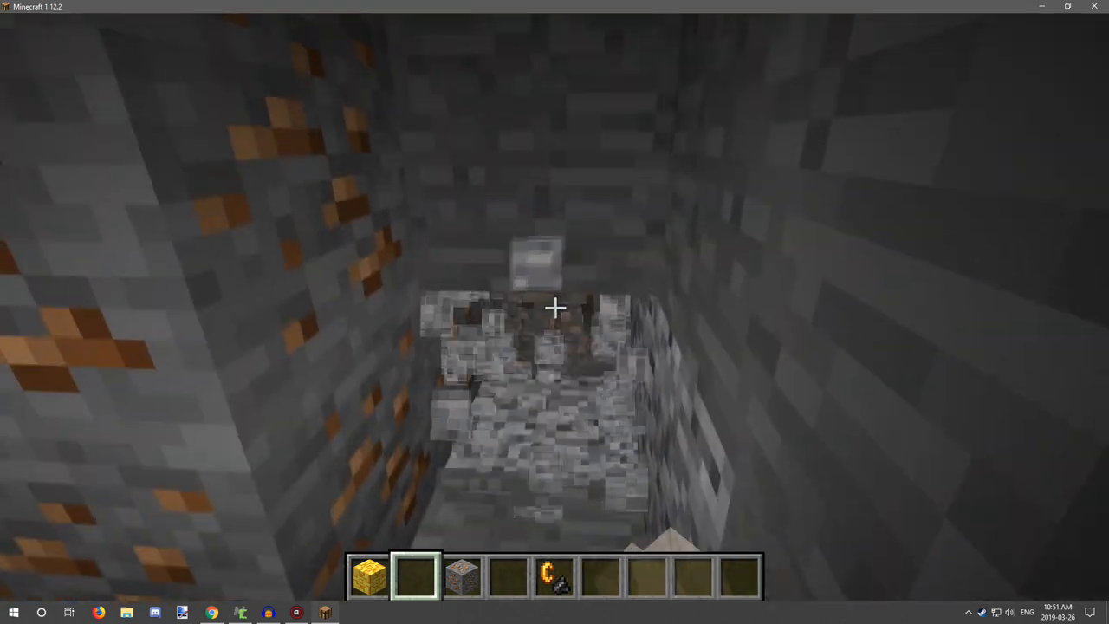
{"action": "mouse_move", "coordinate": [554, 307]}
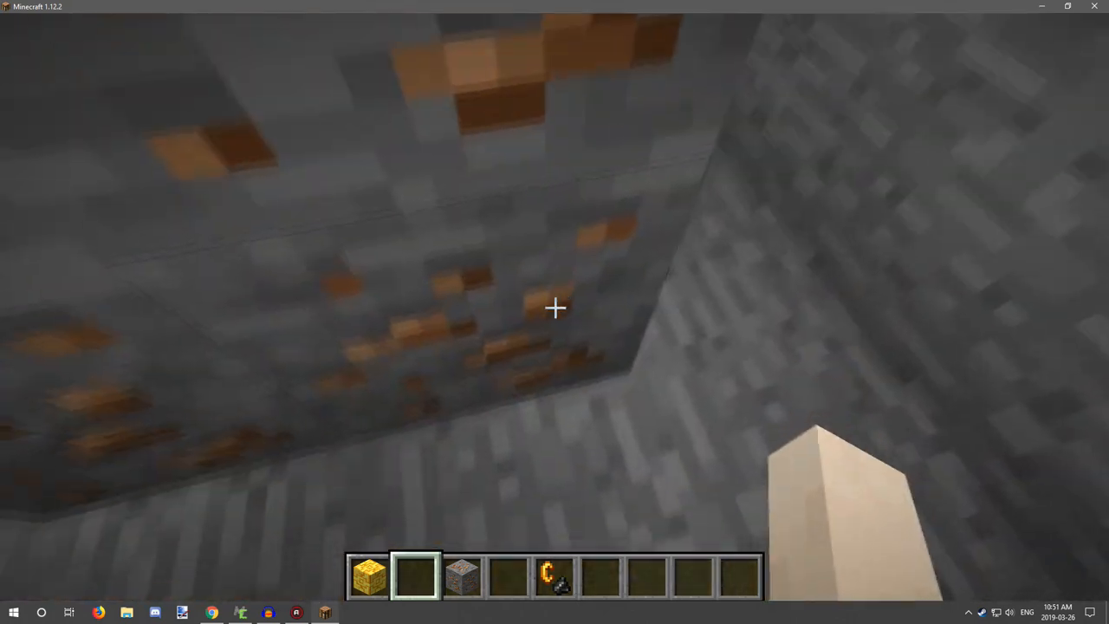
{"action": "mouse_move", "coordinate": [554, 308]}
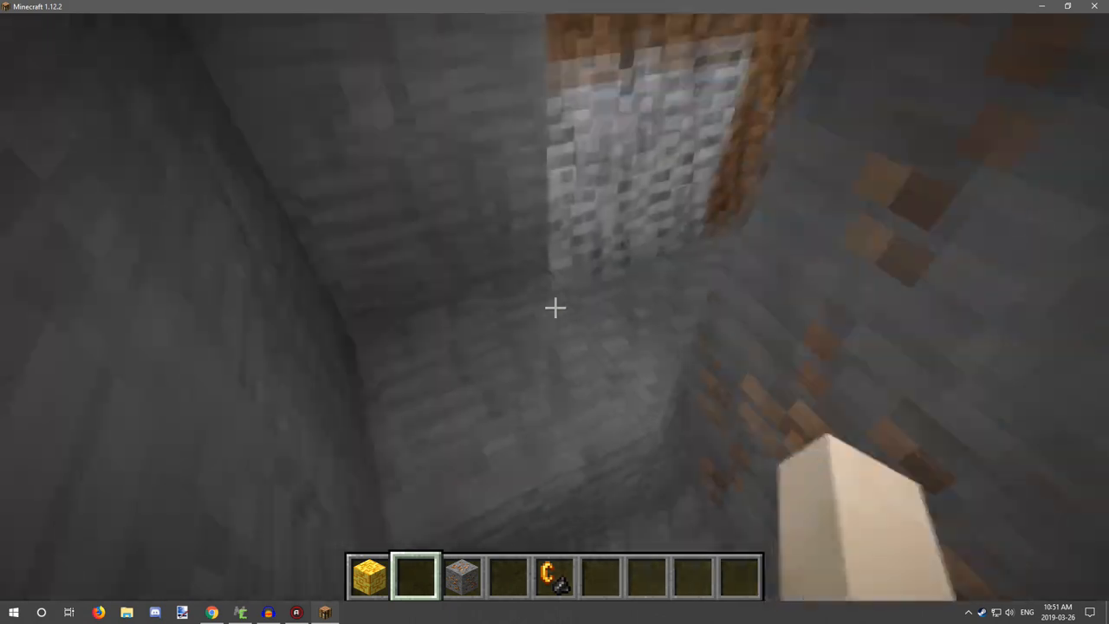
{"action": "mouse_move", "coordinate": [554, 308]}
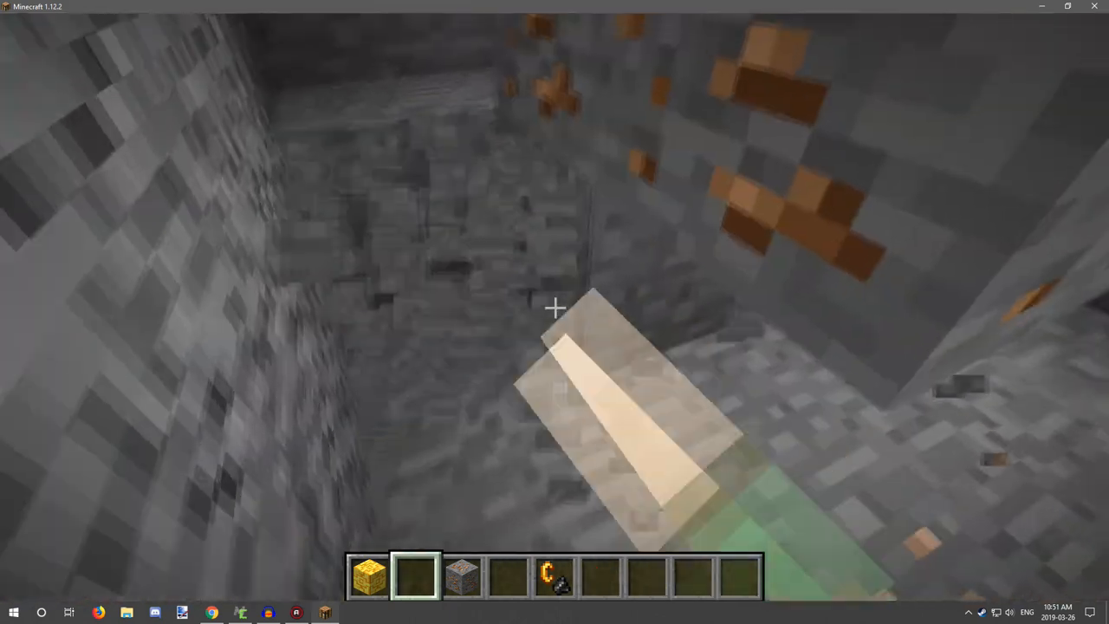
{"action": "mouse_move", "coordinate": [554, 312]}
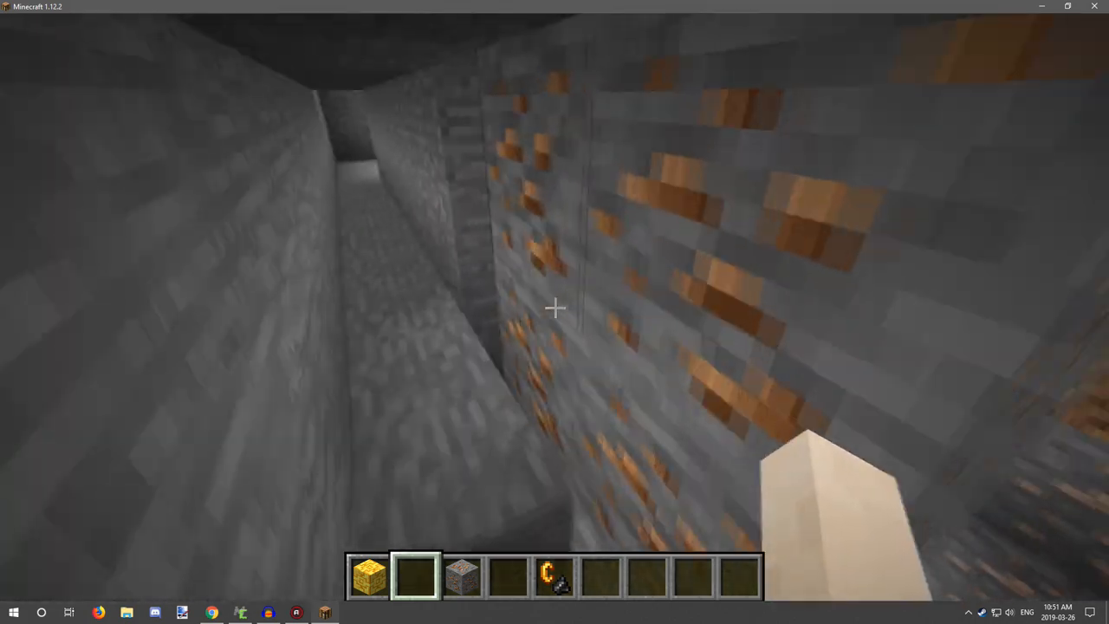
{"action": "mouse_move", "coordinate": [554, 307]}
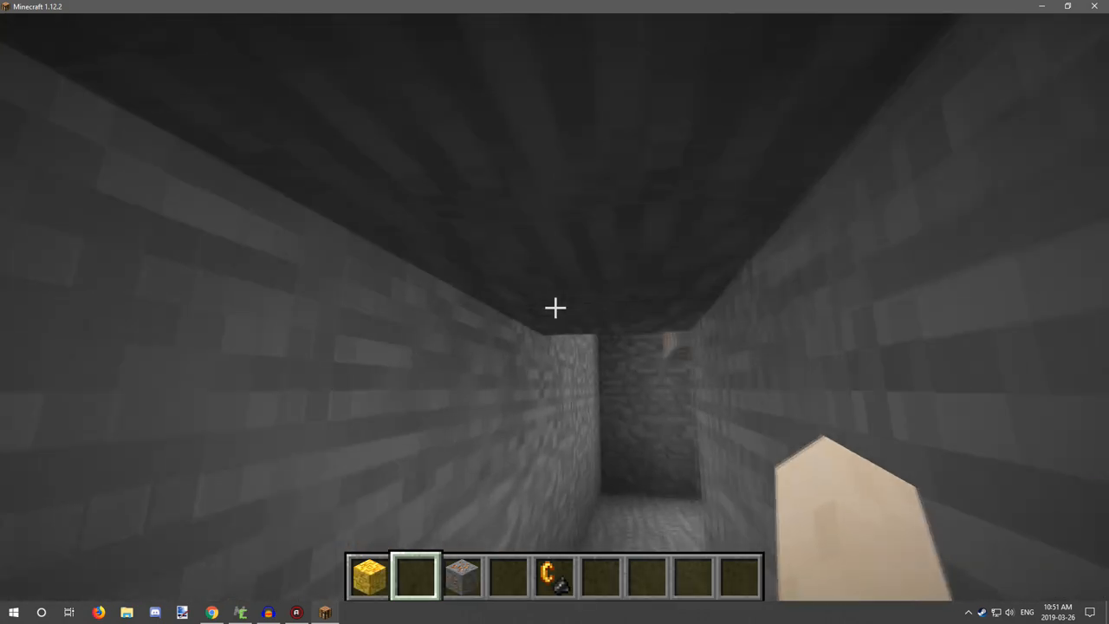
{"action": "mouse_move", "coordinate": [554, 307]}
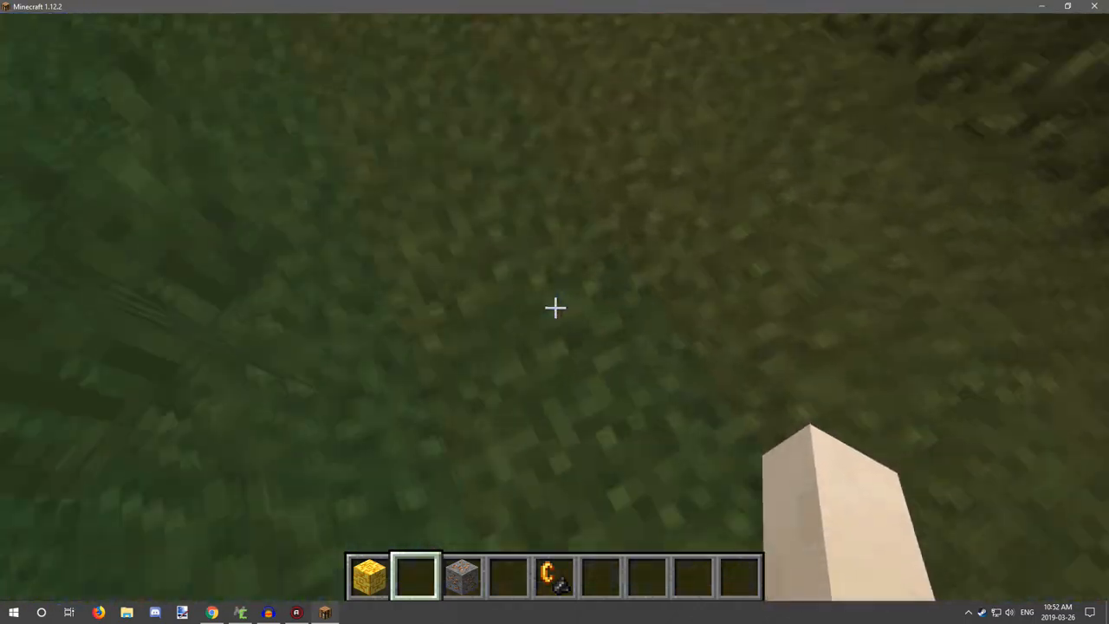
Show the debug readout placing the player in Swampland at about height 46.
{"action": "key", "text": "F3"}
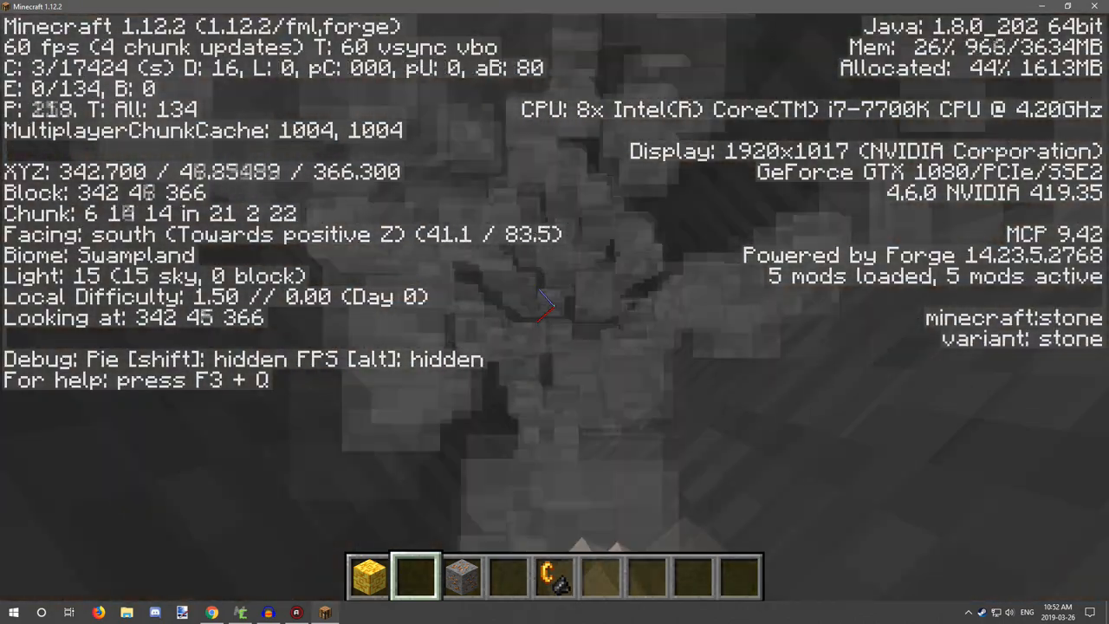
Hide debug and put a torch from Decoration Blocks onto the hotbar.
{"action": "key", "text": "f3"}
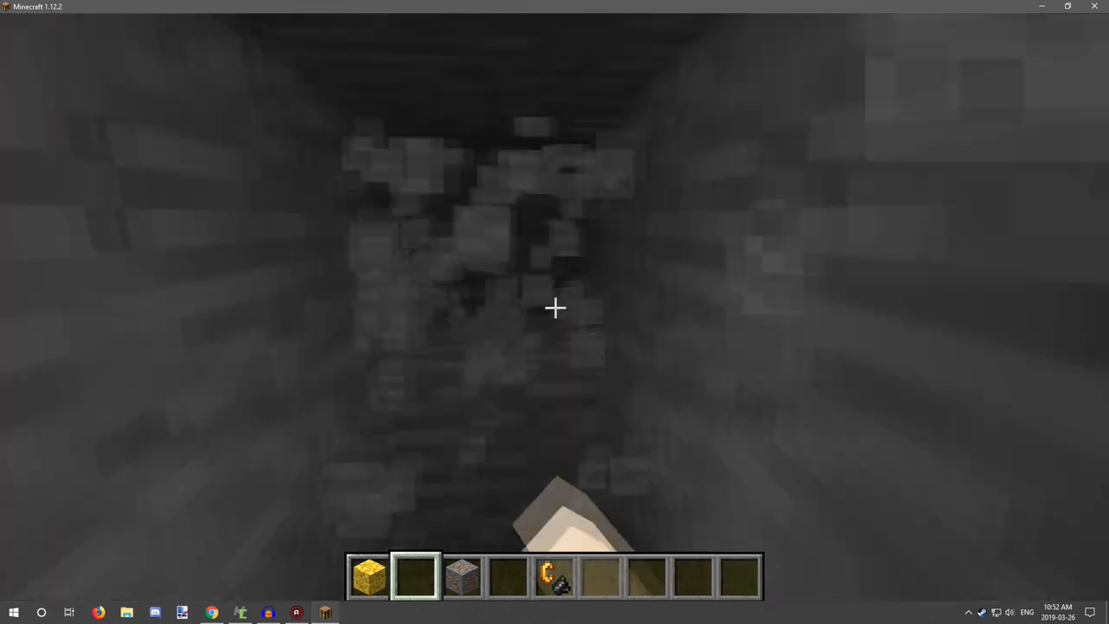
{"action": "key", "text": "e"}
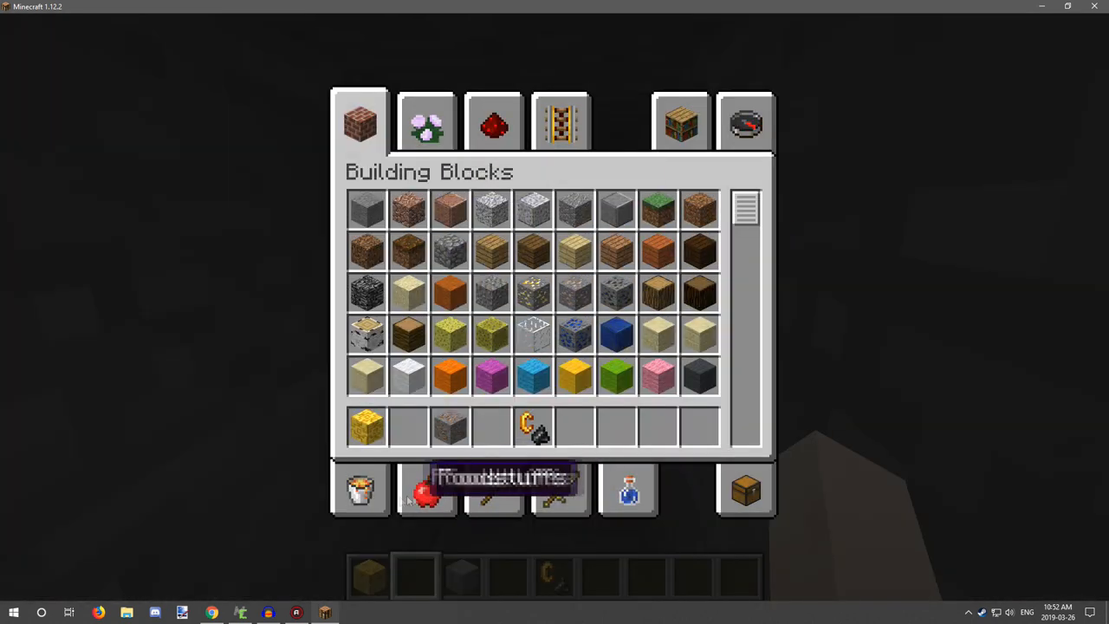
{"action": "left_click", "coordinate": [425, 121]}
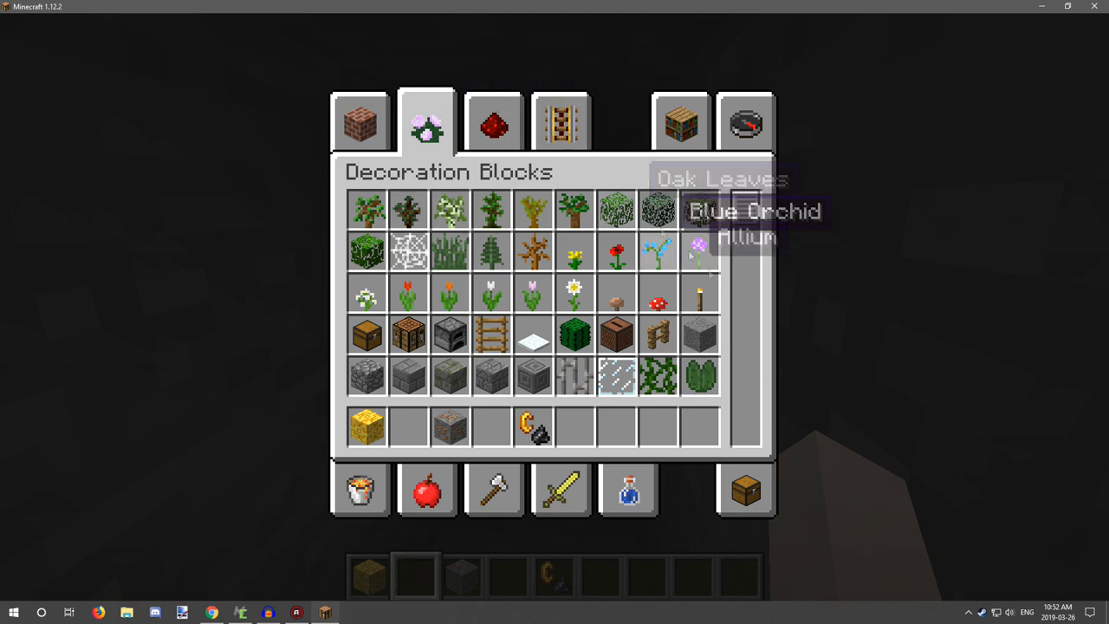
{"action": "key", "text": "escape"}
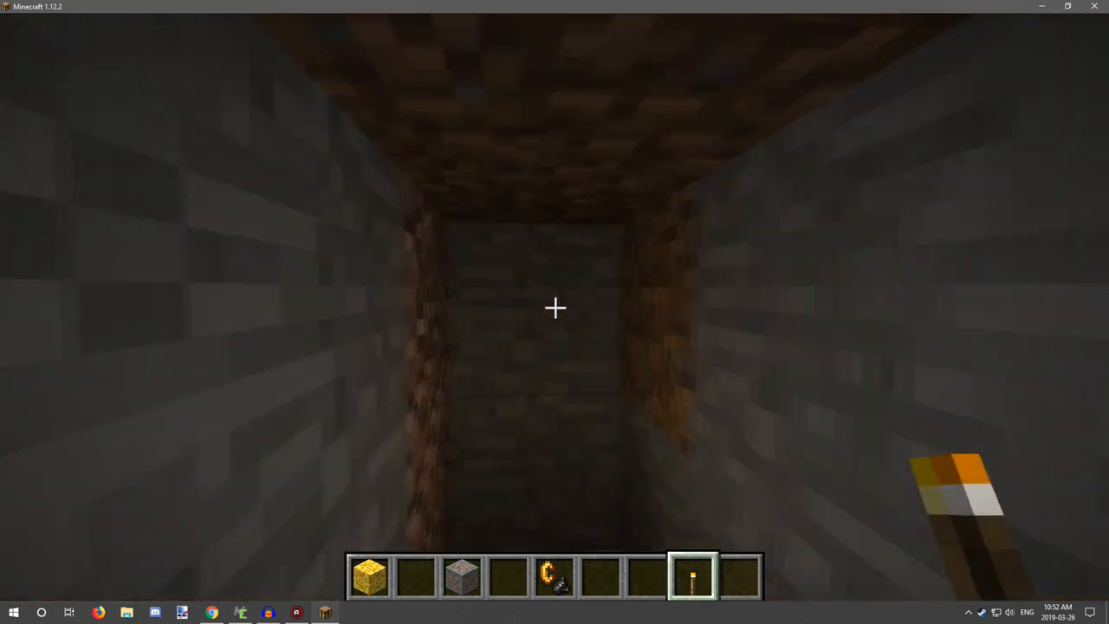
{"action": "mouse_move", "coordinate": [555, 308]}
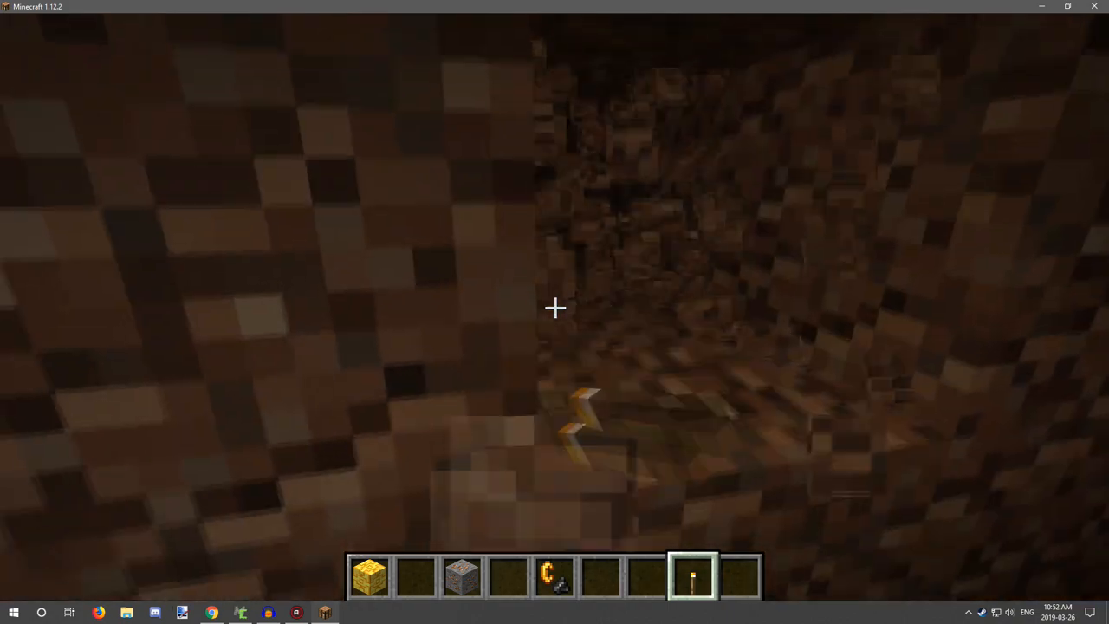
{"action": "mouse_move", "coordinate": [554, 312]}
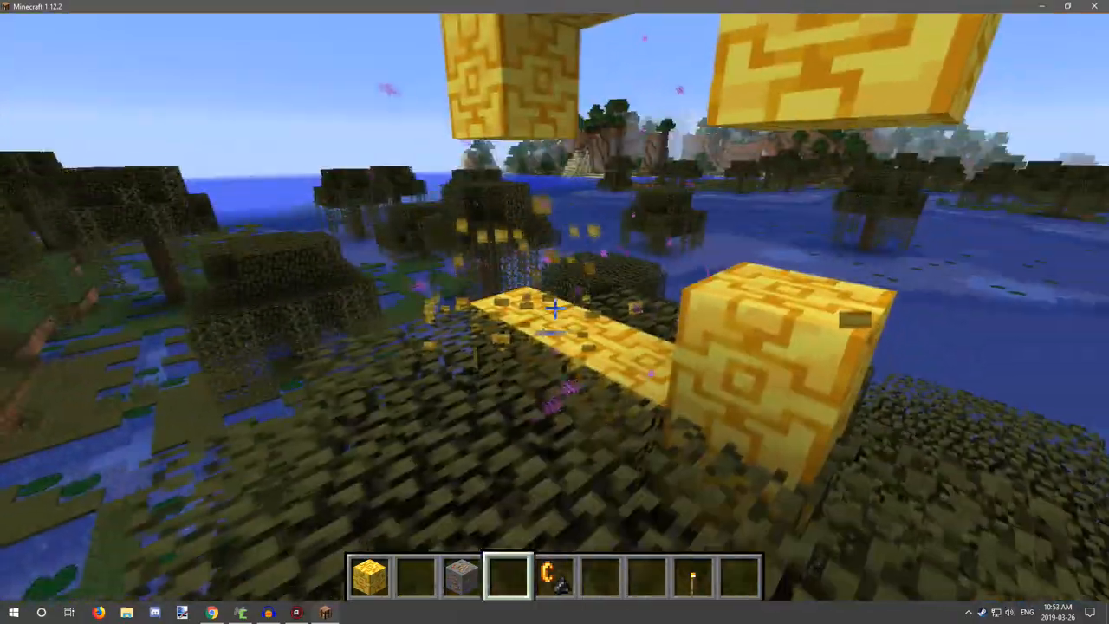
{"action": "mouse_move", "coordinate": [554, 312]}
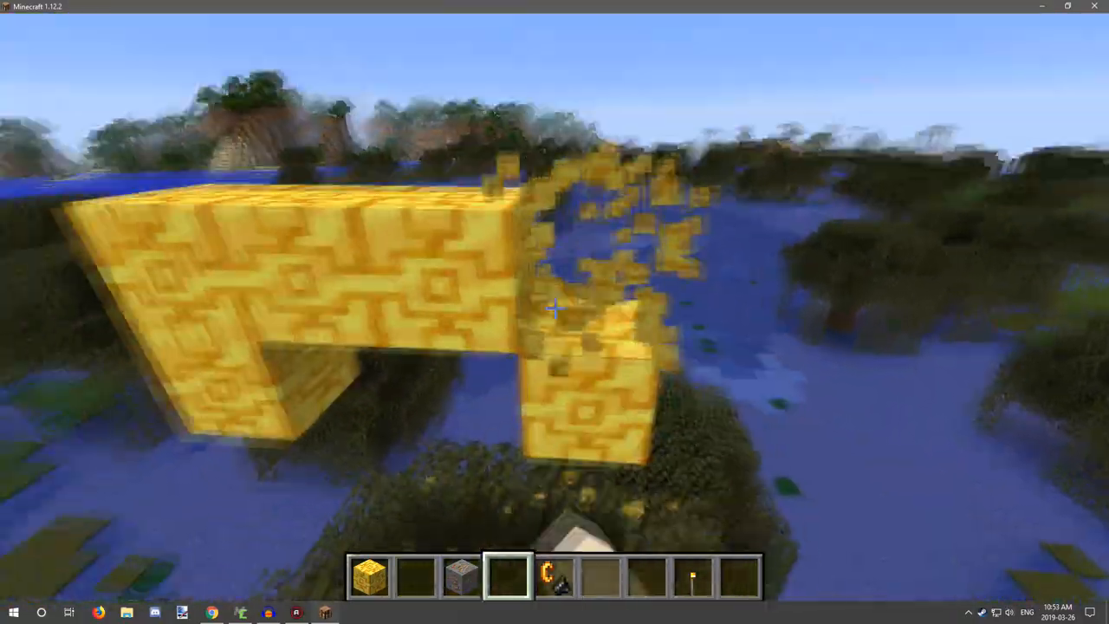
{"action": "mouse_move", "coordinate": [555, 311]}
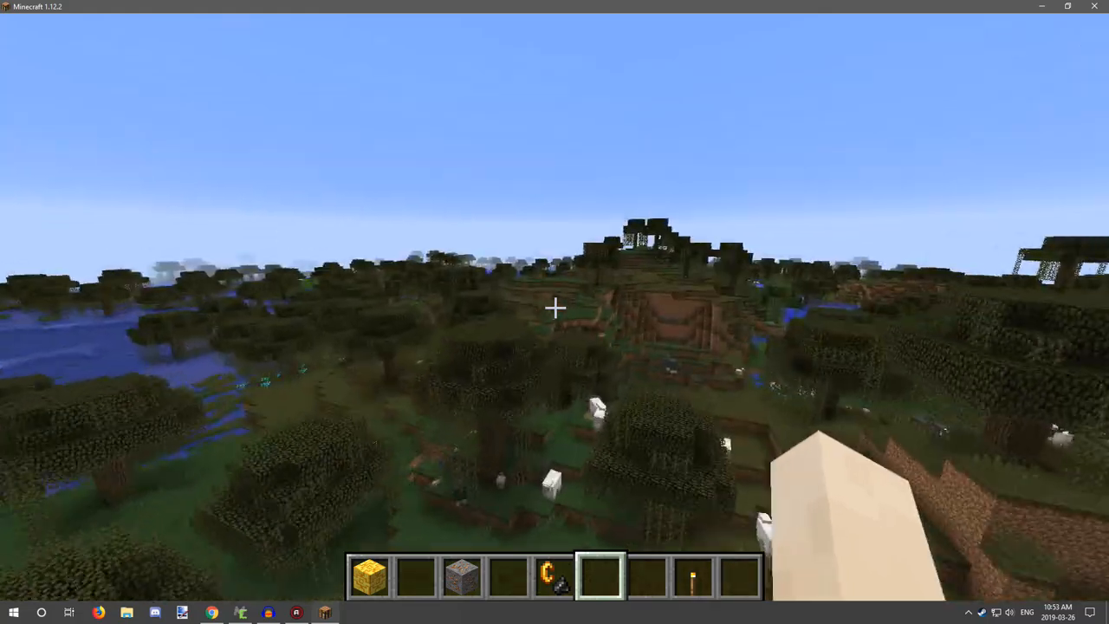
{"action": "mouse_move", "coordinate": [554, 312]}
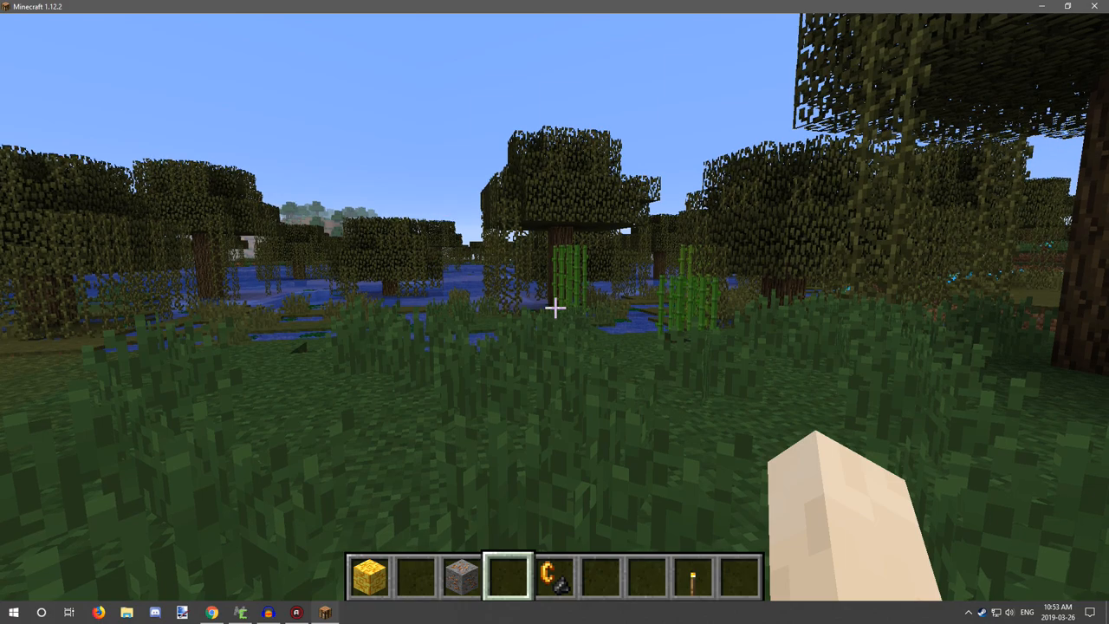
{"action": "mouse_move", "coordinate": [555, 312]}
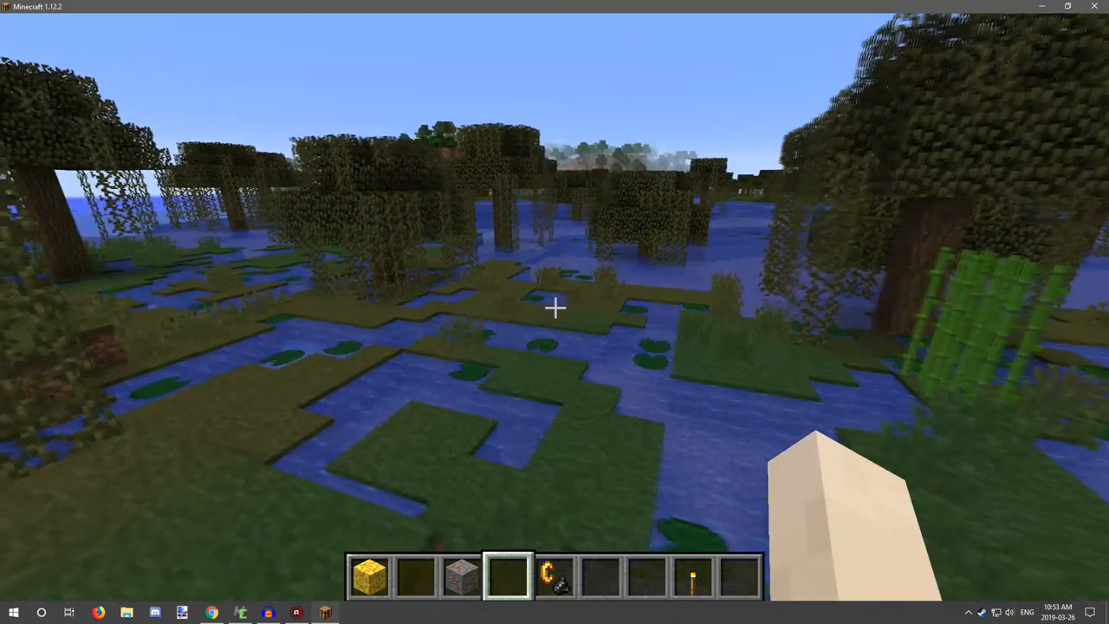